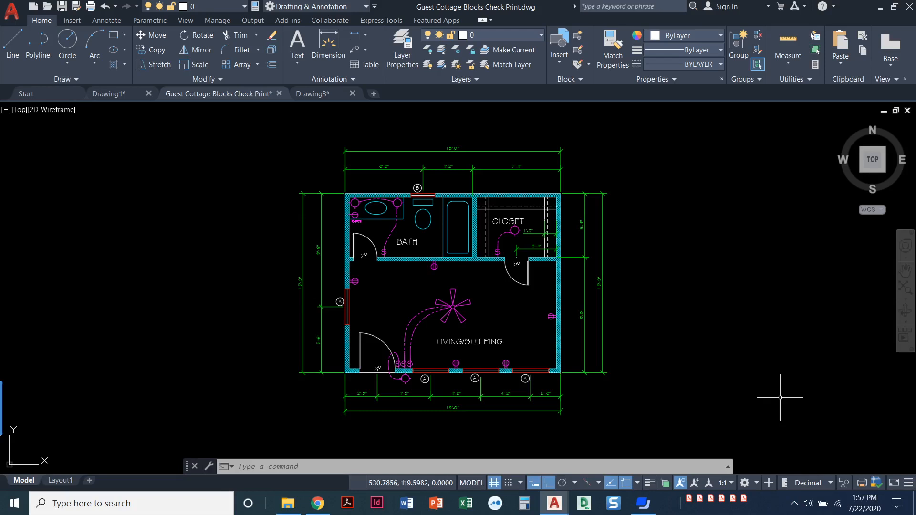
mouse_move(734, 365)
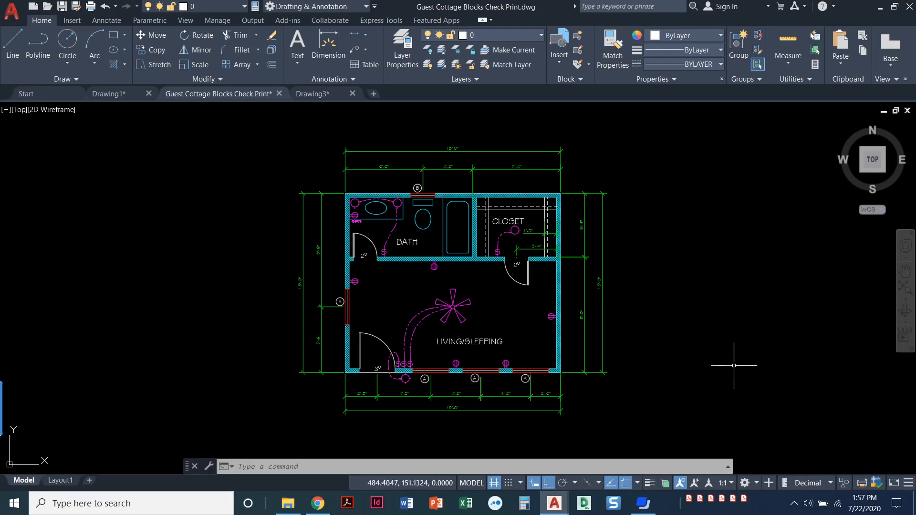
mouse_move(730, 362)
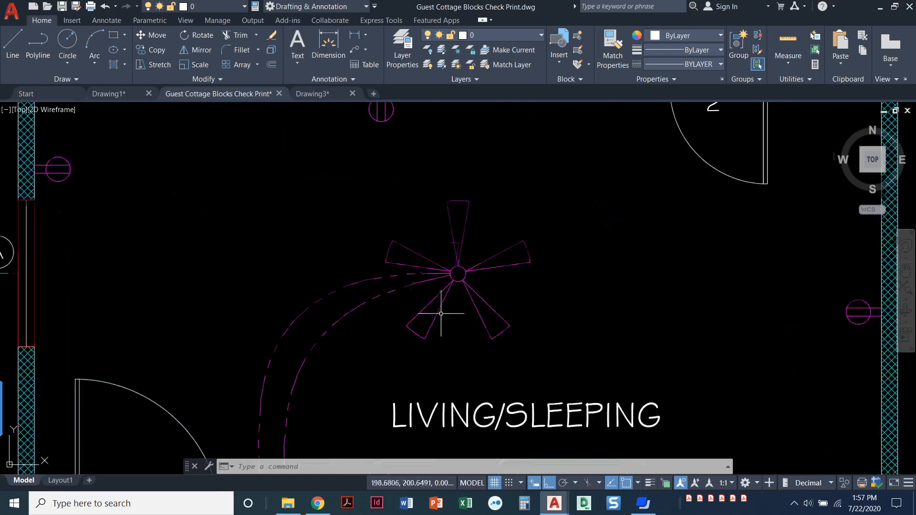
- Inspect the ceiling fan symbol, then insert another fan block right of the cottage walls
drag(440, 312, 546, 353)
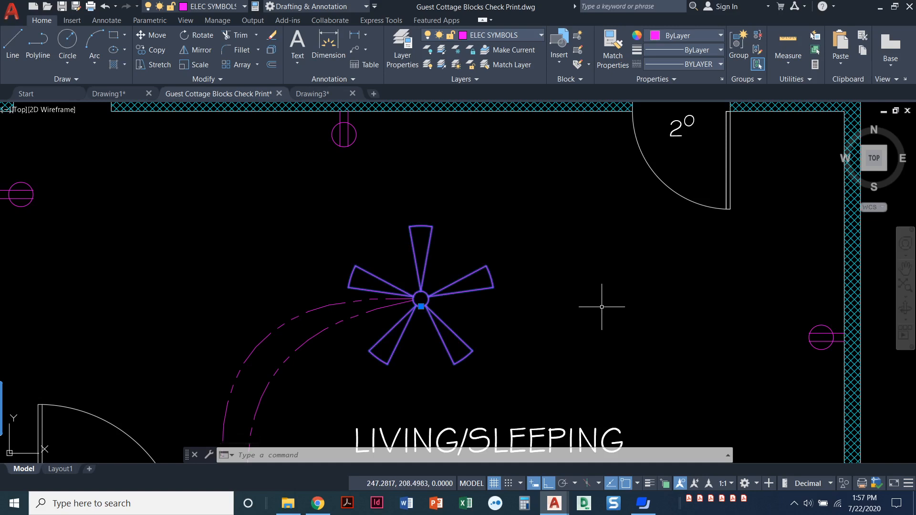
mouse_move(463, 263)
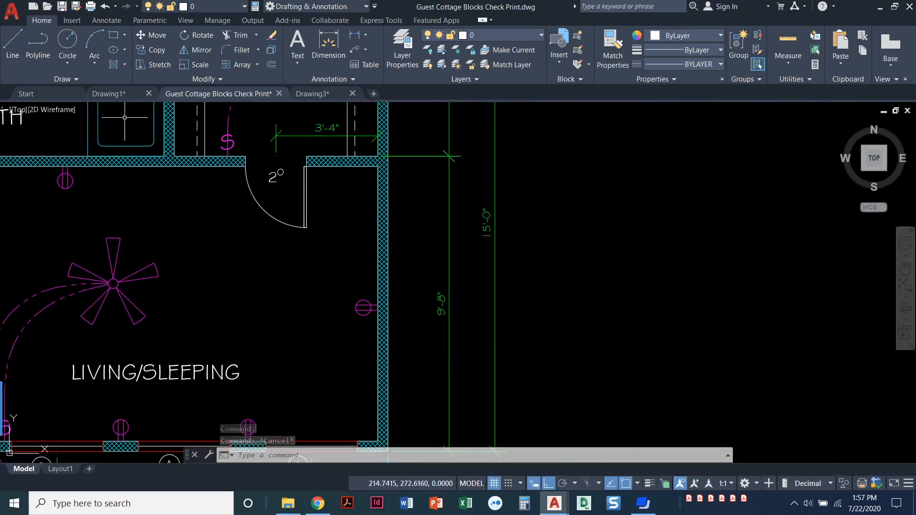
click(72, 20)
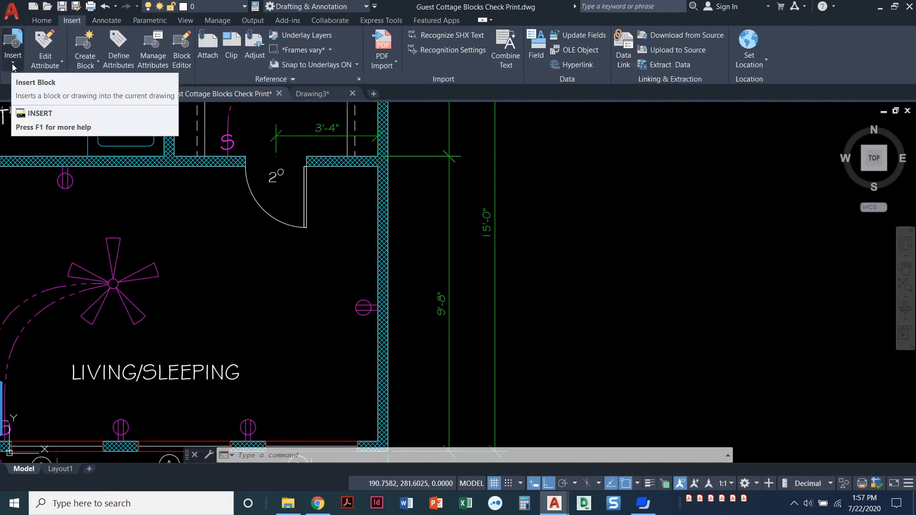
click(12, 47)
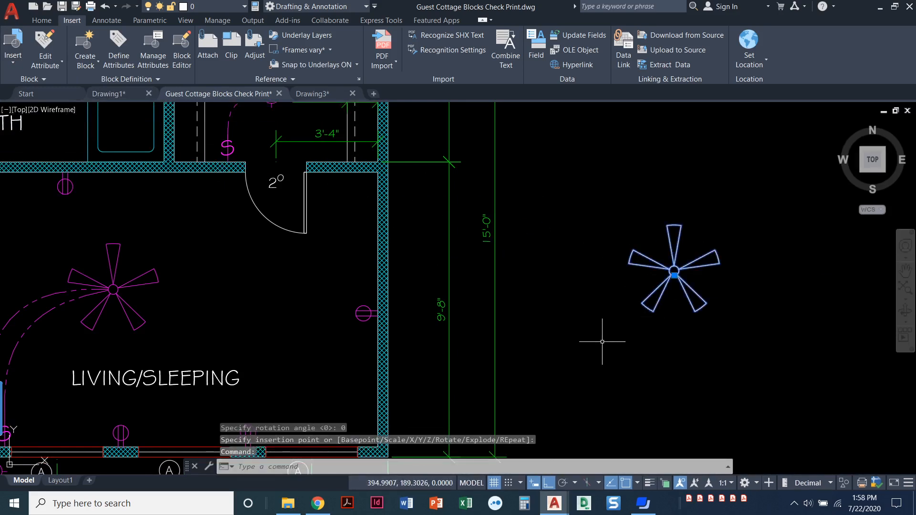
key(Escape)
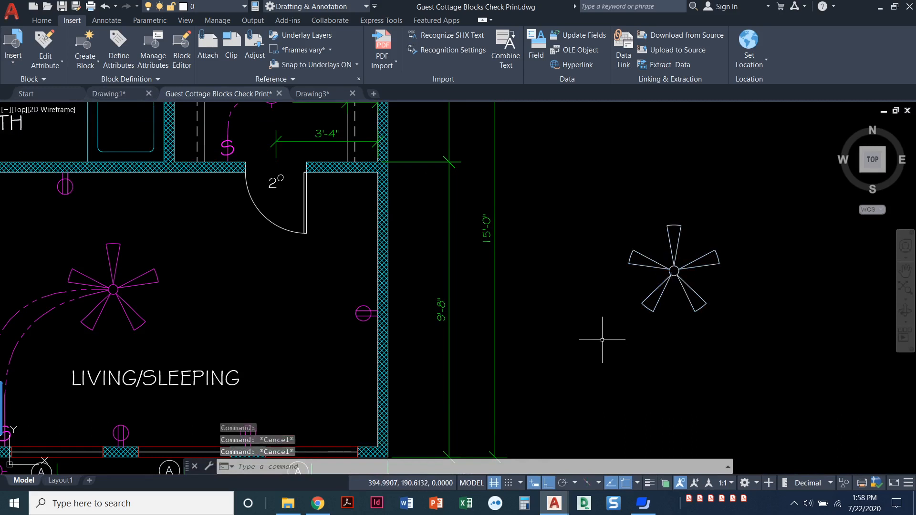
mouse_move(584, 318)
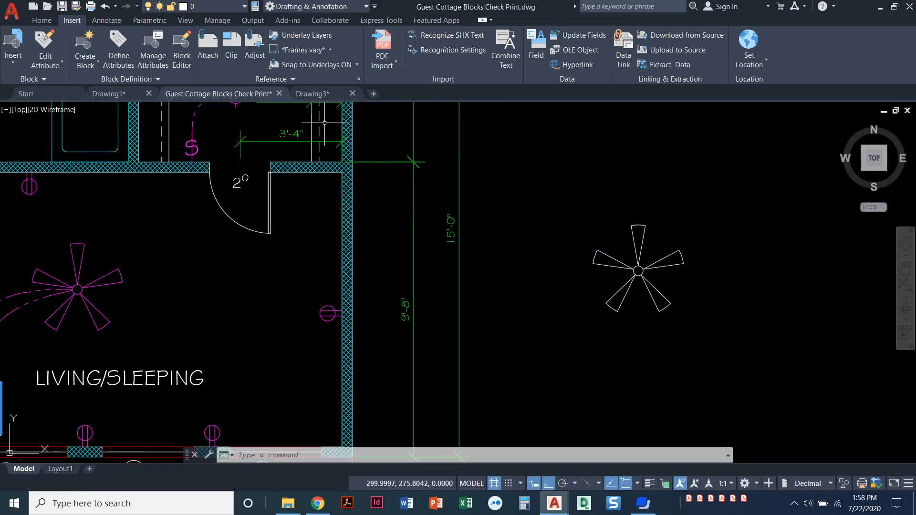
click(312, 93)
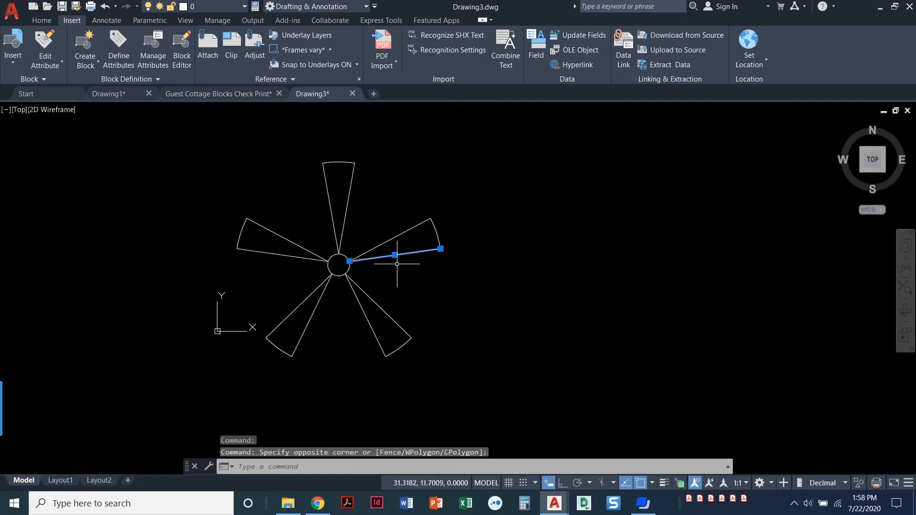
key(Escape)
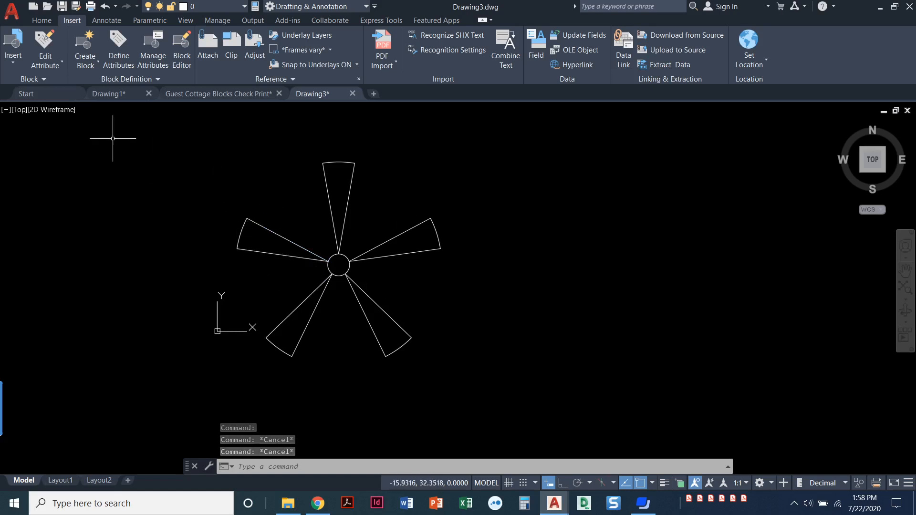
mouse_move(80, 114)
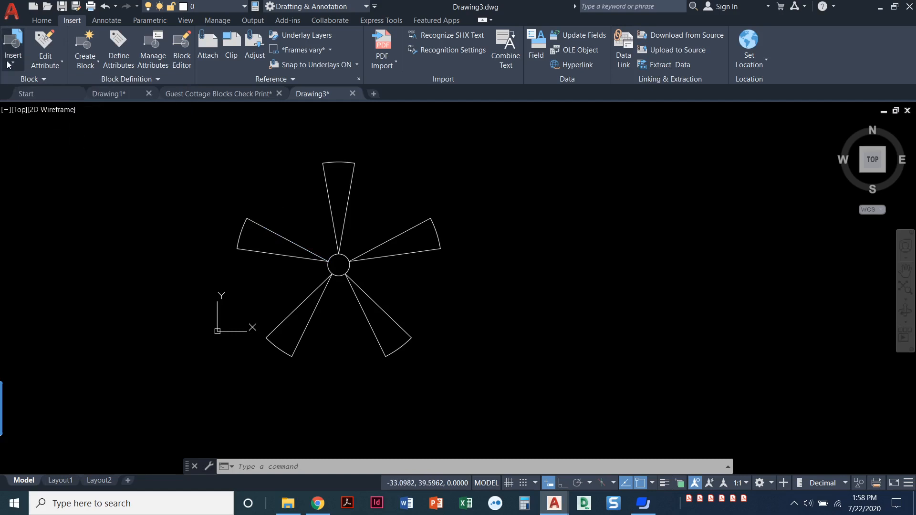
click(12, 48)
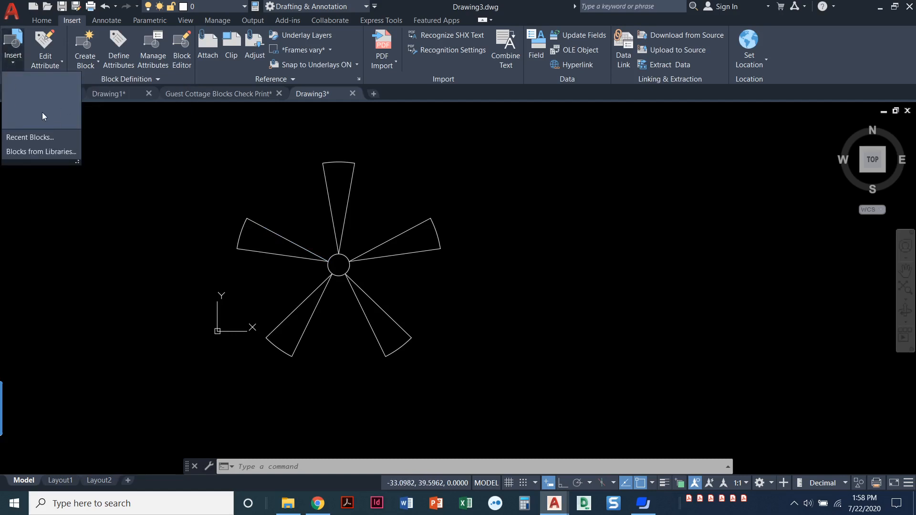
mouse_move(57, 117)
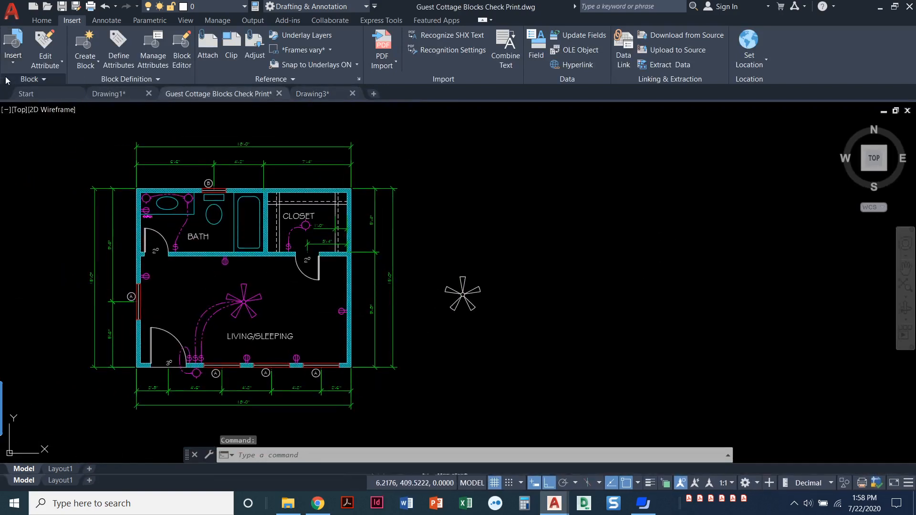
click(12, 49)
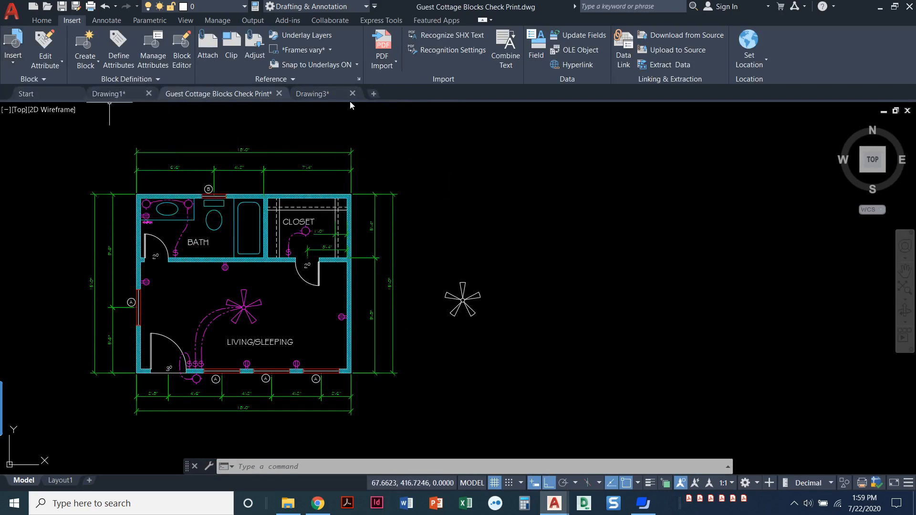
- Switch to the standalone Drawing3 fan drawing and start a new block definition
click(312, 94)
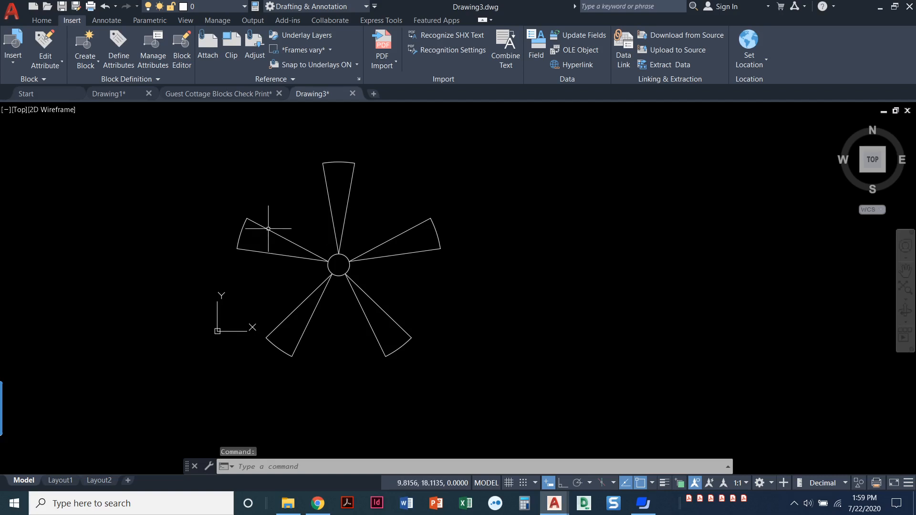
mouse_move(39, 118)
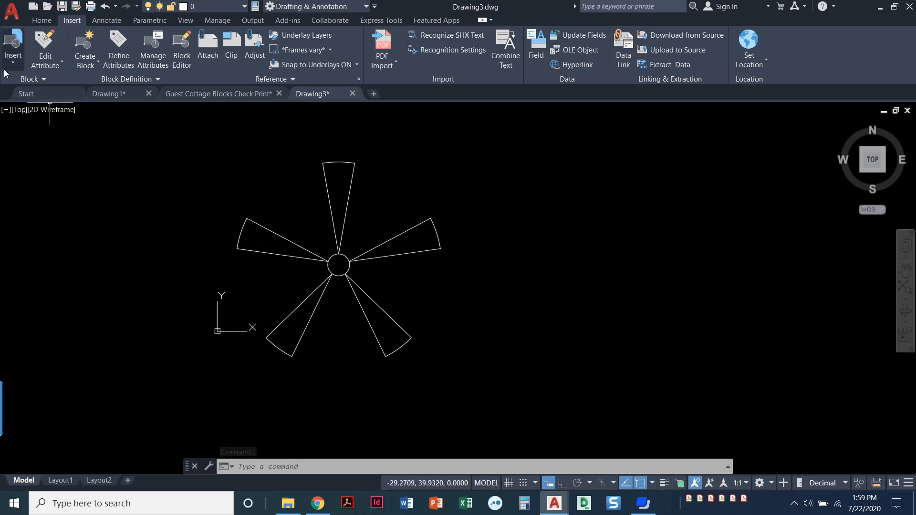
click(13, 49)
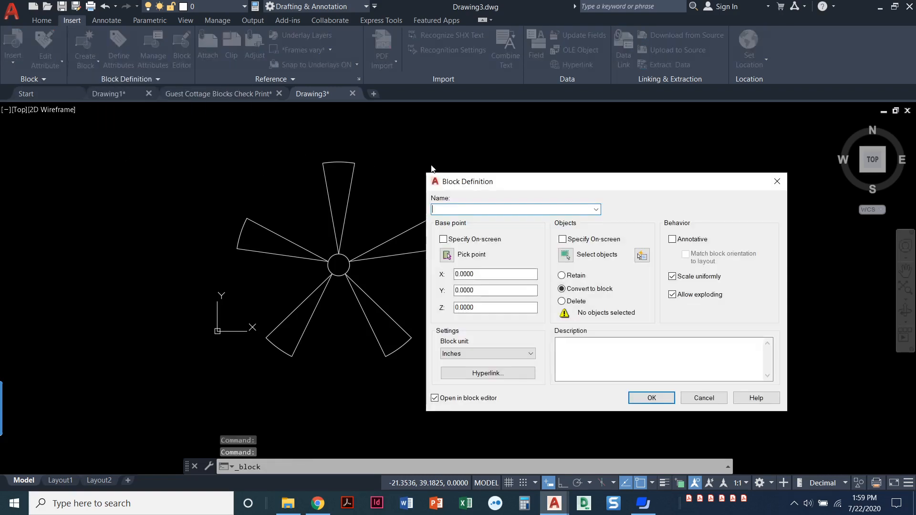
mouse_move(651, 204)
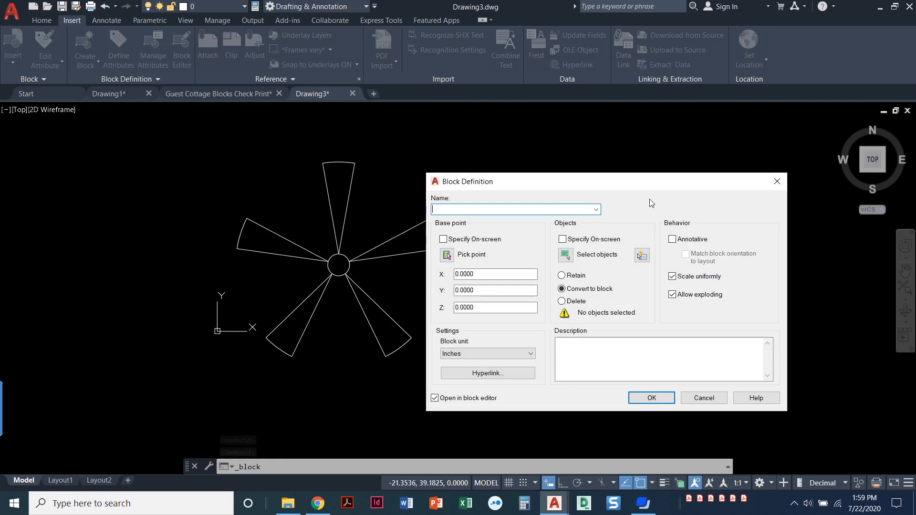
- Name the block Fan and pick its base point at the fan hub centre
text(Fan)
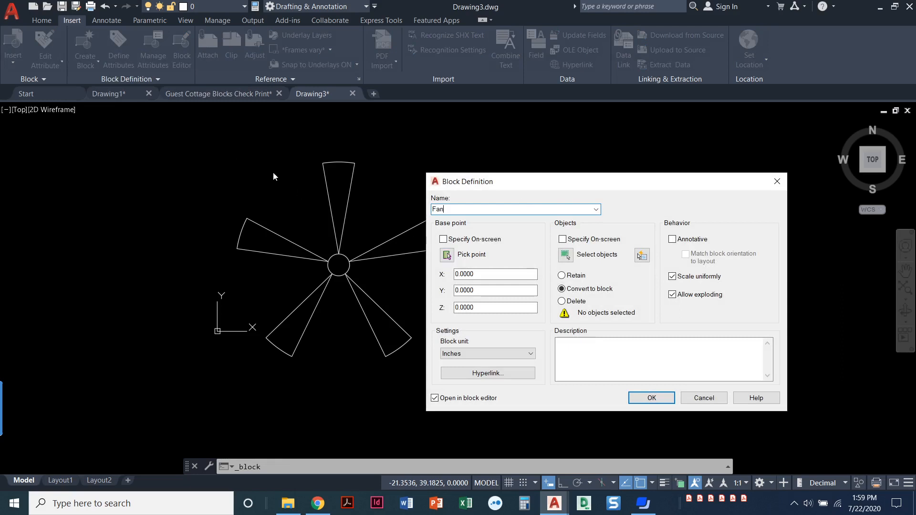
mouse_move(81, 97)
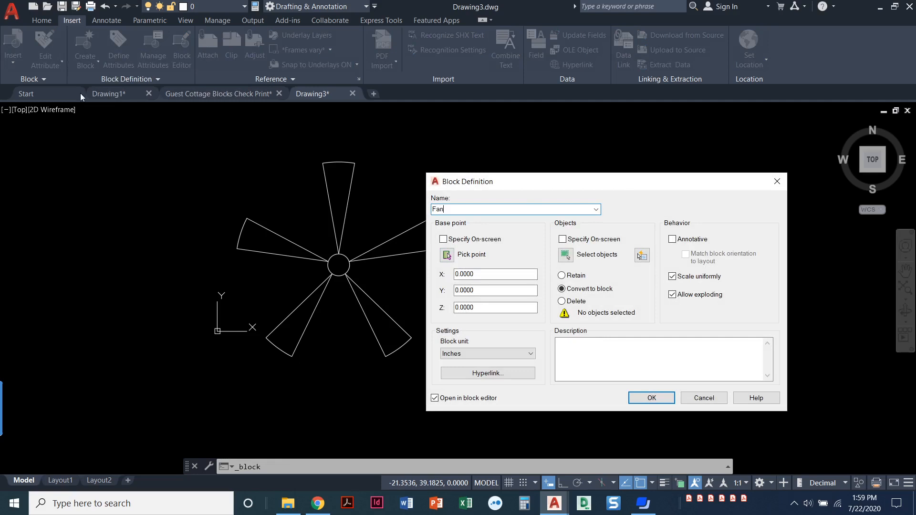
mouse_move(156, 134)
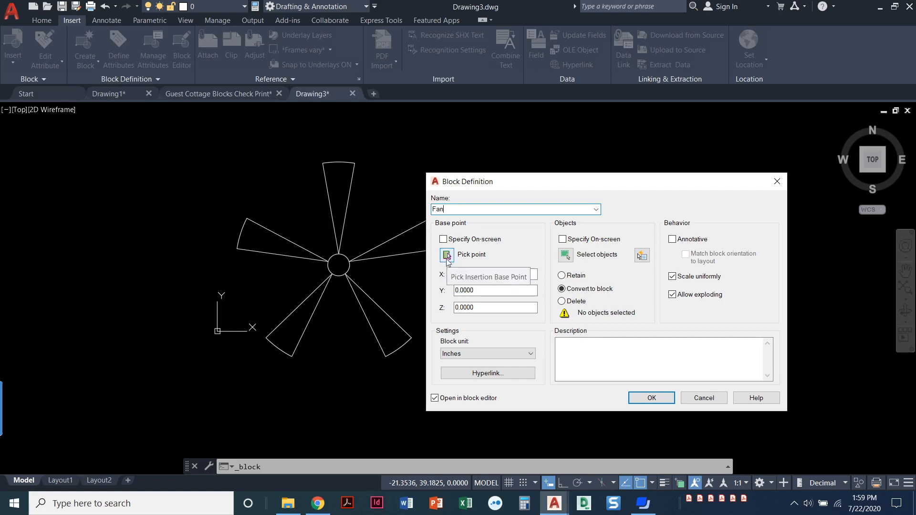
click(447, 257)
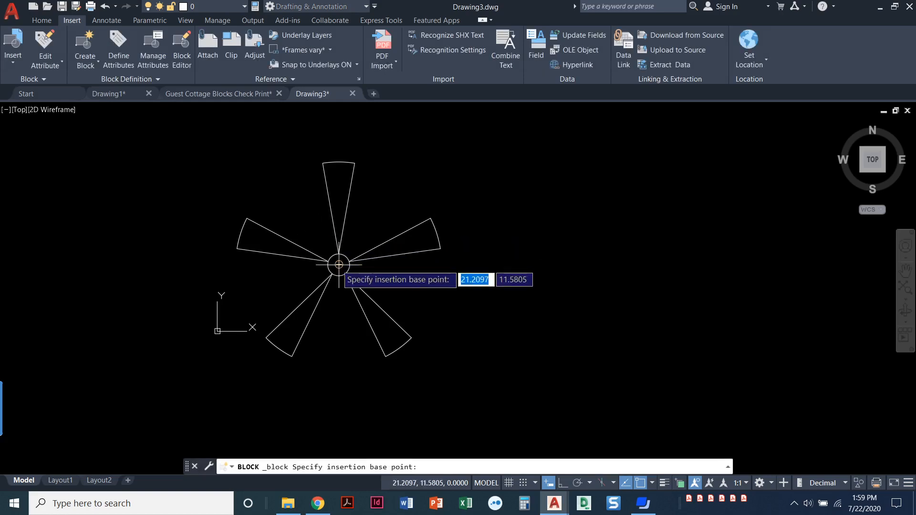
click(338, 265)
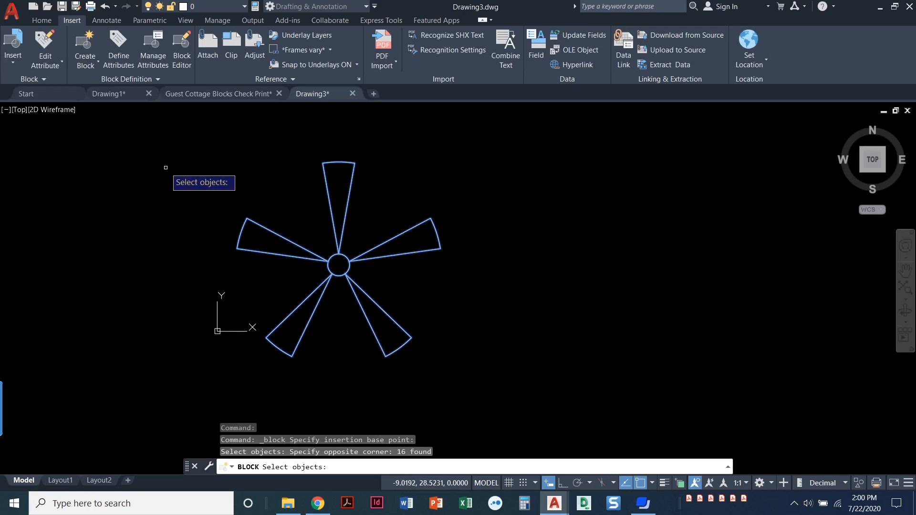
- Finish selecting the 16 fan objects, set Objects to Retain, skip the block editor, confirm
key(Return)
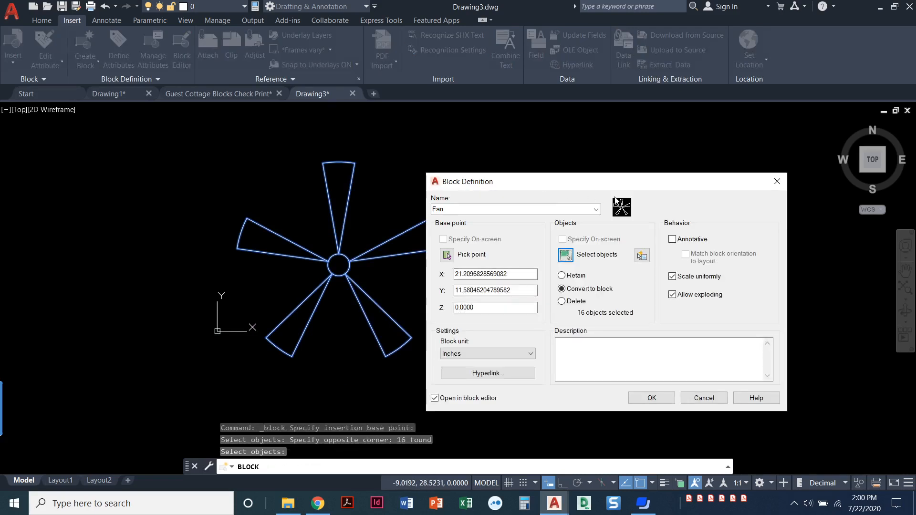
mouse_move(607, 241)
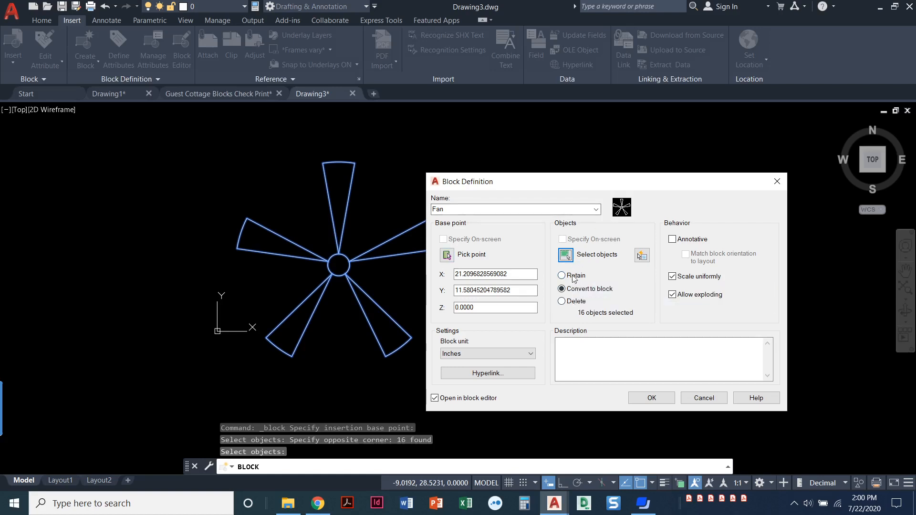
click(561, 288)
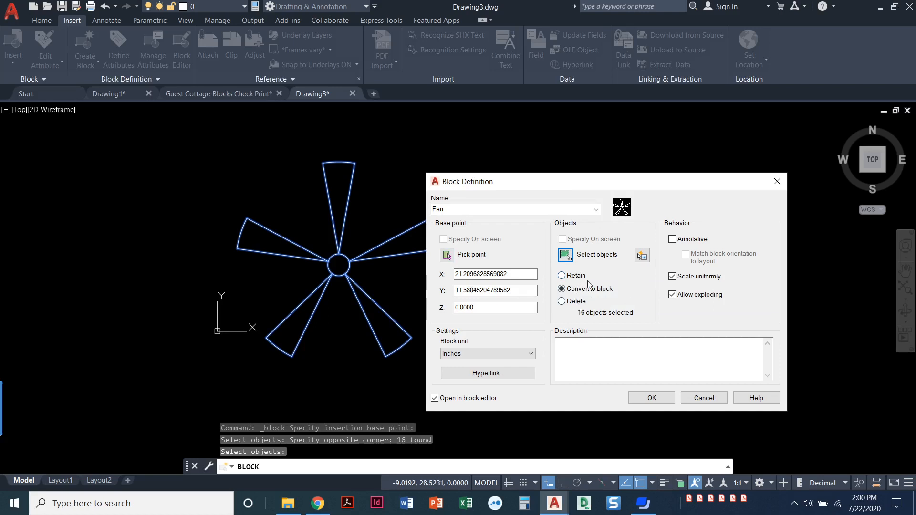
click(561, 275)
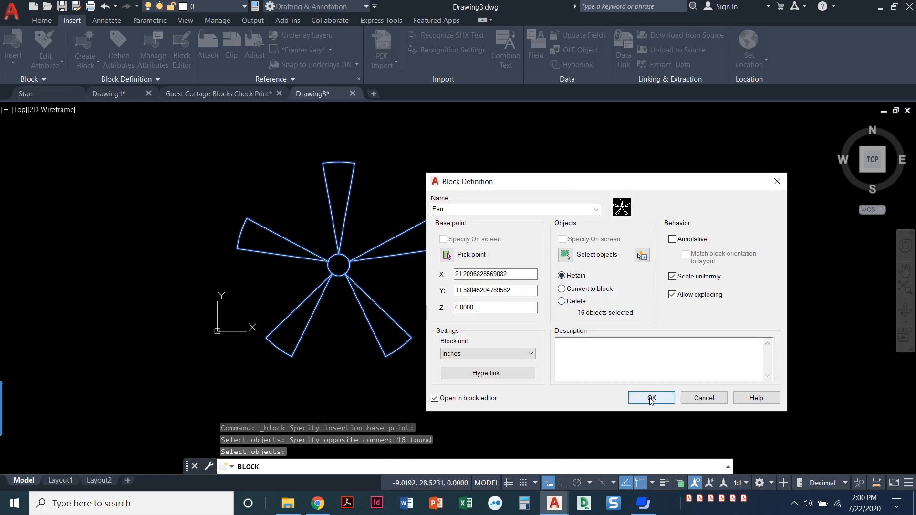
mouse_move(651, 385)
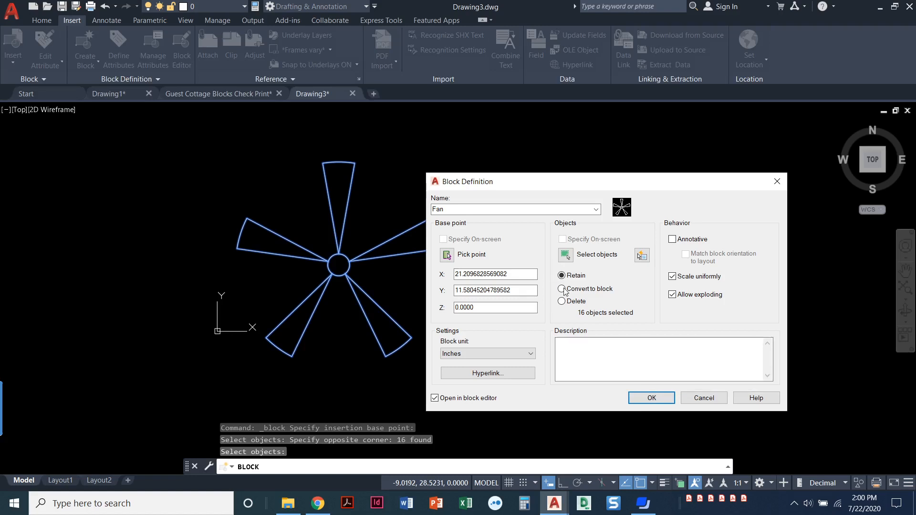
click(561, 288)
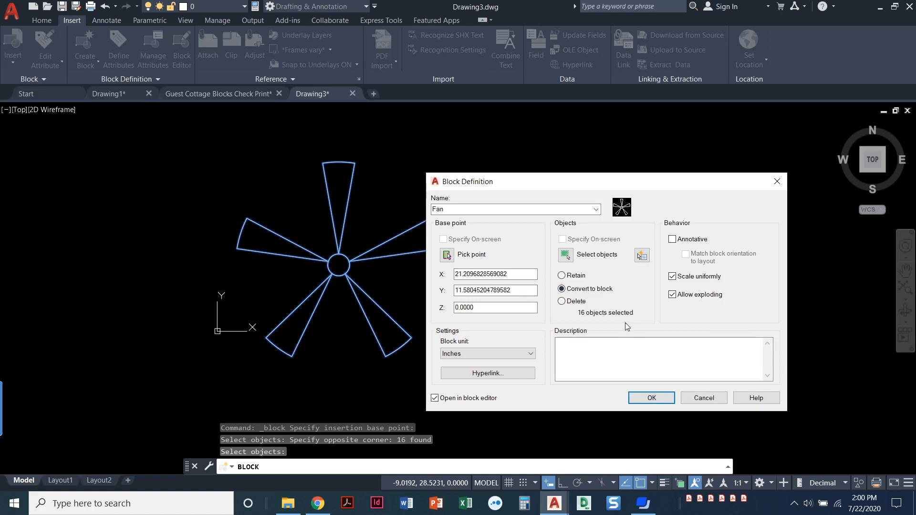
mouse_move(319, 275)
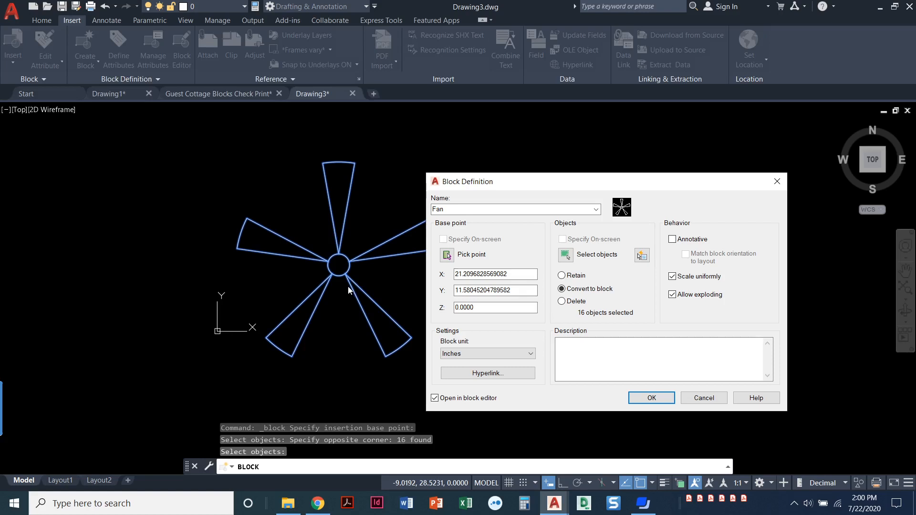
mouse_move(561, 301)
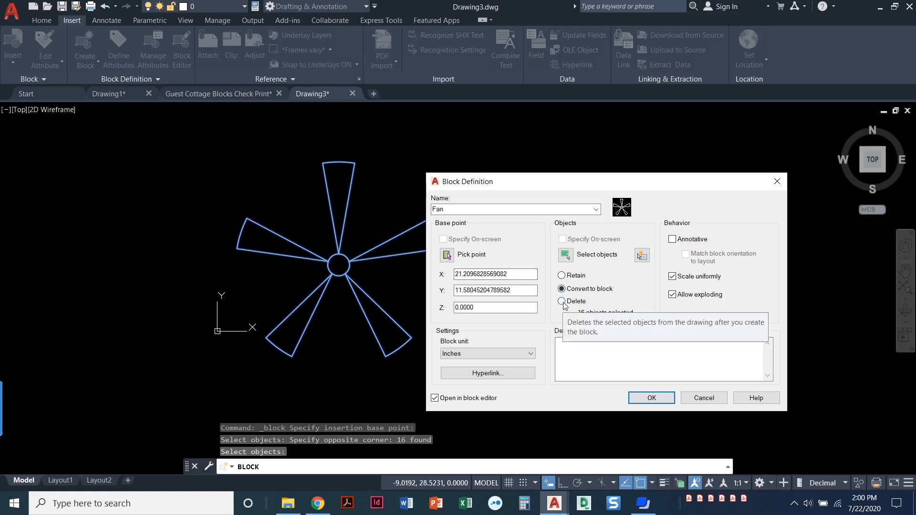
click(561, 301)
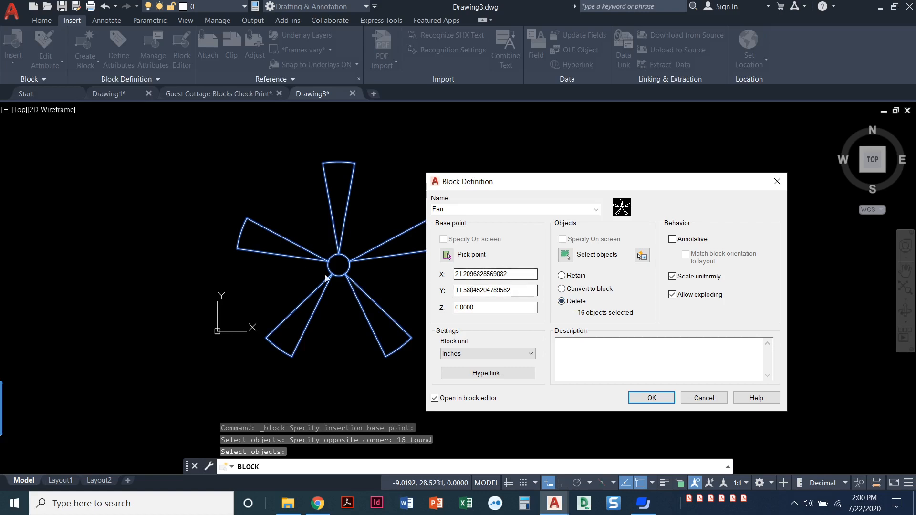
mouse_move(340, 288)
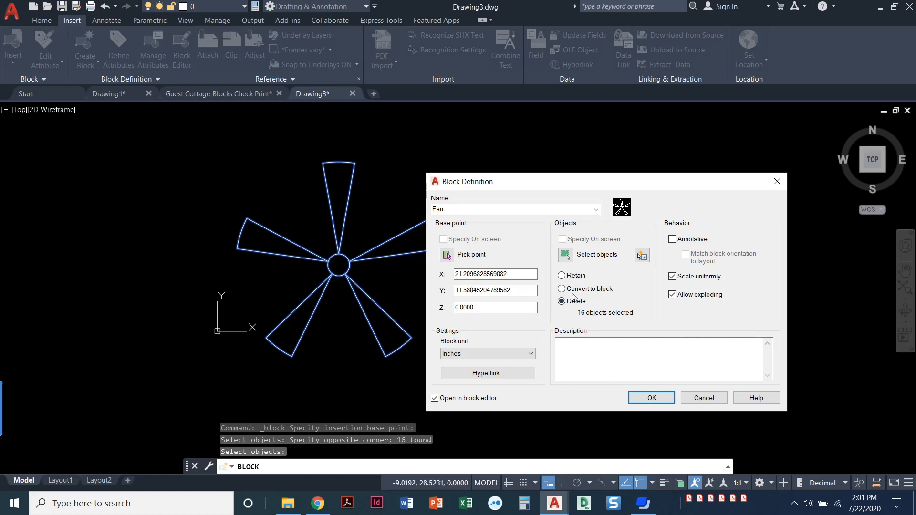
mouse_move(575, 302)
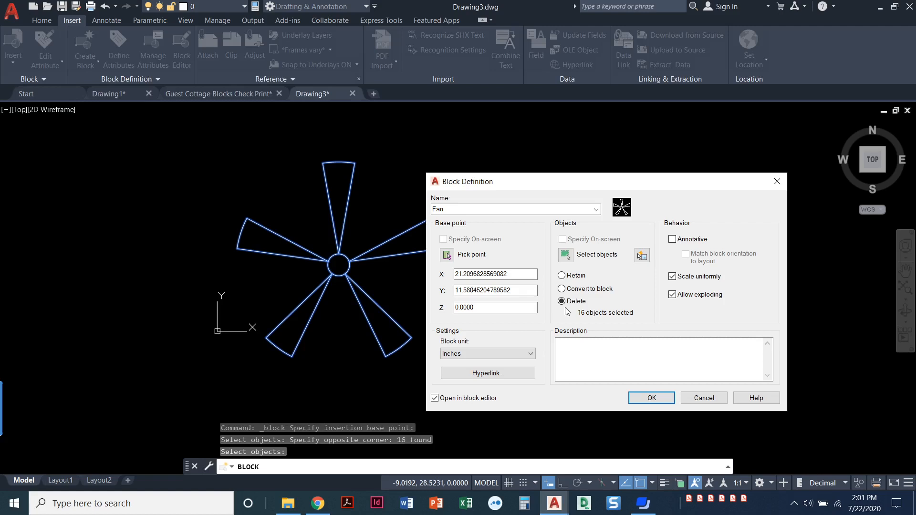
mouse_move(561, 301)
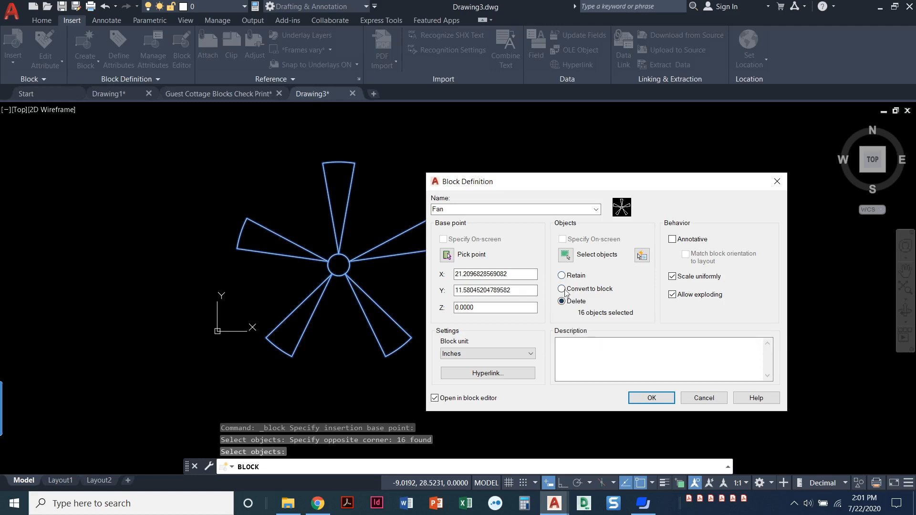
mouse_move(561, 289)
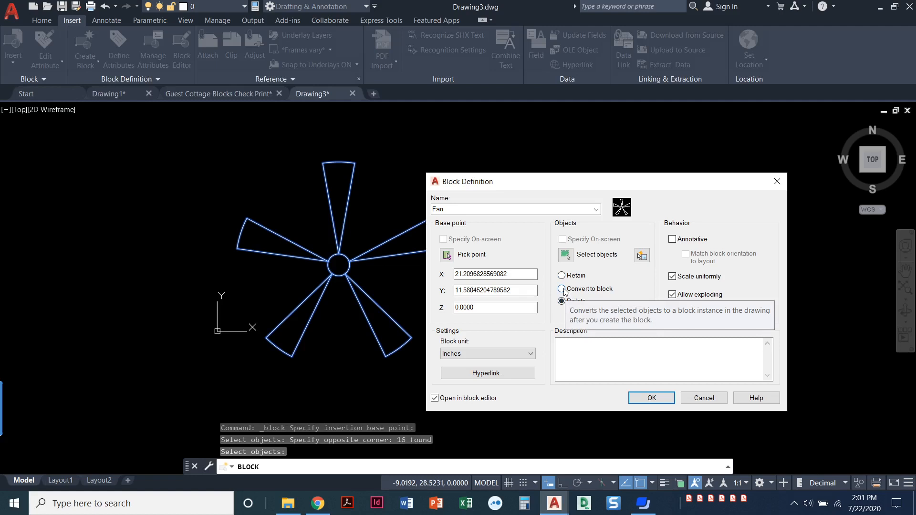
click(561, 275)
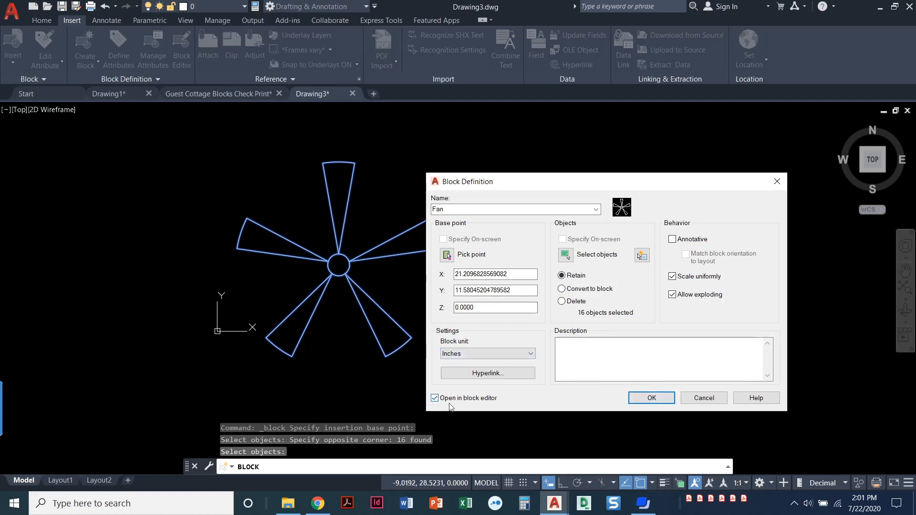
mouse_move(439, 403)
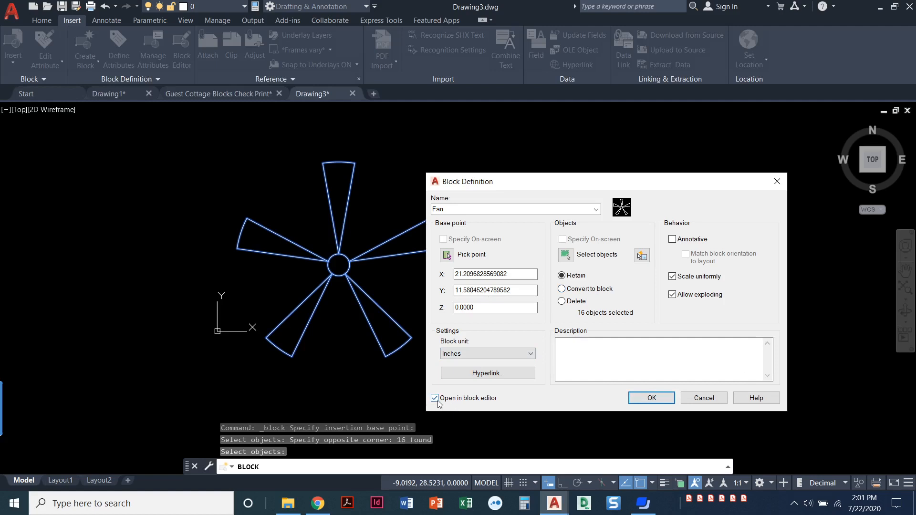
mouse_move(437, 407)
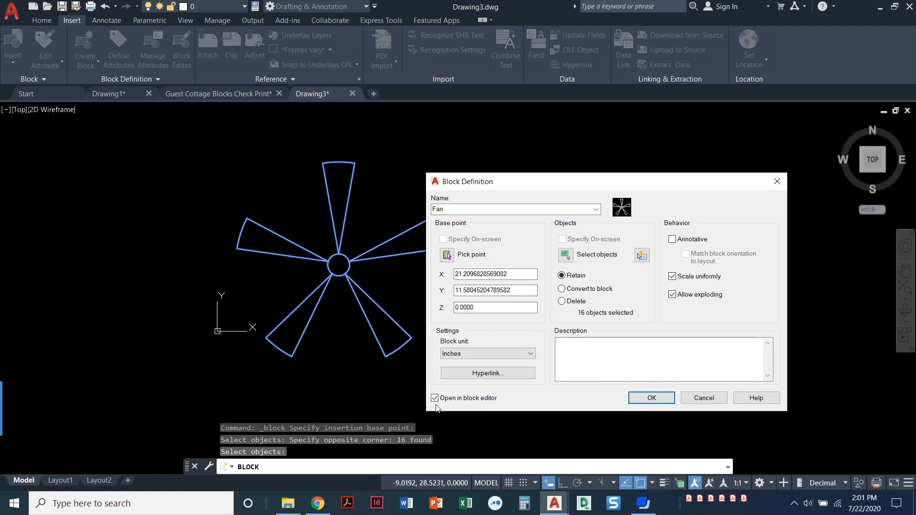
click(434, 398)
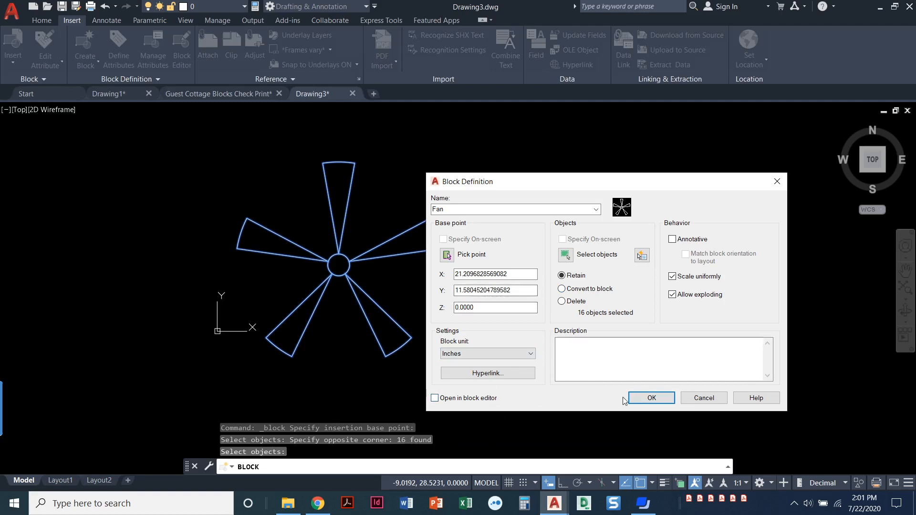
mouse_move(624, 396)
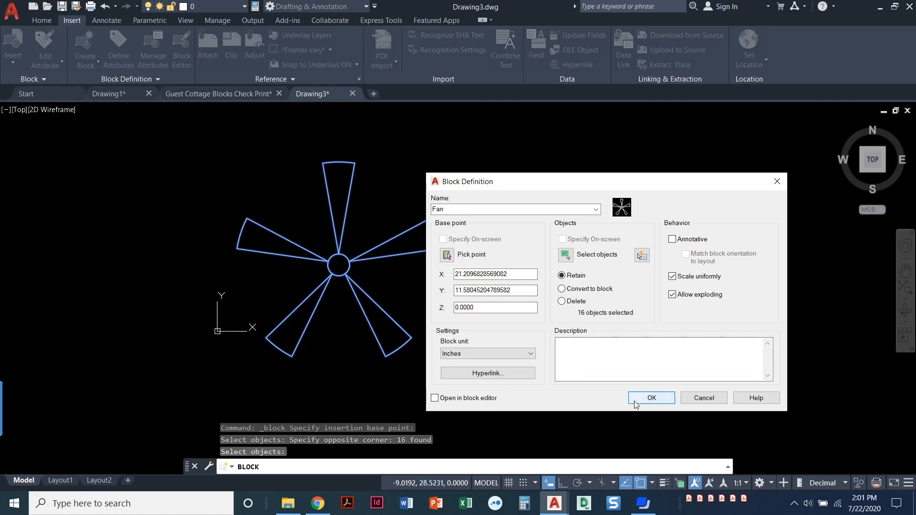
click(651, 397)
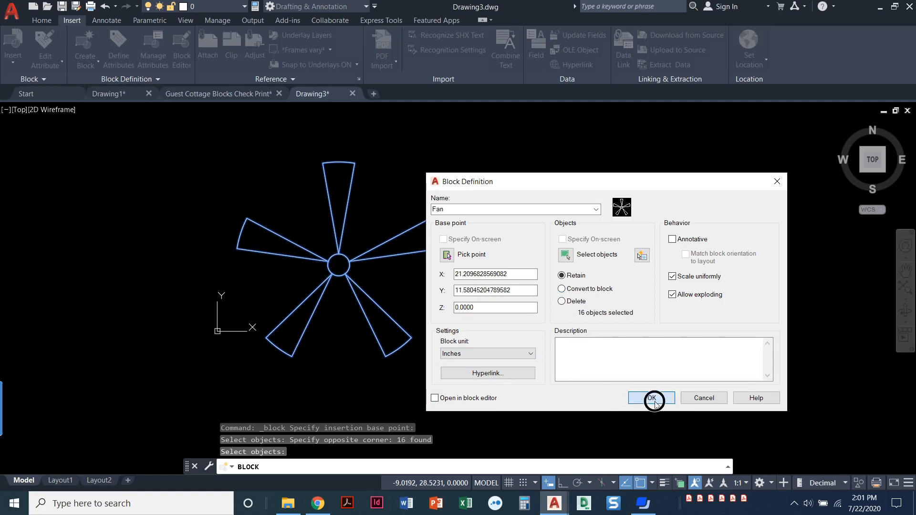
click(651, 398)
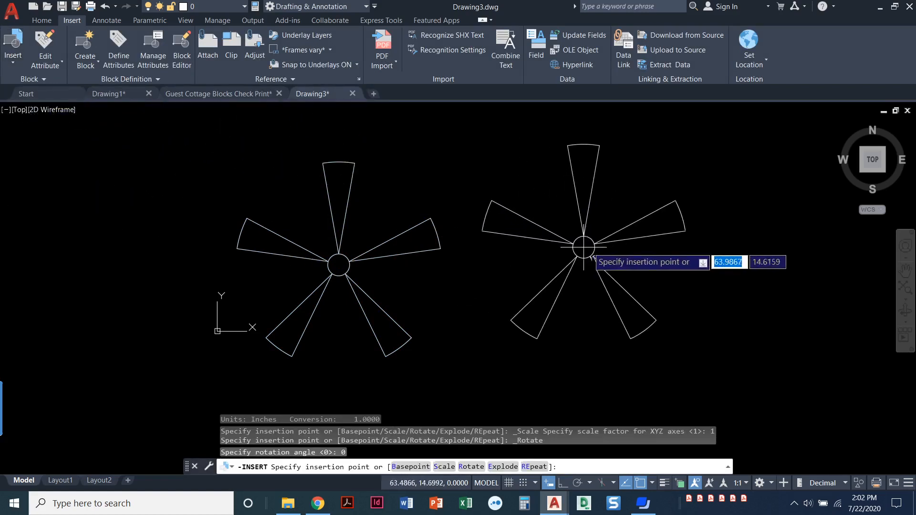
mouse_move(619, 255)
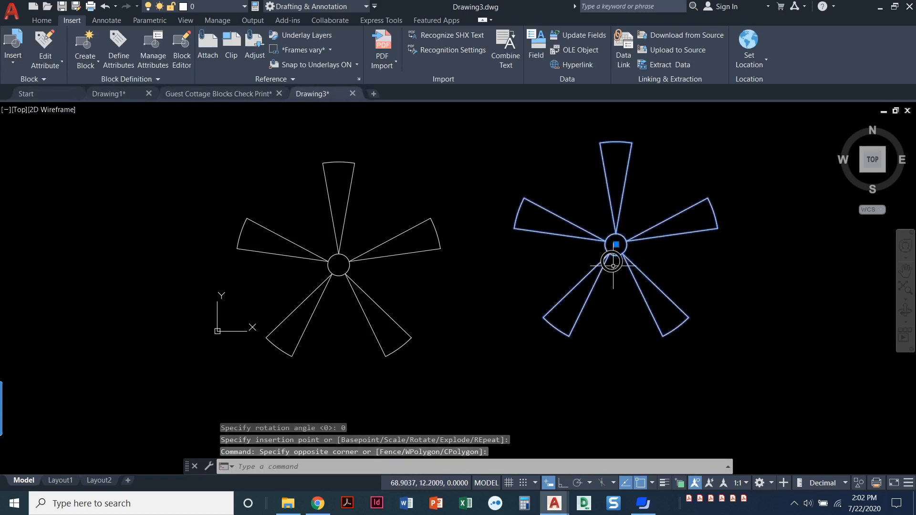
mouse_move(609, 276)
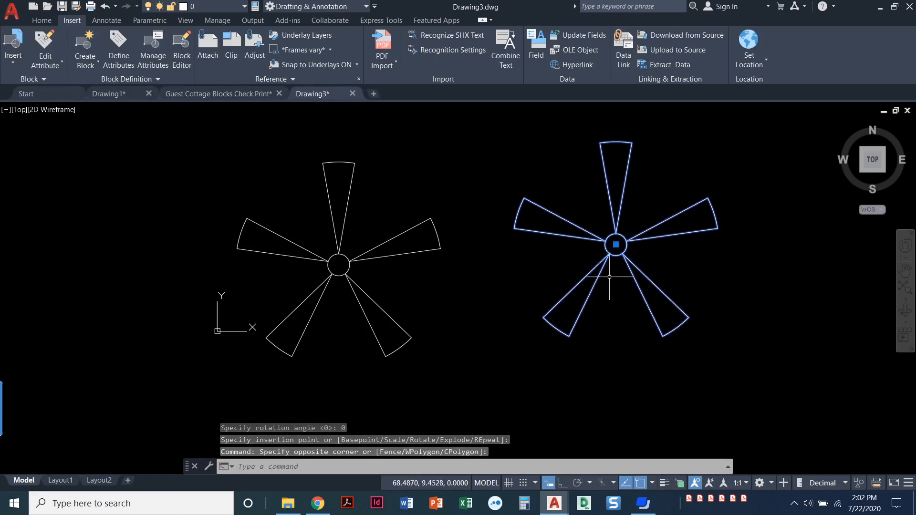
- End the Fan block insertion and return to the guest cottage drawing
key(Escape)
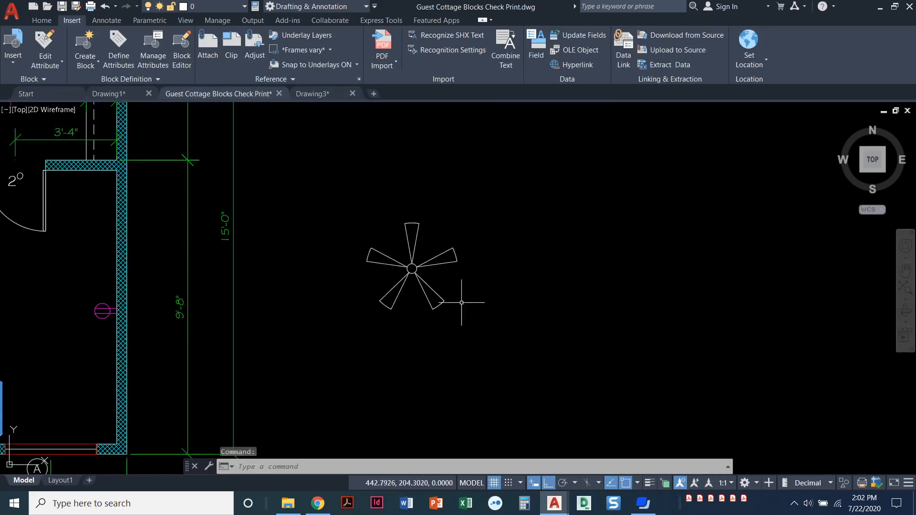
- Window-select the fan in the guest cottage plan and copy it to the right
click(411, 268)
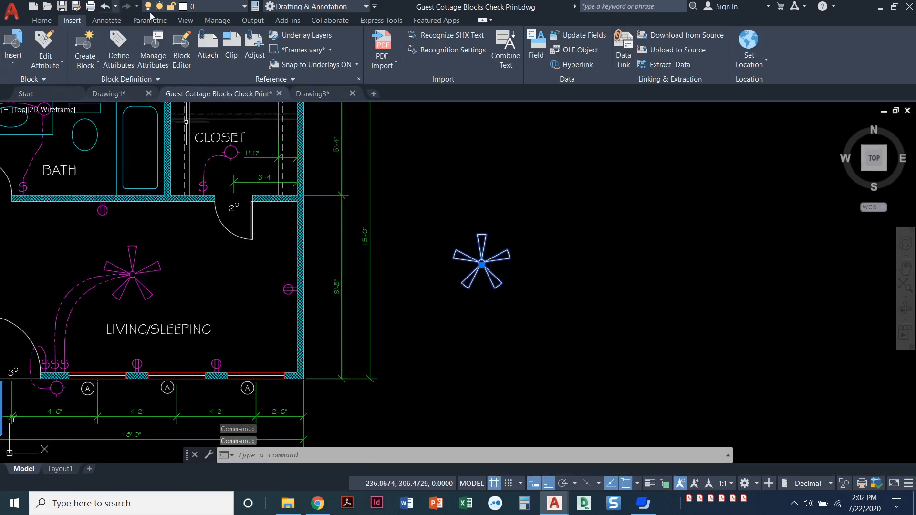
mouse_move(187, 121)
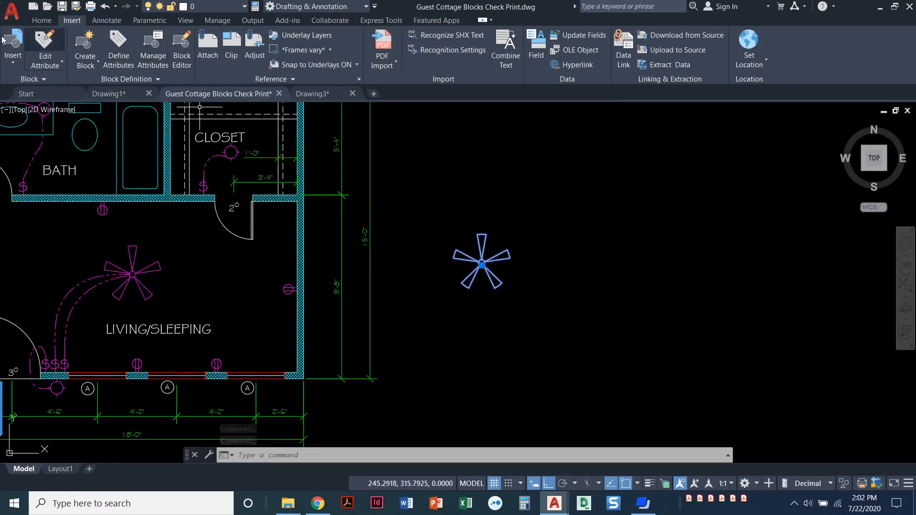
click(41, 20)
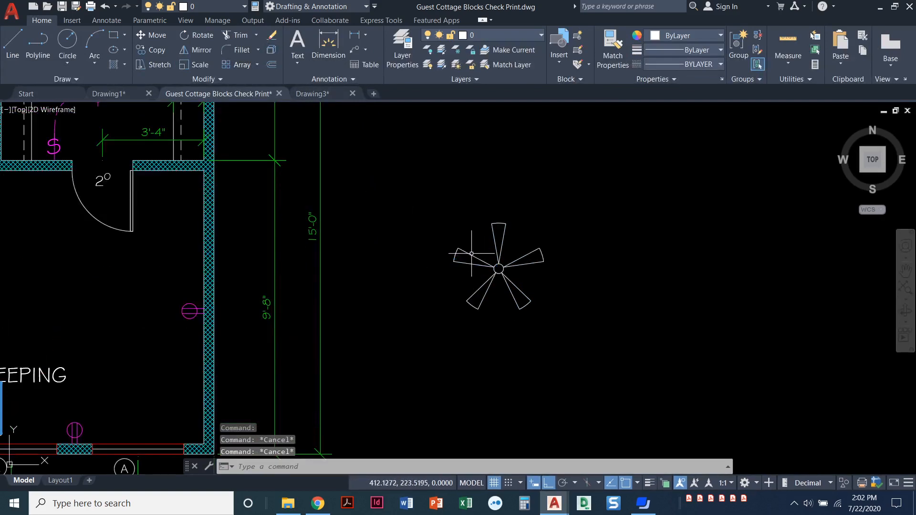
mouse_move(472, 248)
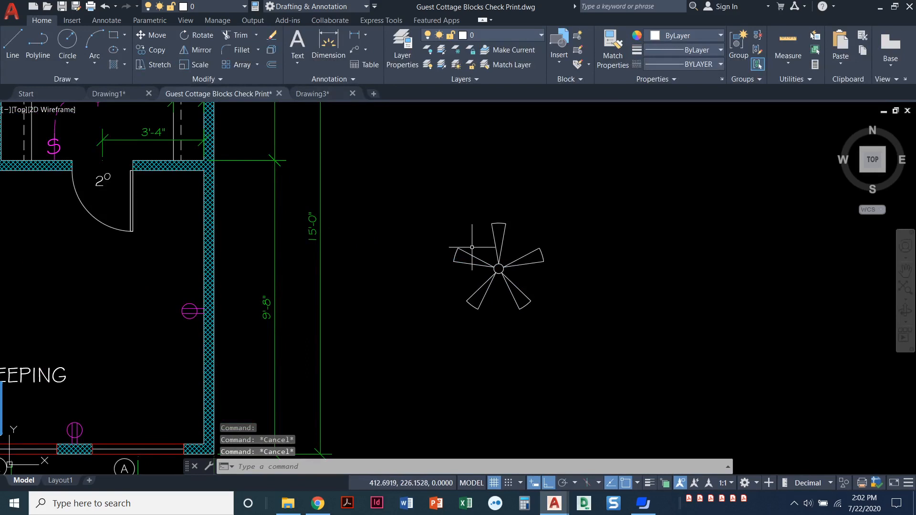
mouse_move(453, 257)
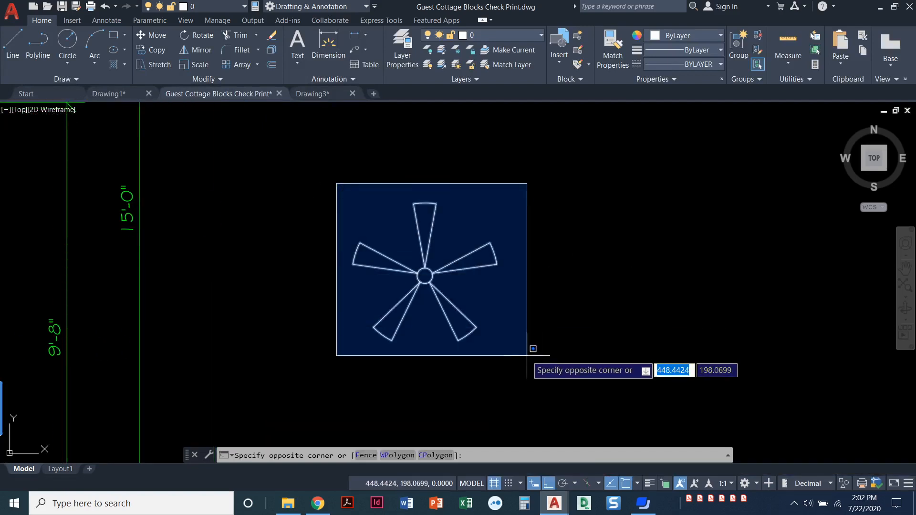
click(533, 348)
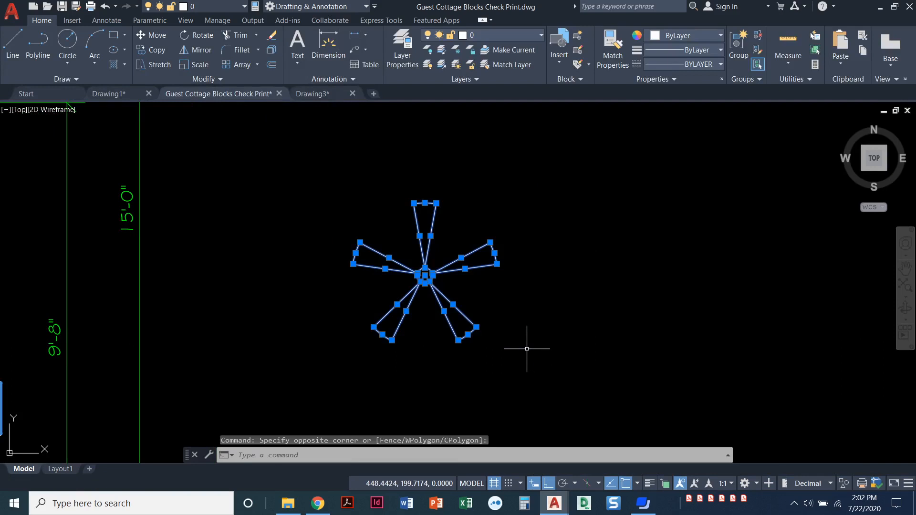
click(723, 293)
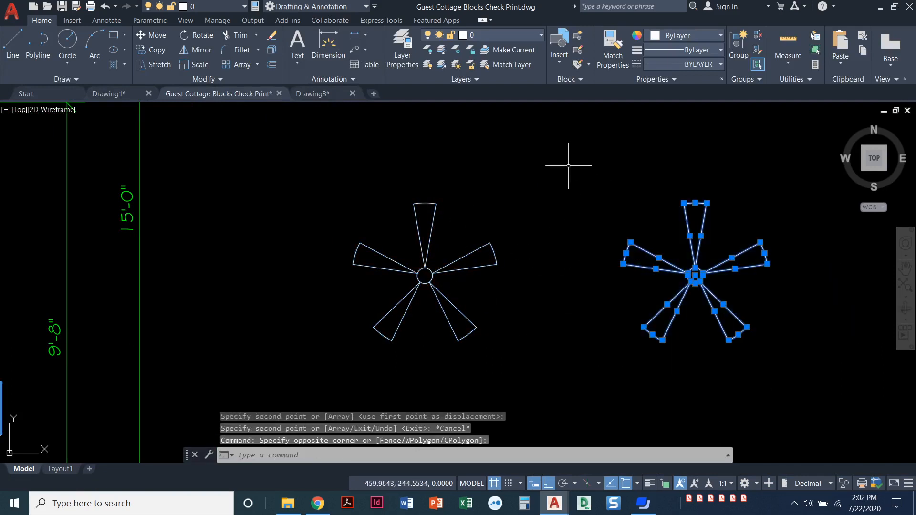
- Move the copied fan onto the Cen layer so it shows as green dashed lines
click(537, 35)
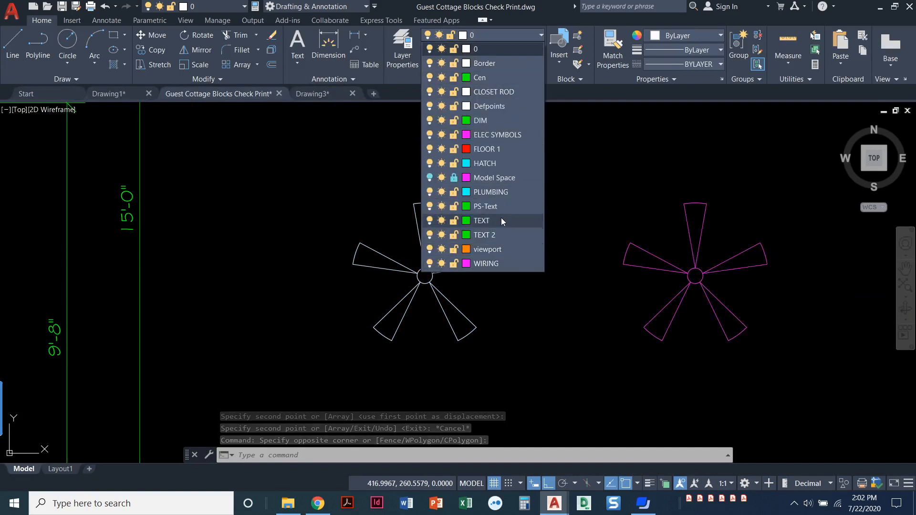
click(479, 77)
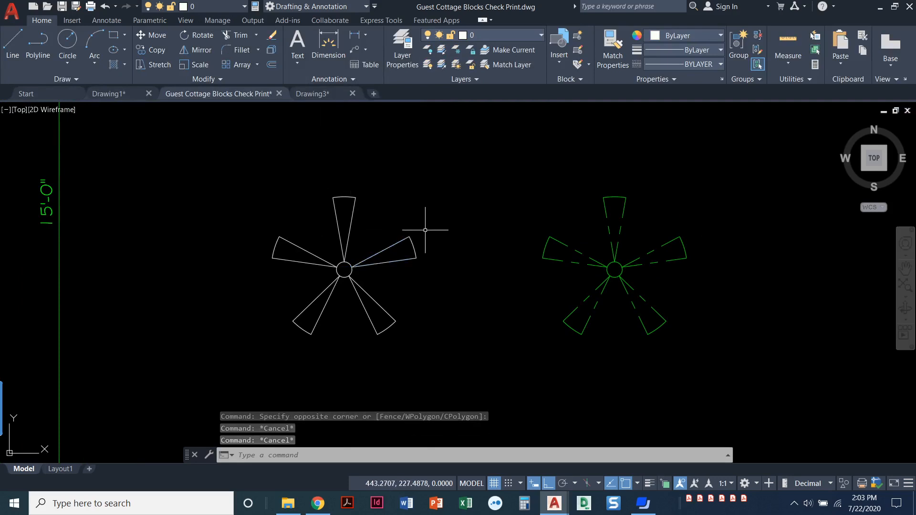
mouse_move(415, 207)
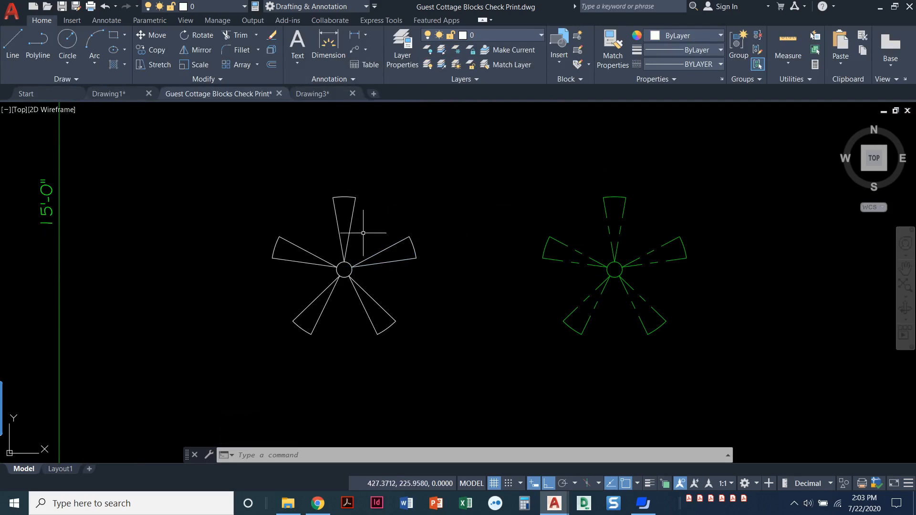
mouse_move(541, 247)
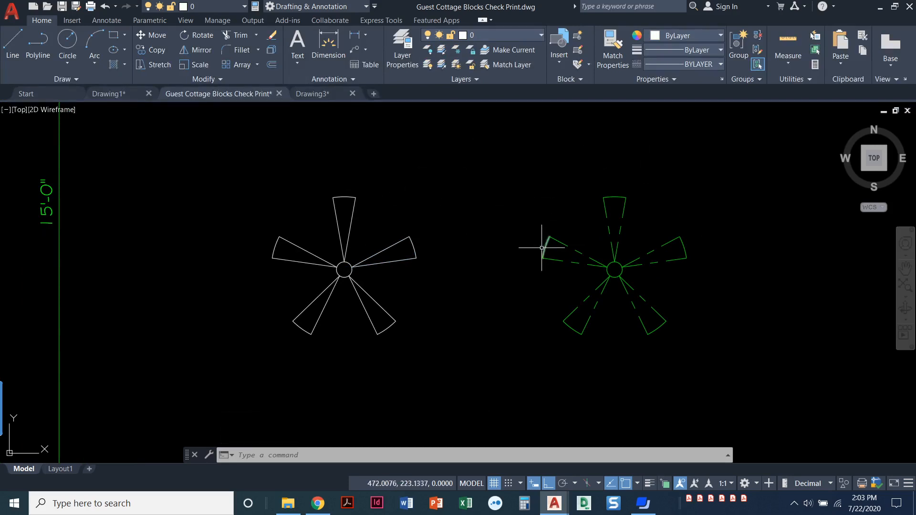
mouse_move(464, 211)
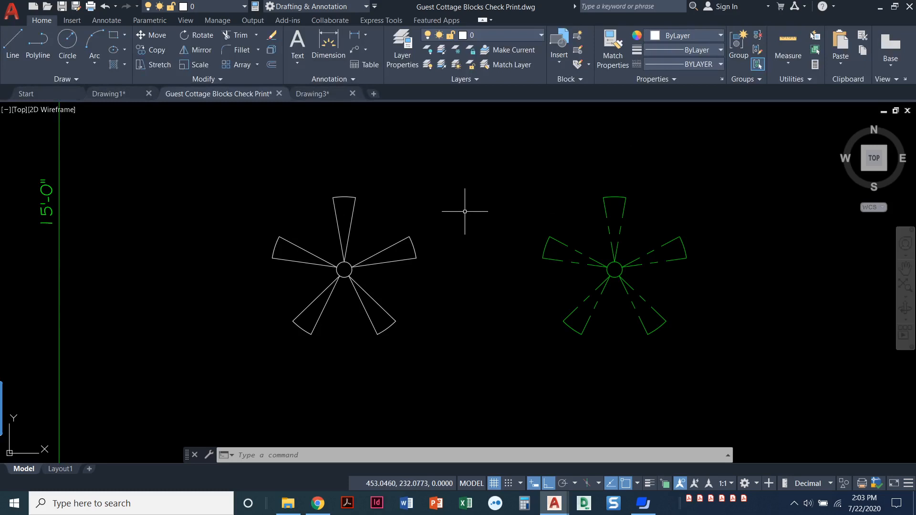
click(71, 20)
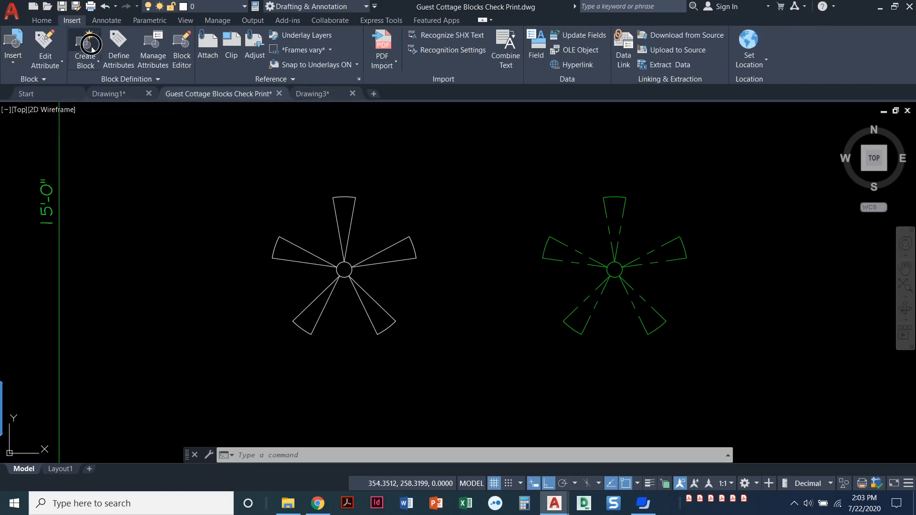
- Define block 'Fan- Good' from the white fan, base point at its centre, deleting originals
click(85, 48)
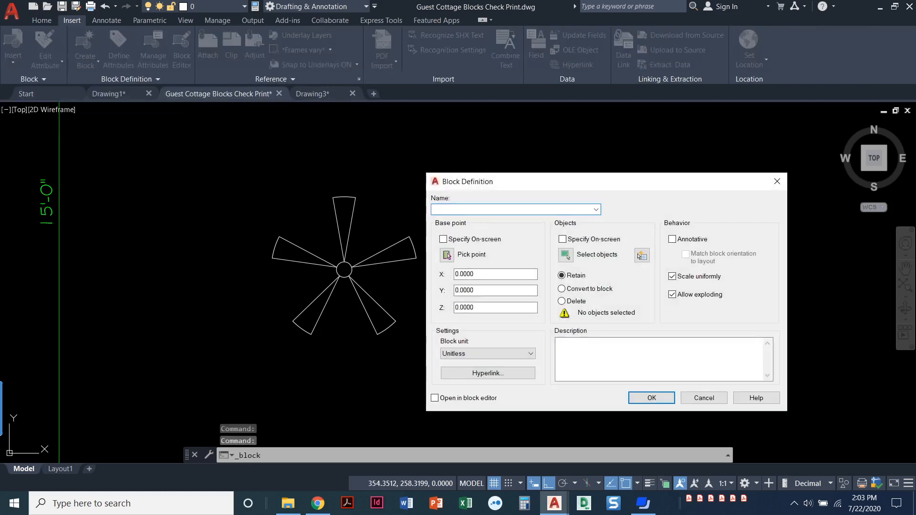
text(Fa)
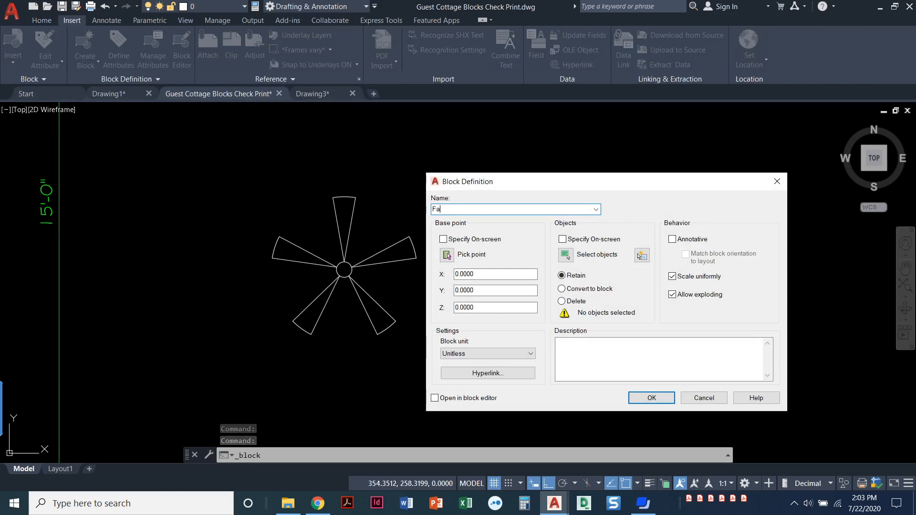
text(n)
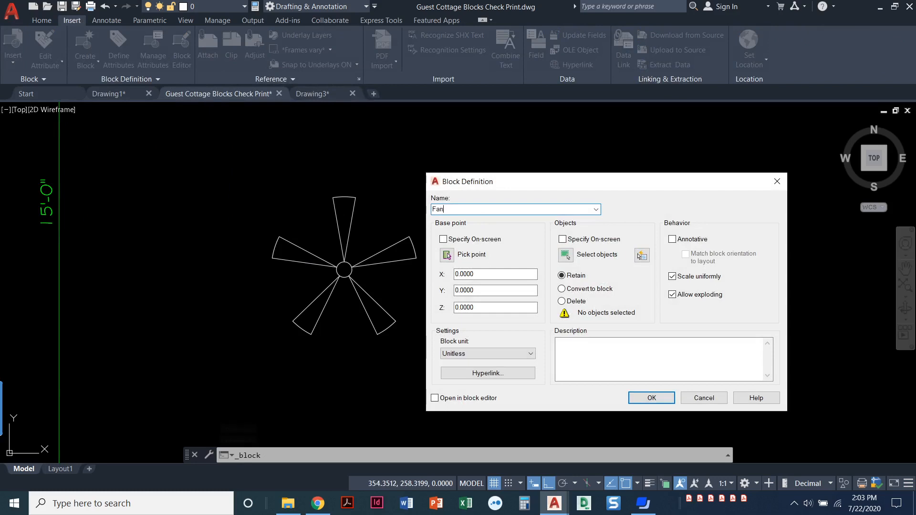
text(- Good)
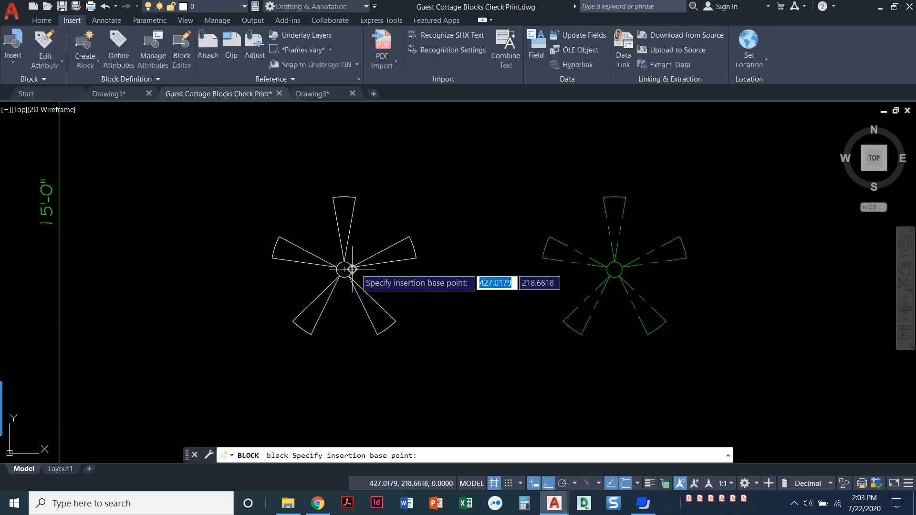
click(352, 269)
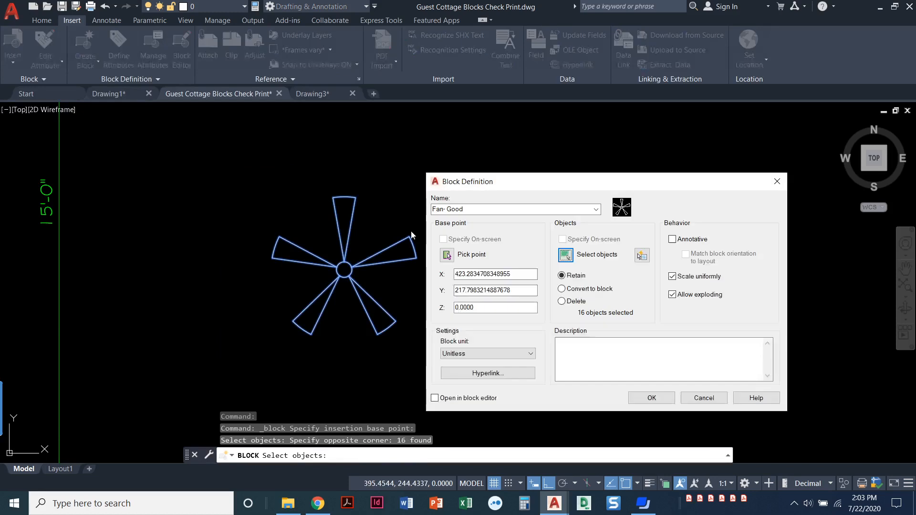
click(561, 301)
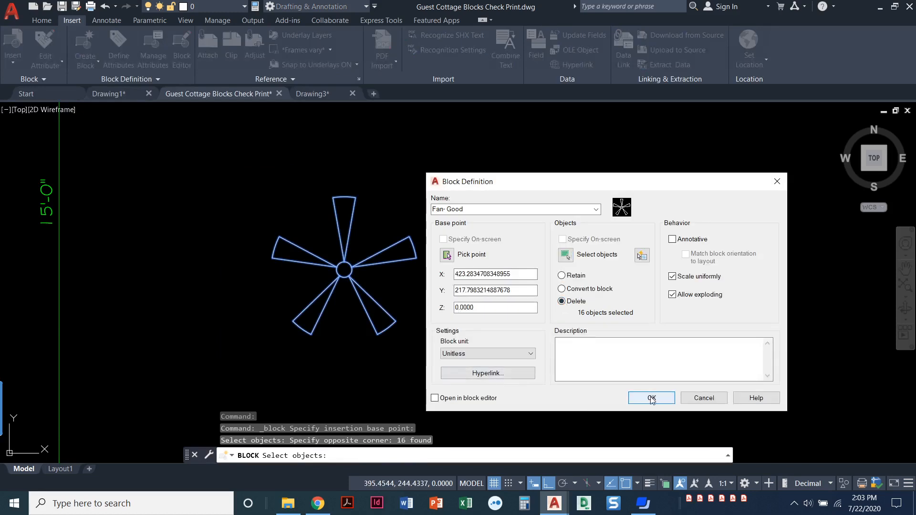
click(650, 398)
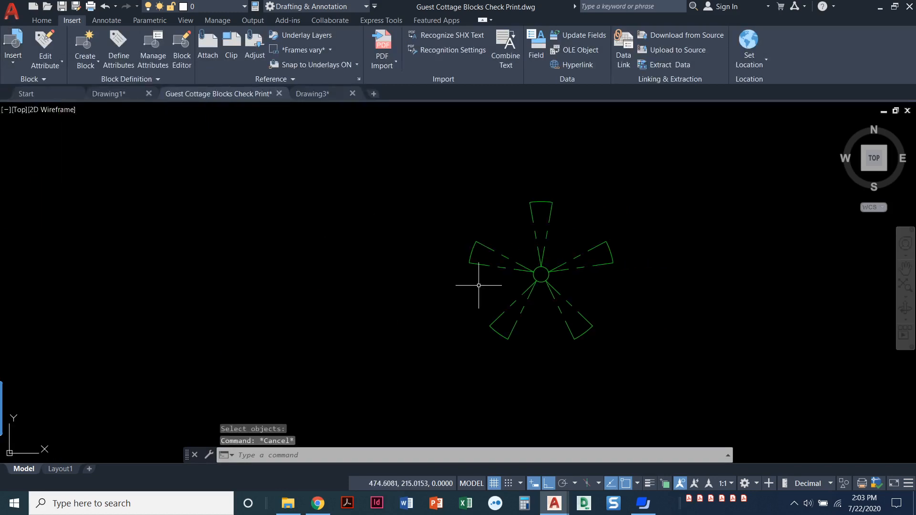
mouse_move(477, 271)
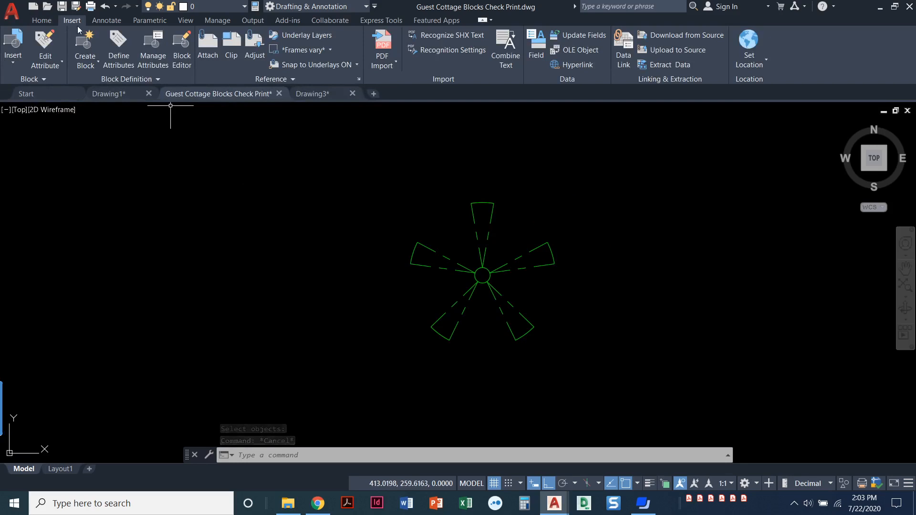
- Define block 'Fan- Bad' from the green dashed fan, base point 0,0,0, deleting originals
click(84, 49)
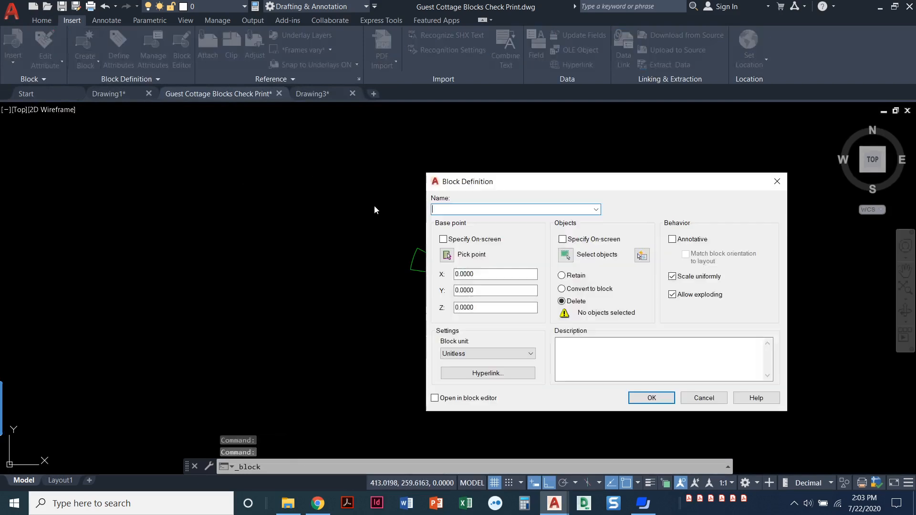
text(Fan- Bad)
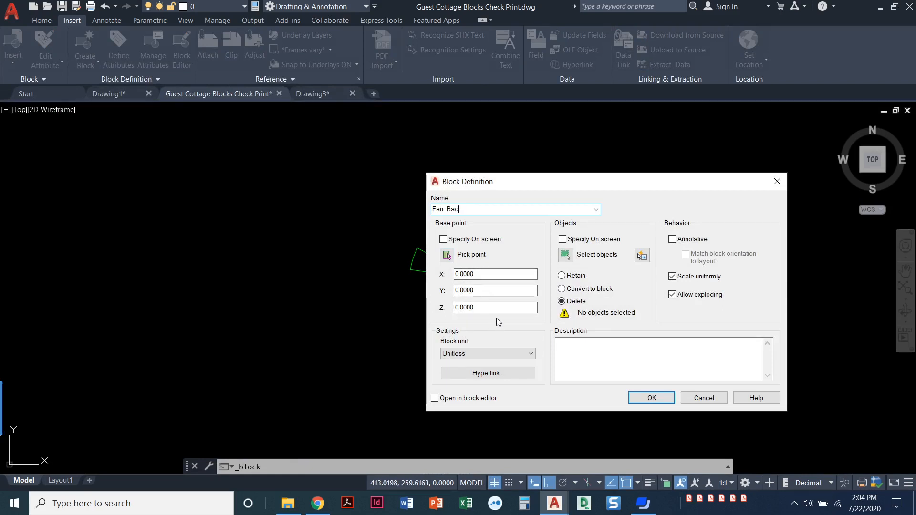
mouse_move(495, 307)
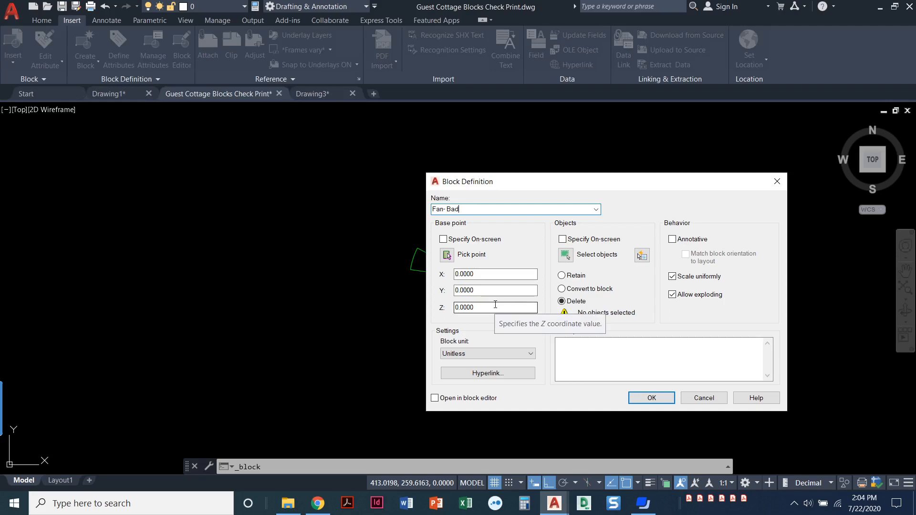
mouse_move(476, 330)
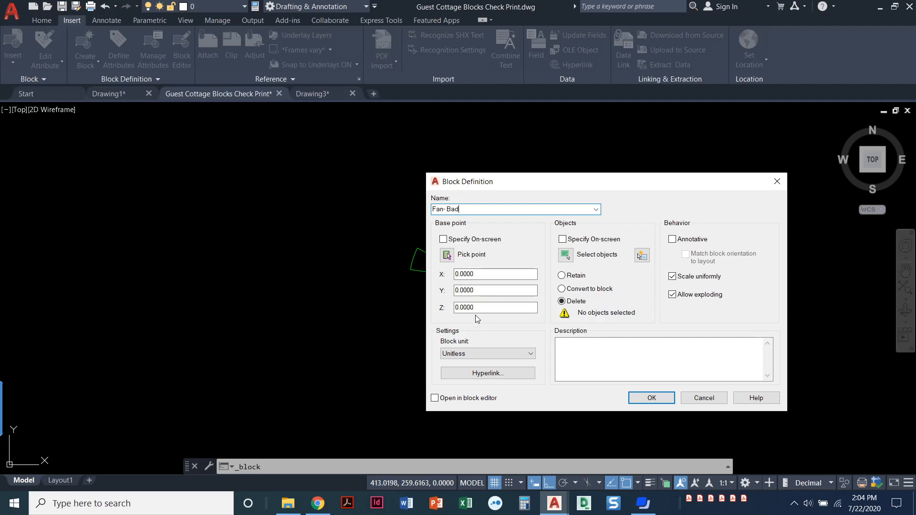
mouse_move(496, 286)
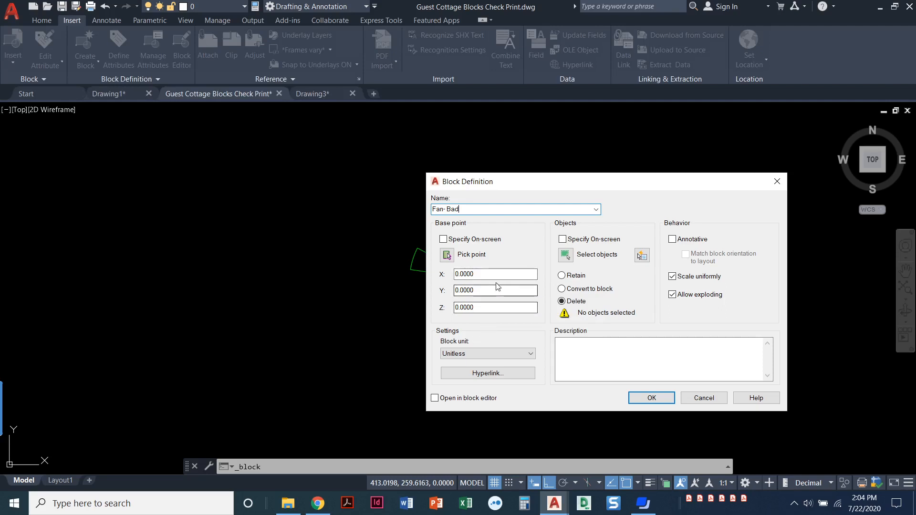
click(595, 255)
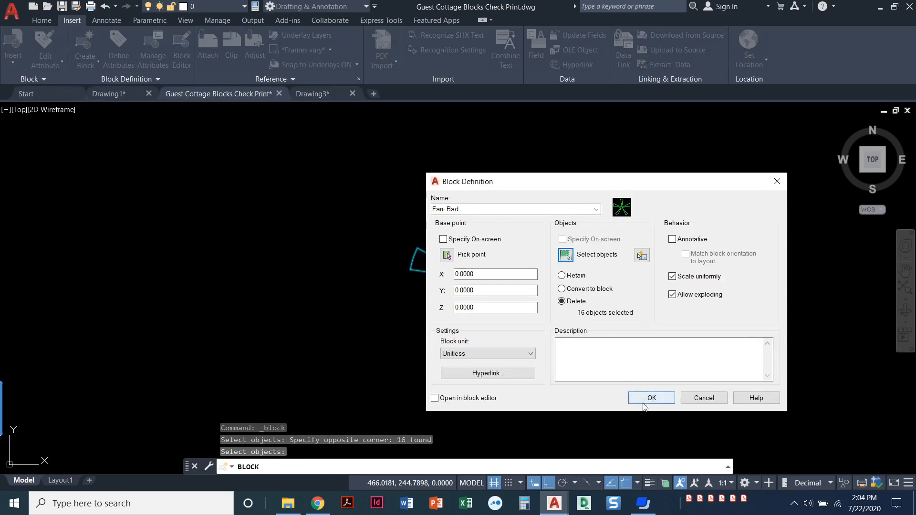
click(650, 398)
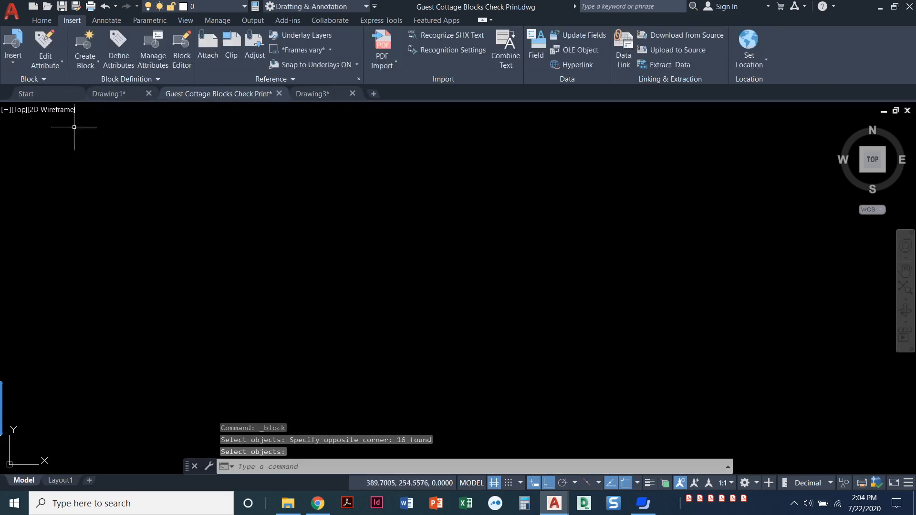
click(41, 21)
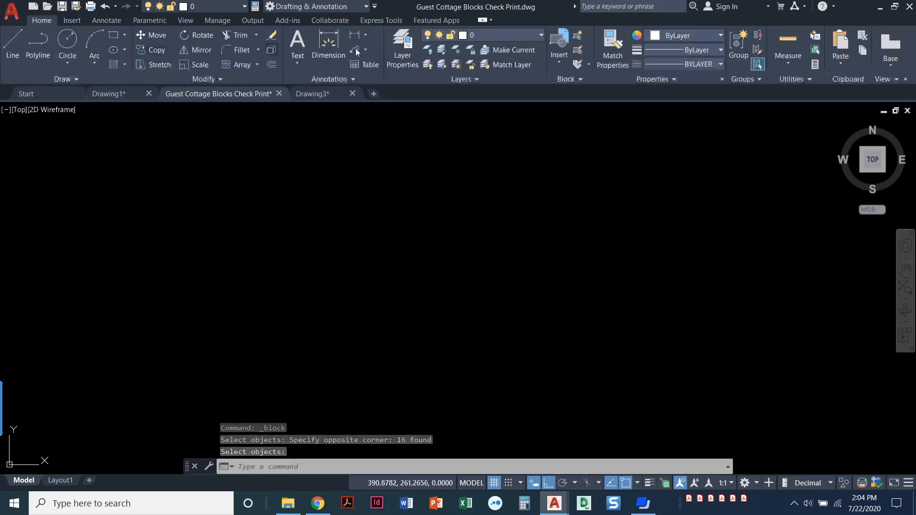
- Make ELEC SYMBOLS the current layer and place the Fan- Bad block in the drawing
click(540, 35)
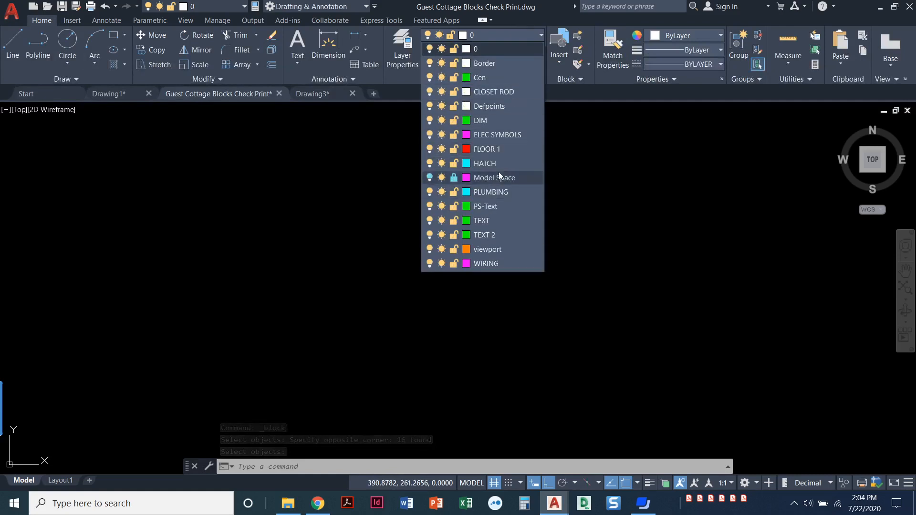
click(497, 134)
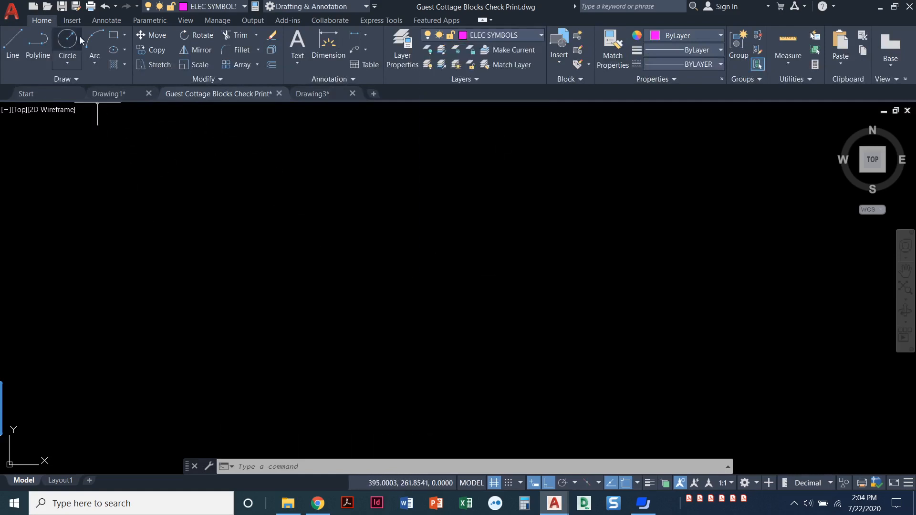
click(71, 20)
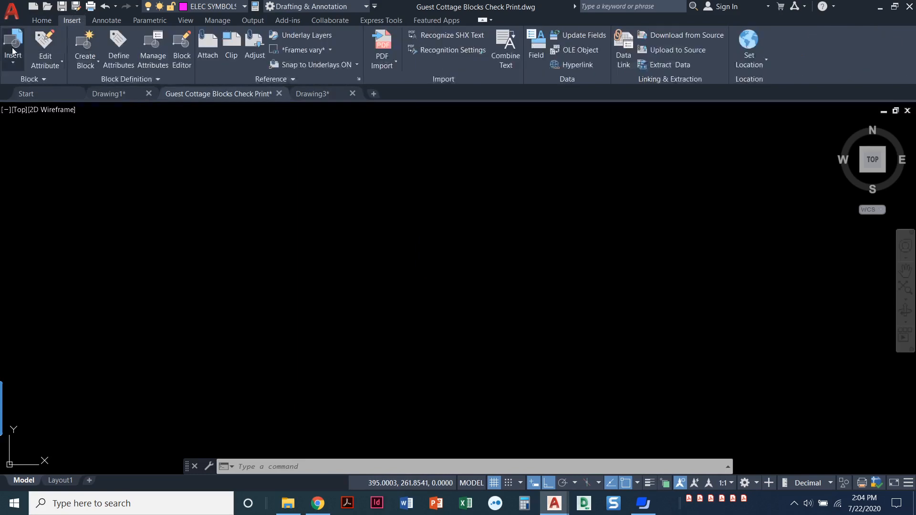
click(12, 47)
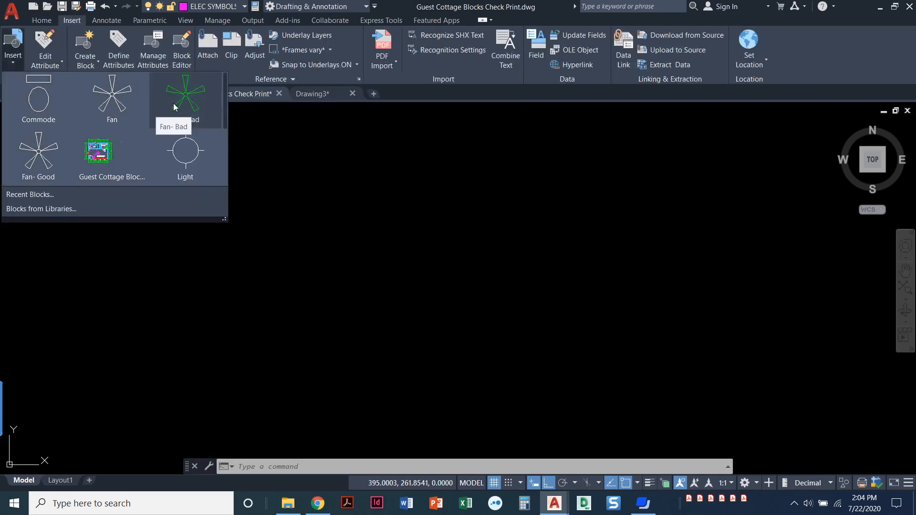
click(185, 96)
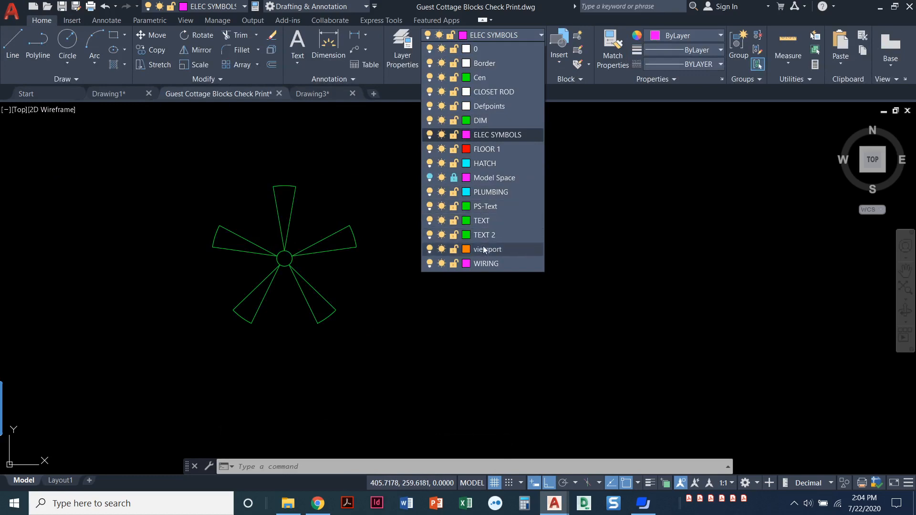
click(283, 259)
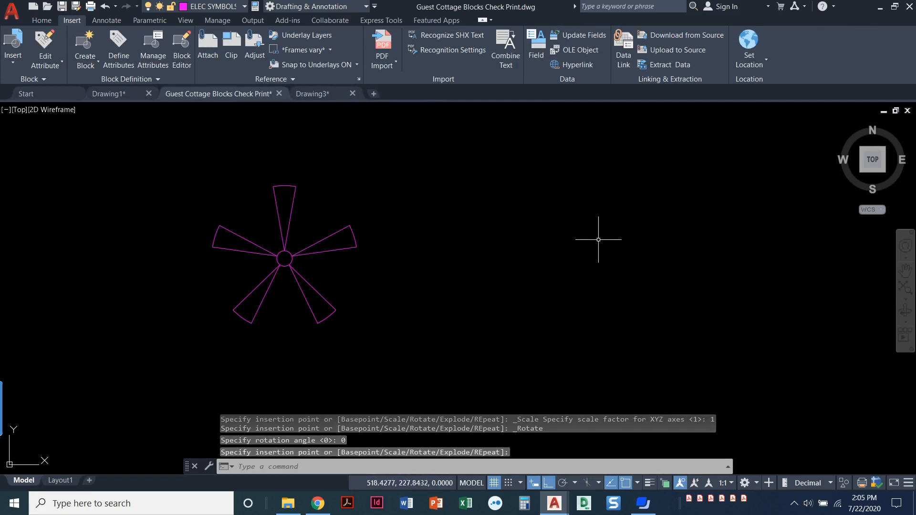
mouse_move(337, 122)
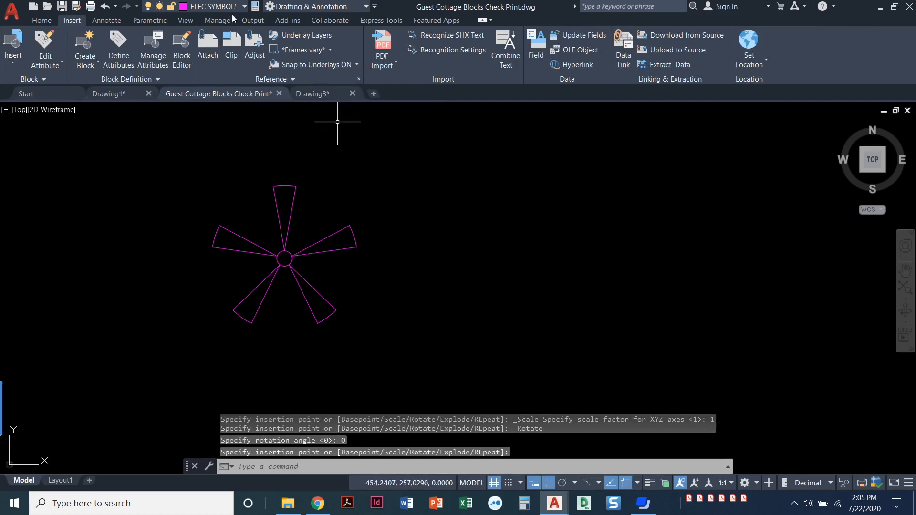
mouse_move(651, 290)
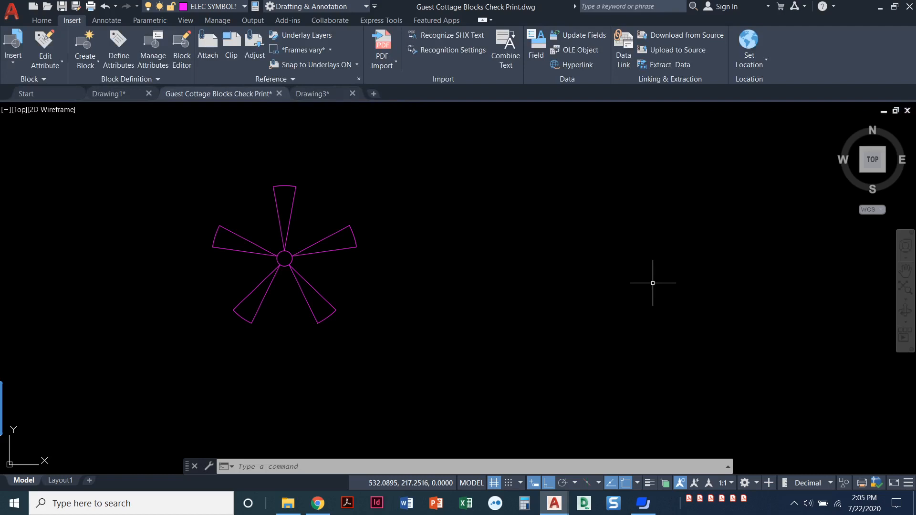
mouse_move(642, 284)
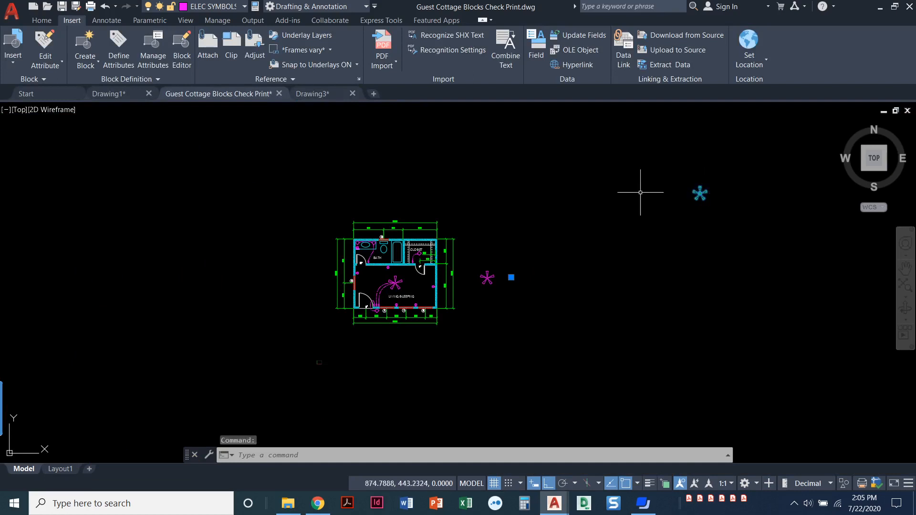
mouse_move(676, 206)
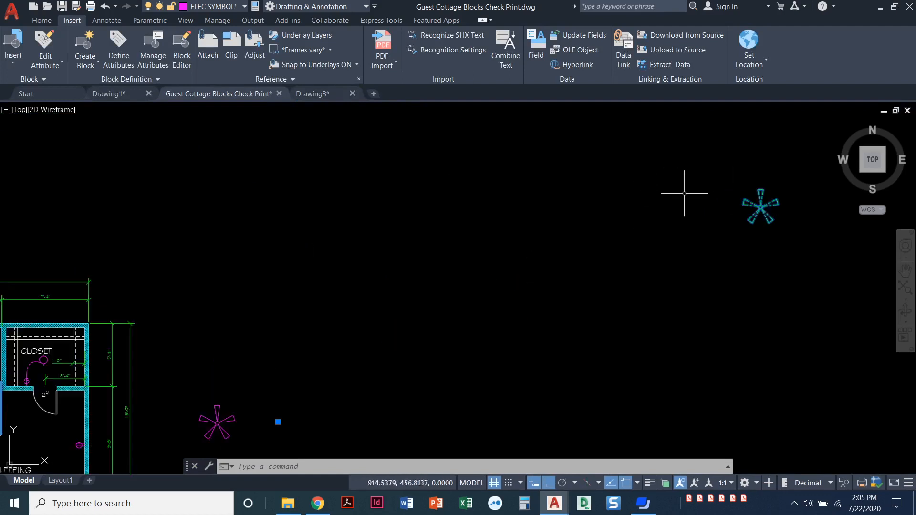
mouse_move(578, 250)
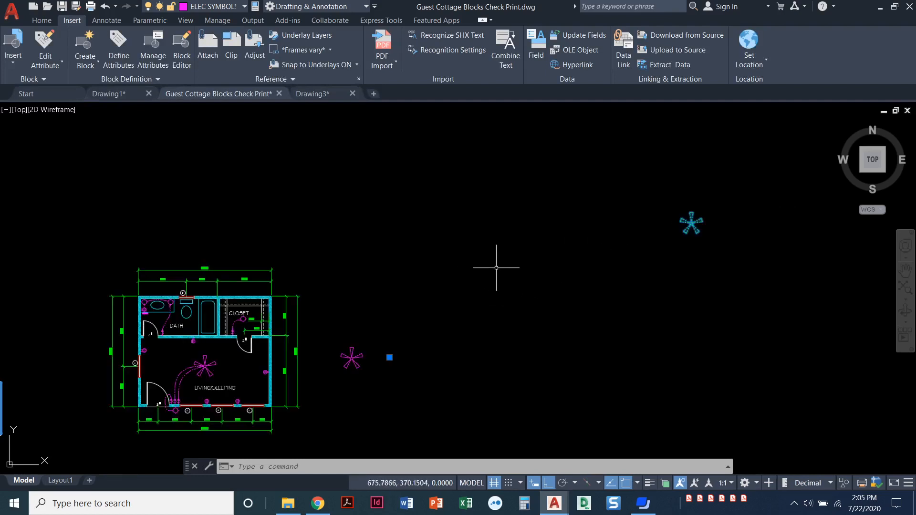
mouse_move(397, 369)
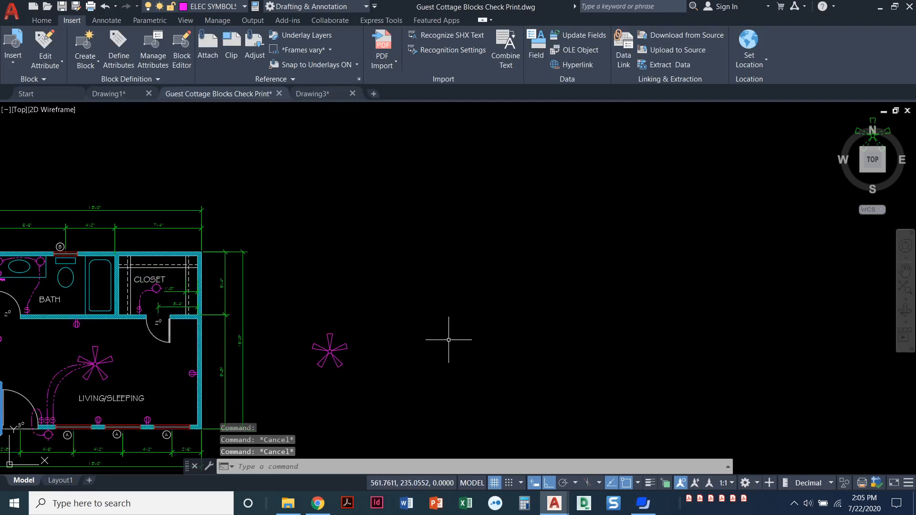
mouse_move(449, 335)
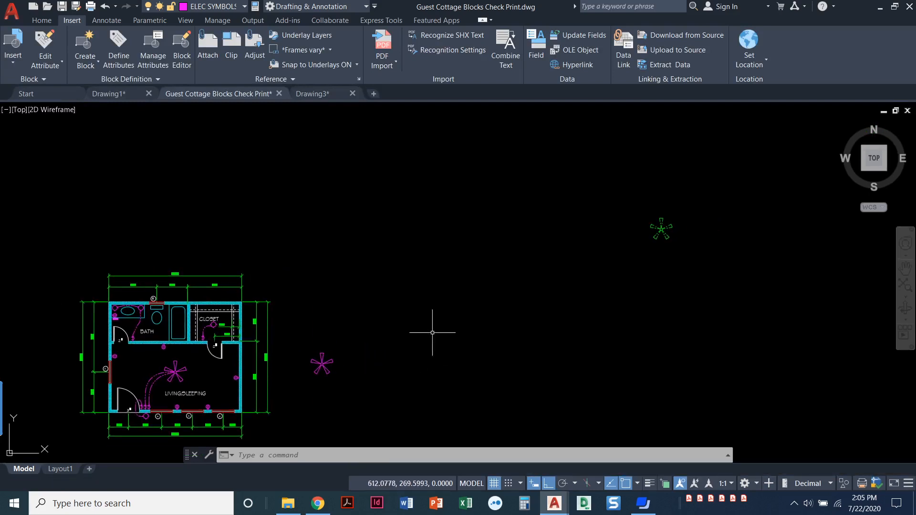
mouse_move(661, 228)
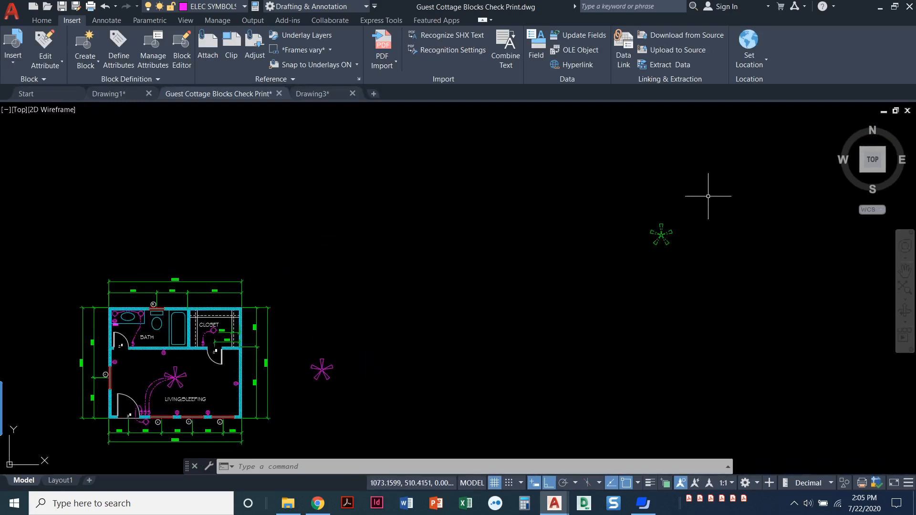
mouse_move(624, 269)
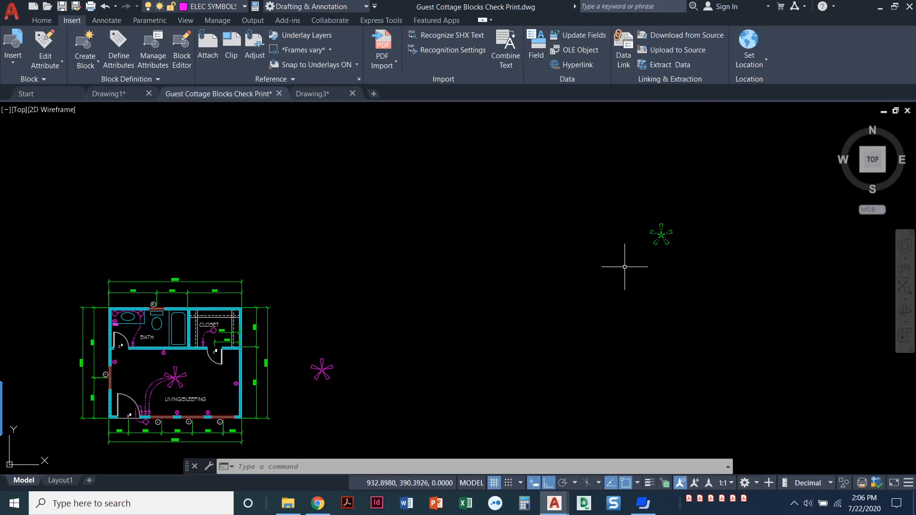
mouse_move(653, 236)
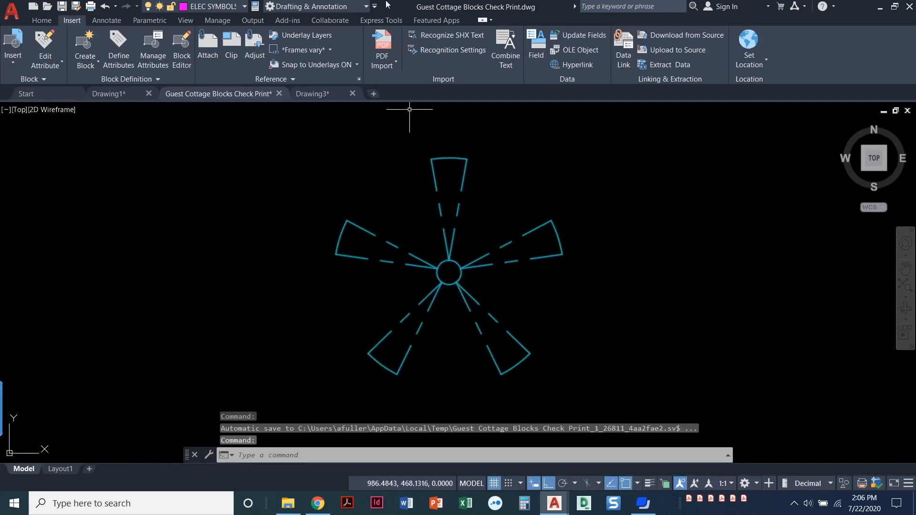
- Reassign the fan block to FLOOR 1, PLUMBING and another layer, confirming it stays green
click(42, 20)
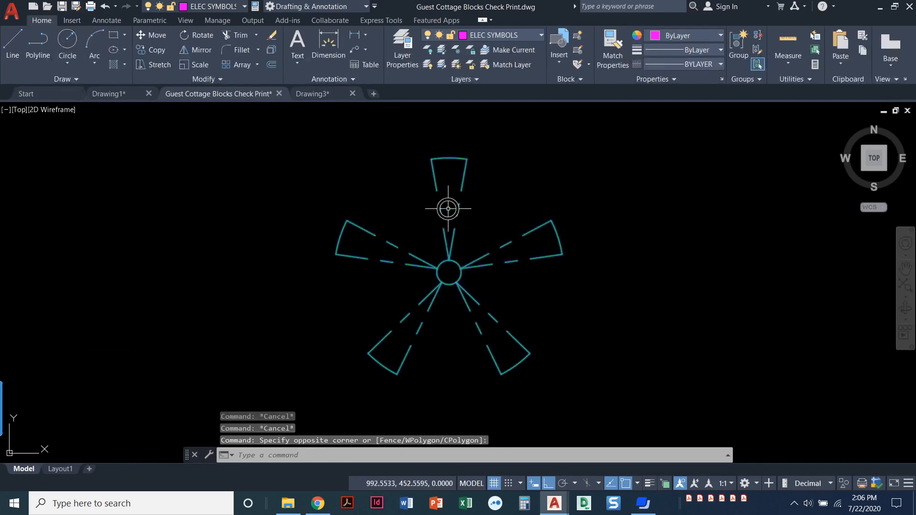
click(540, 35)
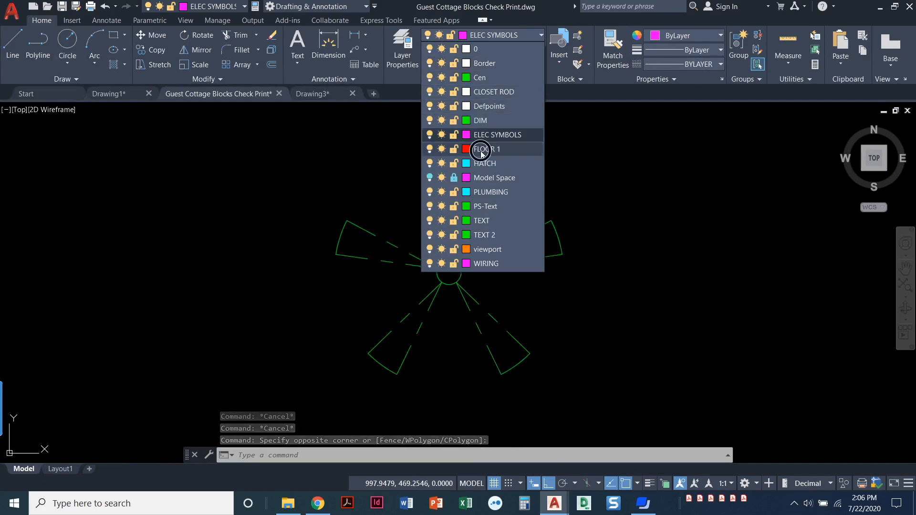
click(487, 149)
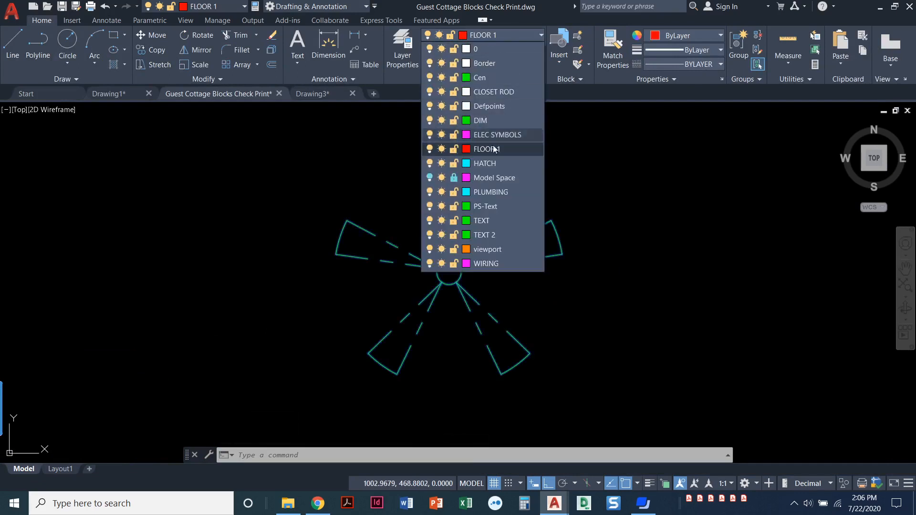
click(490, 192)
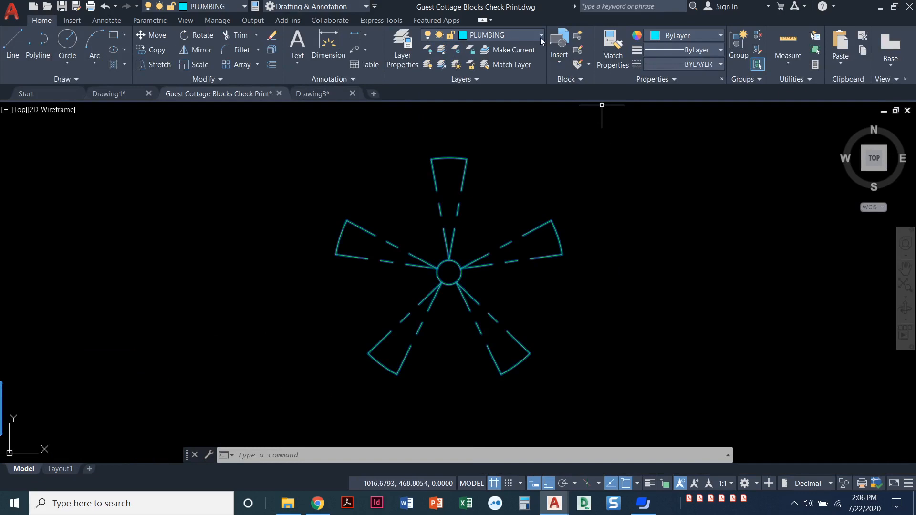
click(539, 35)
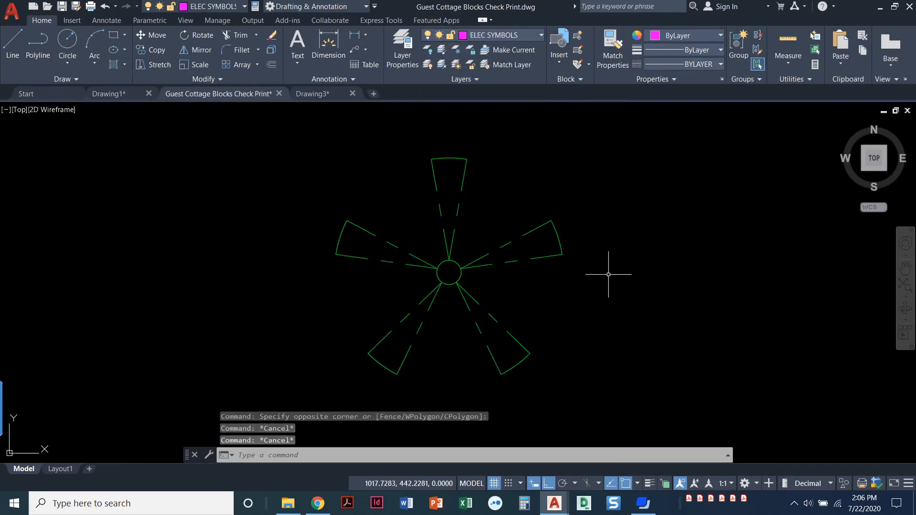
mouse_move(609, 269)
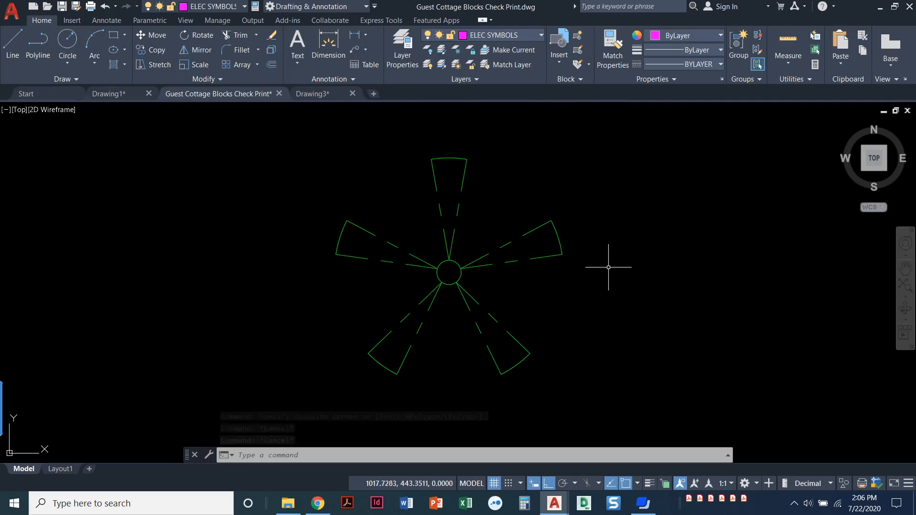
mouse_move(606, 268)
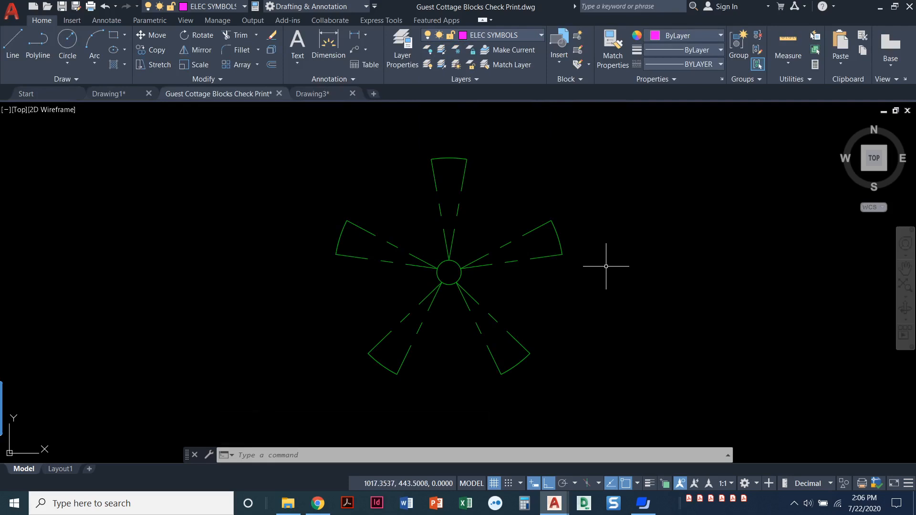
mouse_move(606, 267)
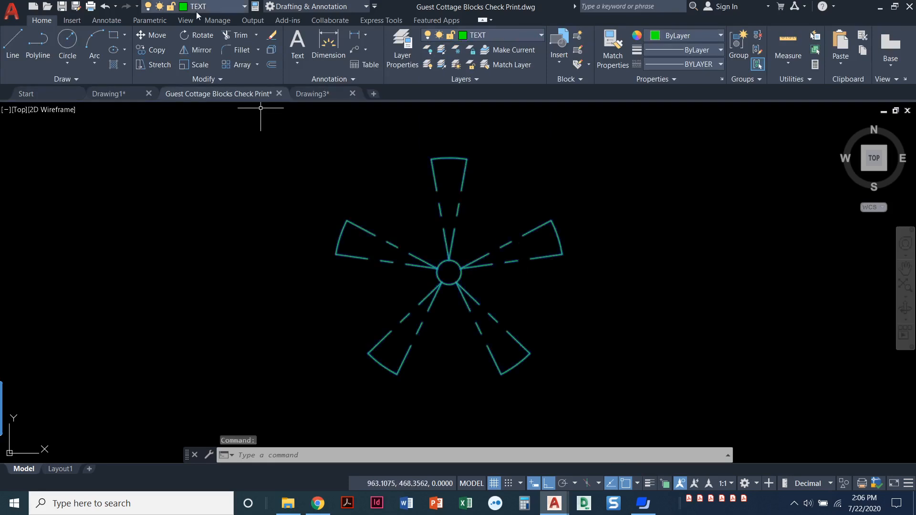
click(244, 7)
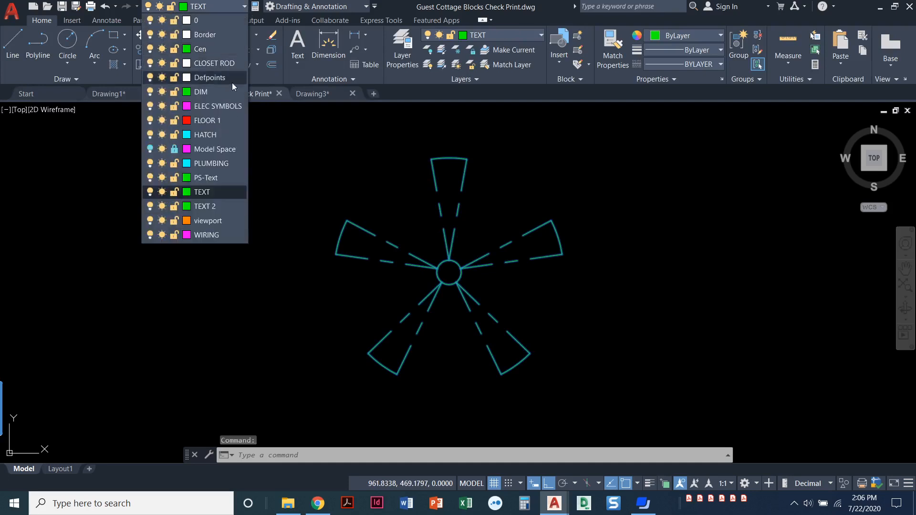
mouse_move(228, 88)
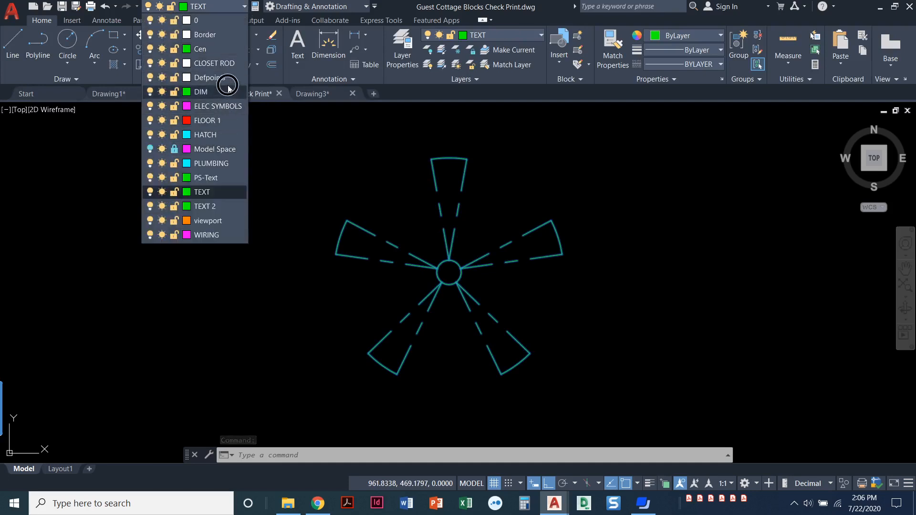
click(217, 106)
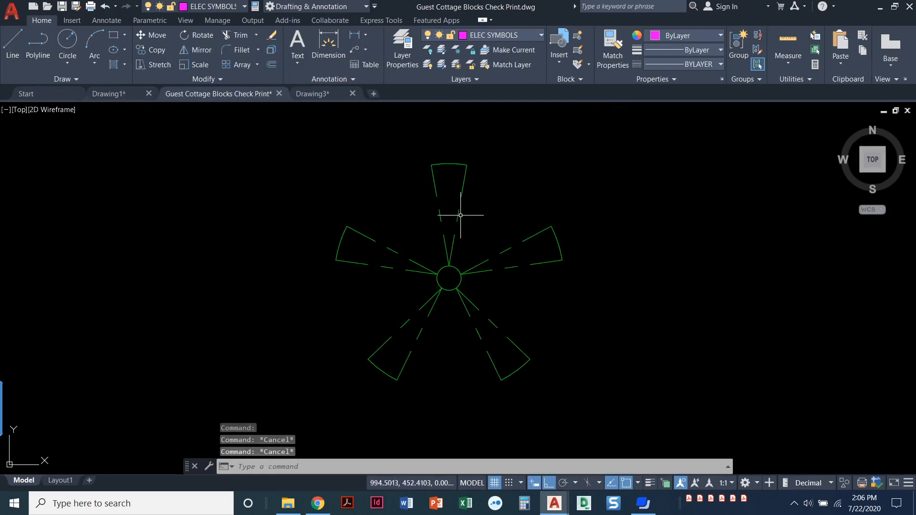
- Try freezing the current ELEC SYMBOLS layer, dismiss the warning, then turn the layer off
click(541, 35)
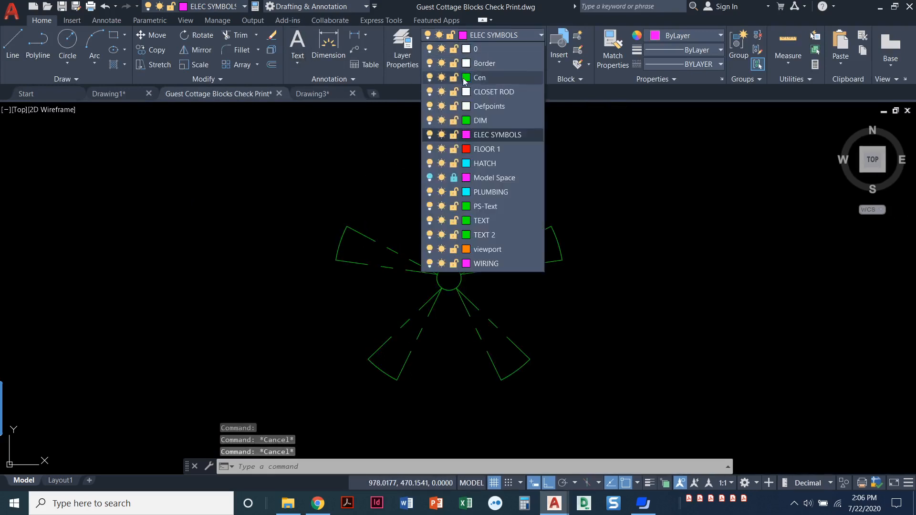
click(443, 135)
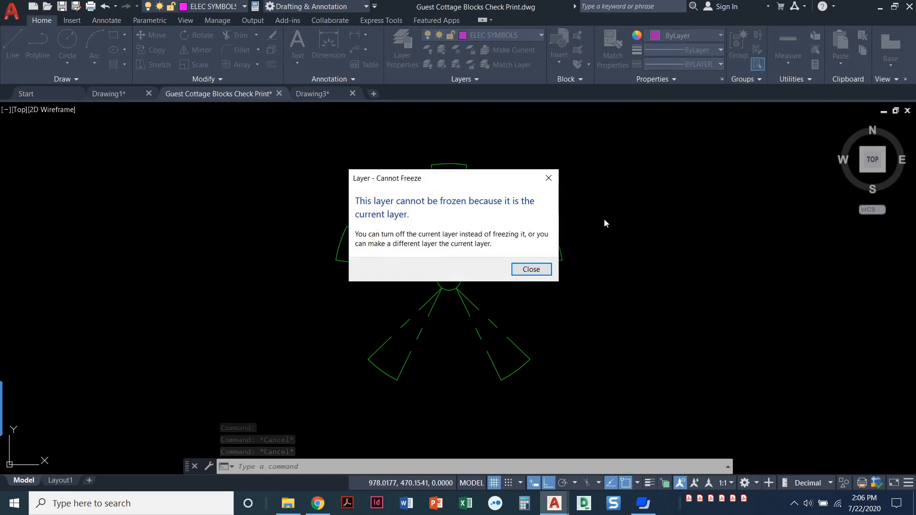
click(530, 269)
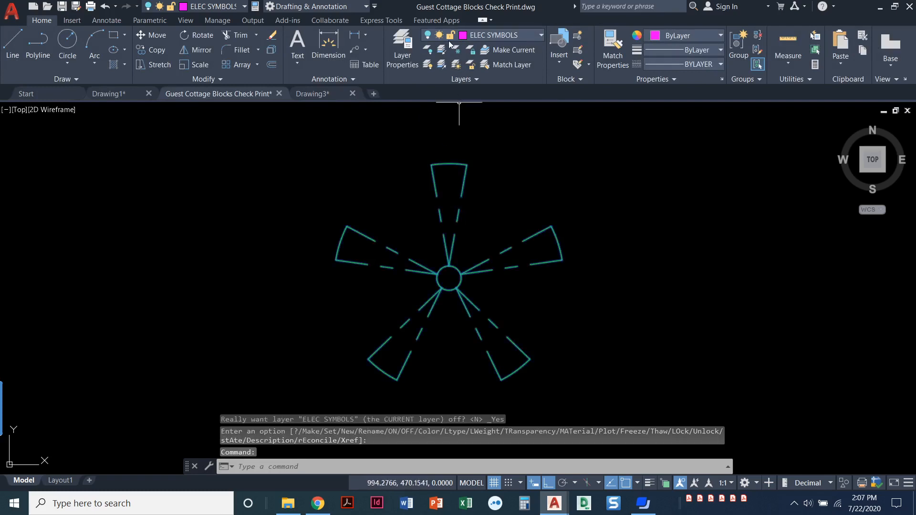
click(540, 35)
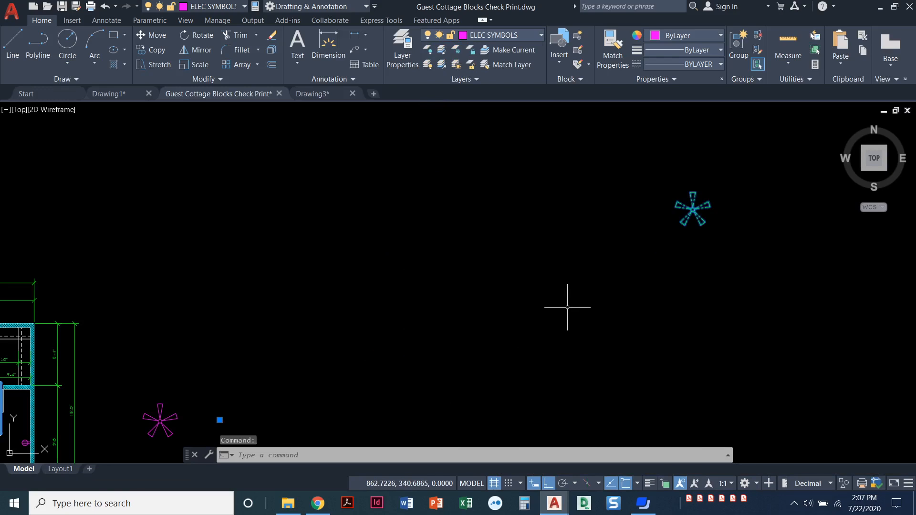
mouse_move(567, 304)
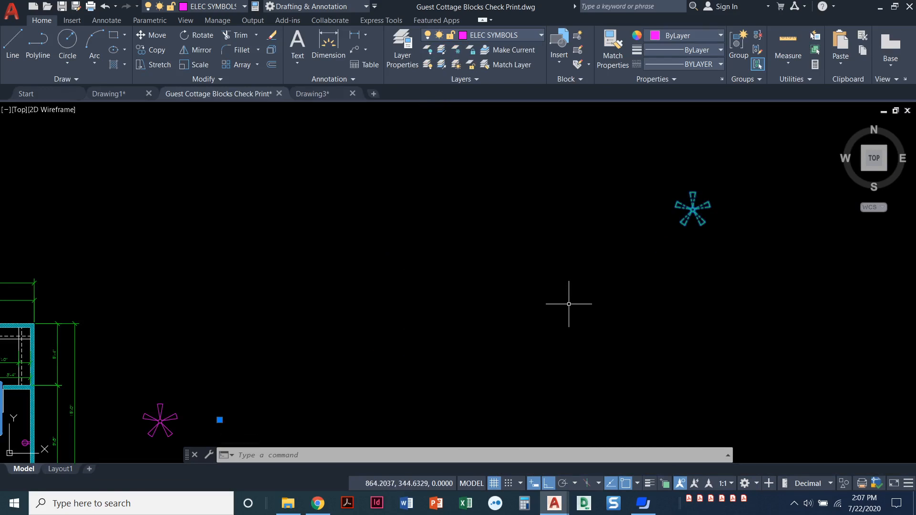
mouse_move(571, 299)
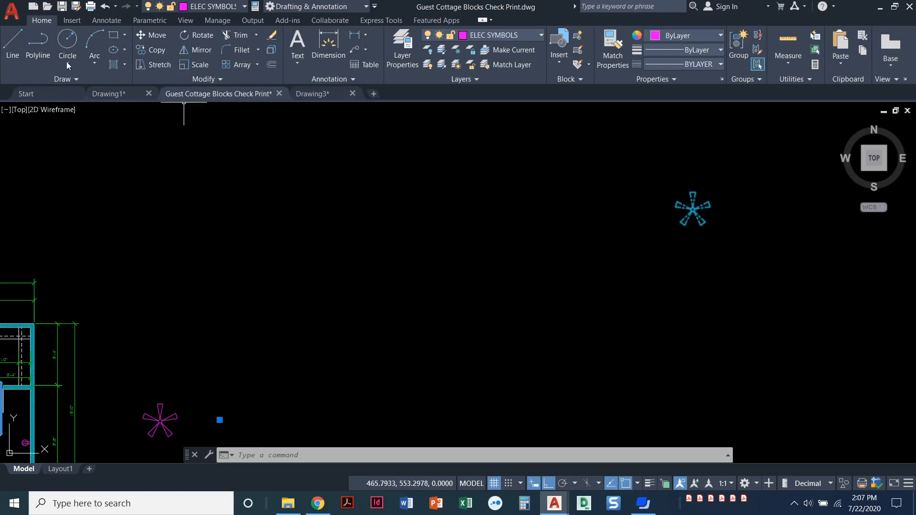
- Bring up the Insert ribbon's block definition and insertion tools
click(71, 20)
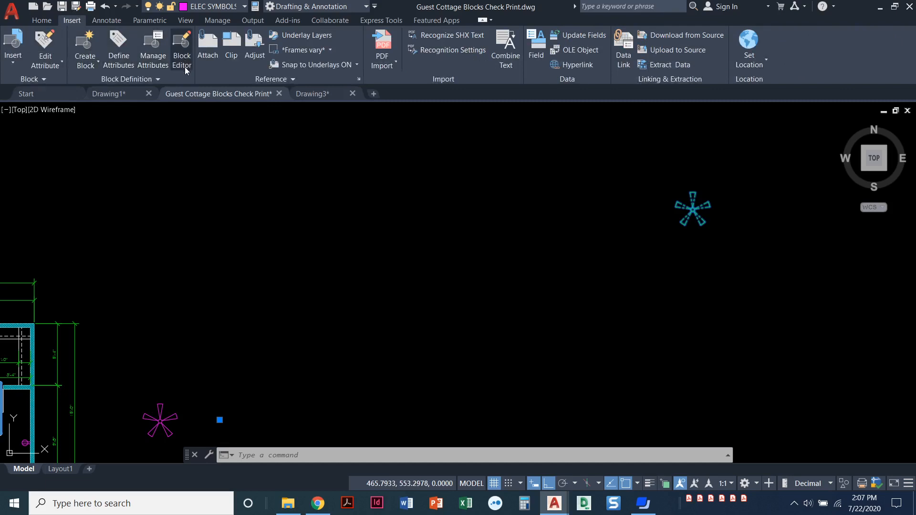
mouse_move(182, 48)
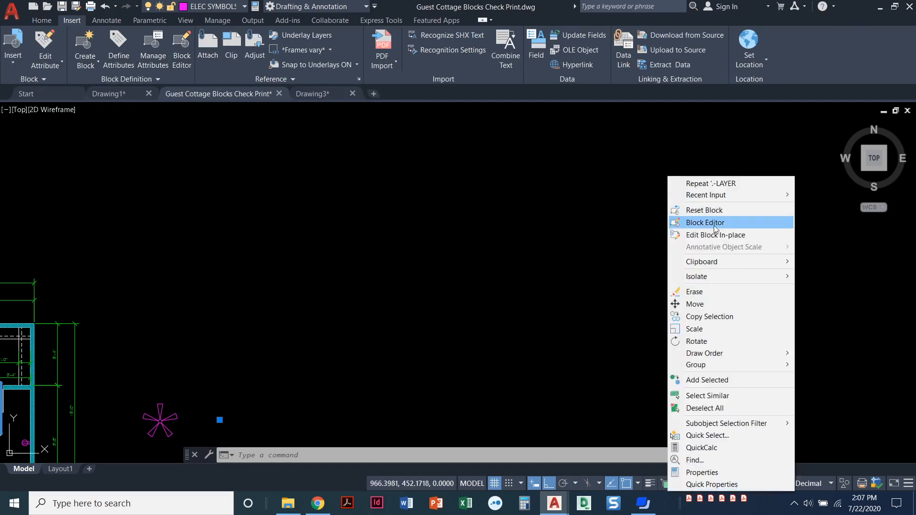
- Open the Fan- Bad block in the Block Editor from the context menu
click(704, 222)
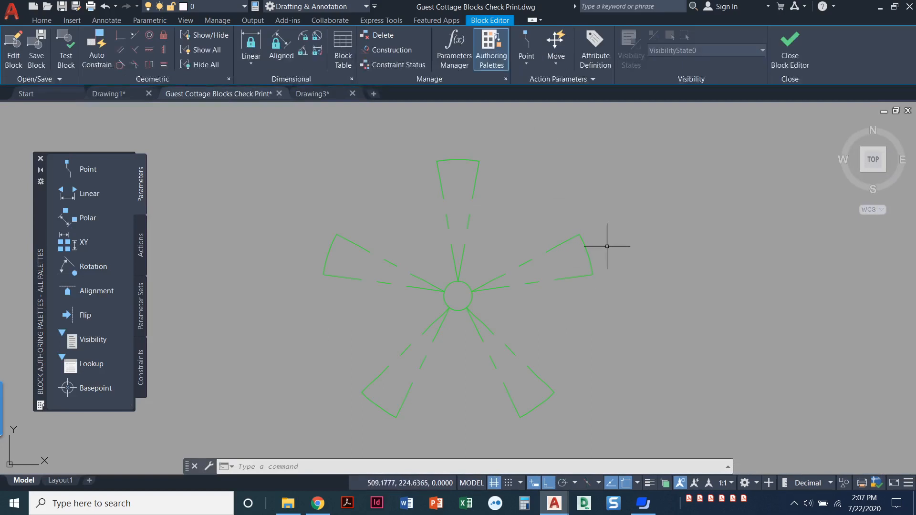
mouse_move(657, 228)
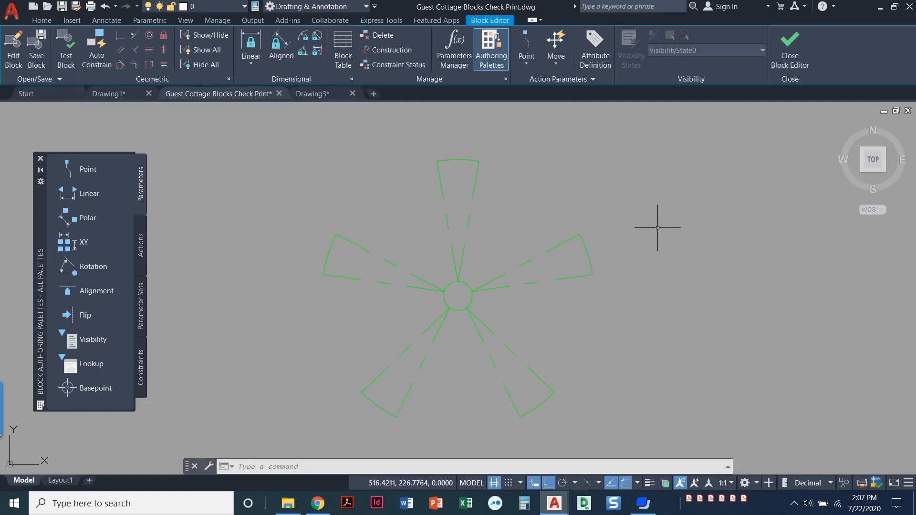
mouse_move(177, 167)
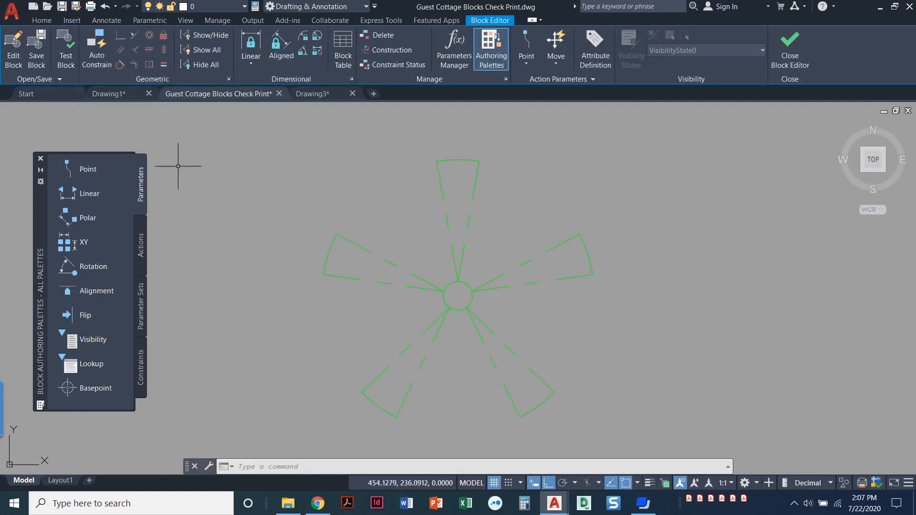
mouse_move(485, 105)
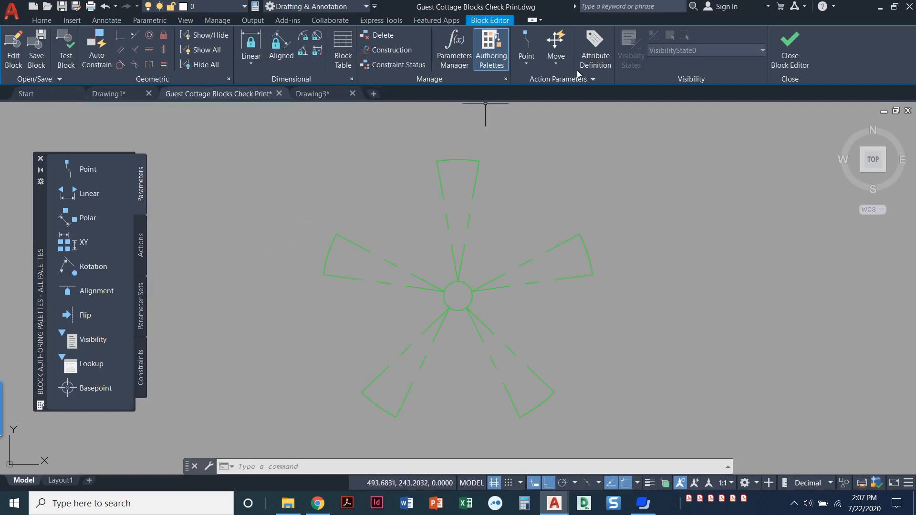
mouse_move(601, 111)
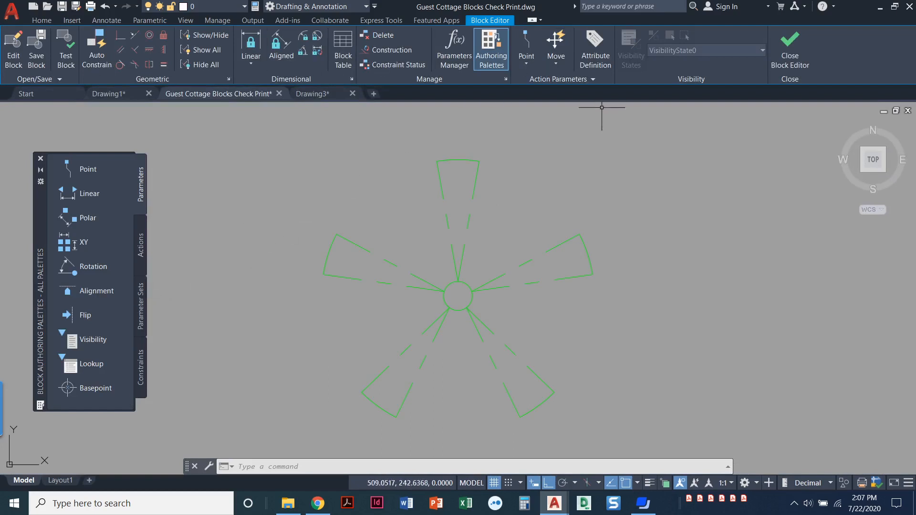
mouse_move(595, 318)
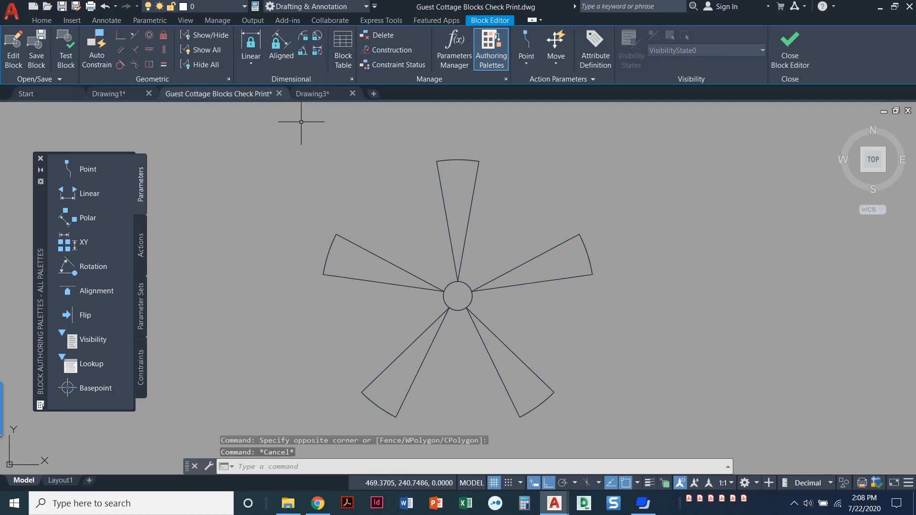
mouse_move(257, 203)
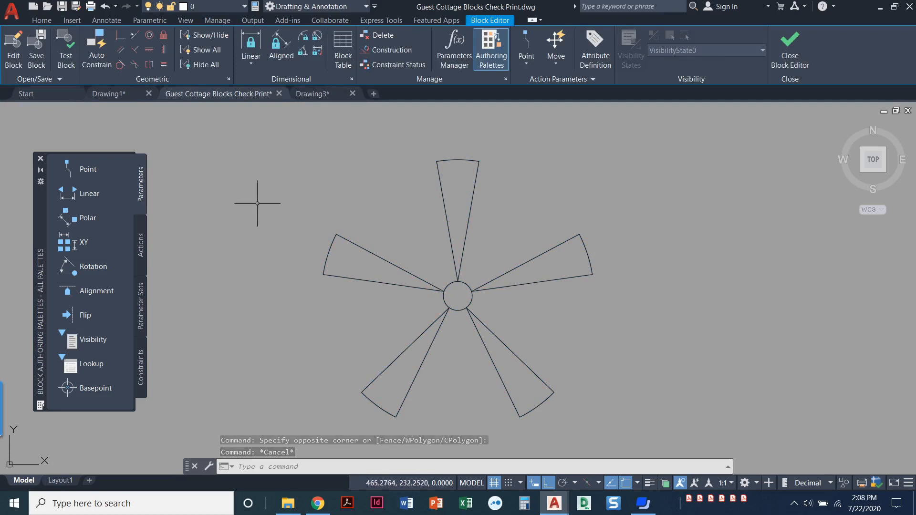
mouse_move(91, 398)
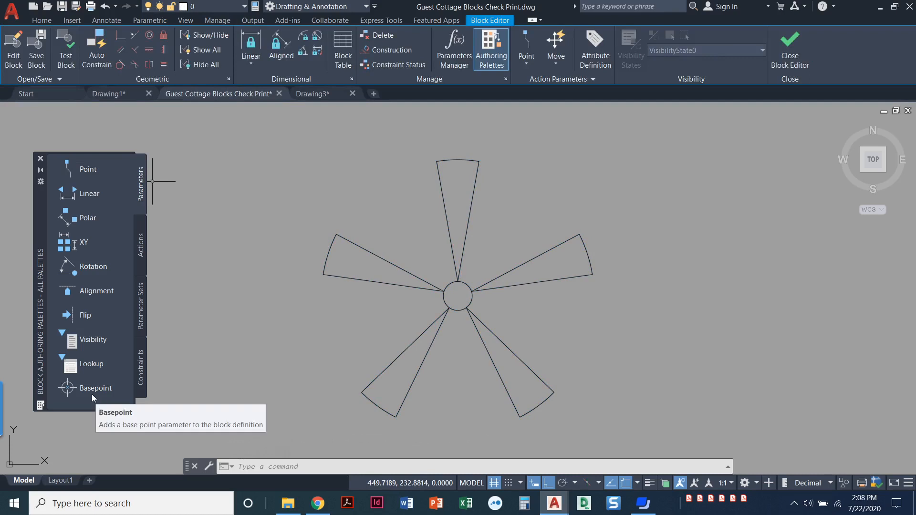
mouse_move(132, 180)
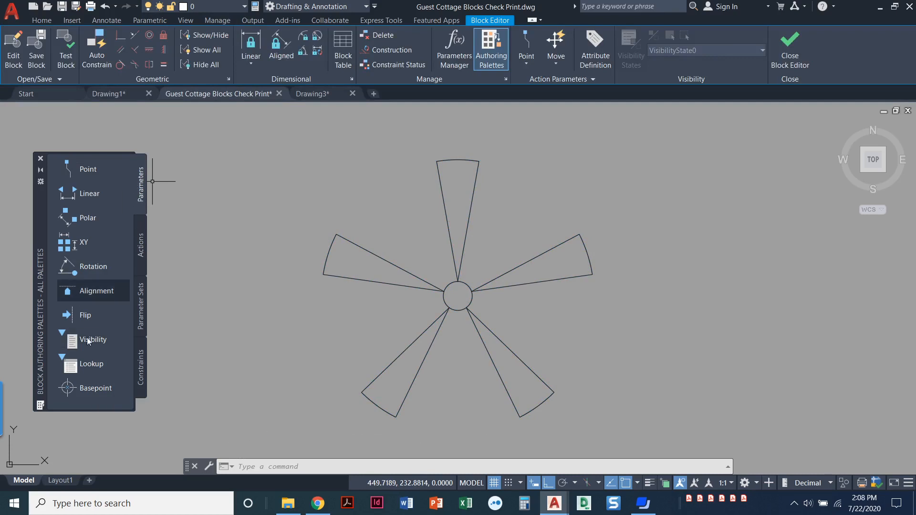
mouse_move(68, 393)
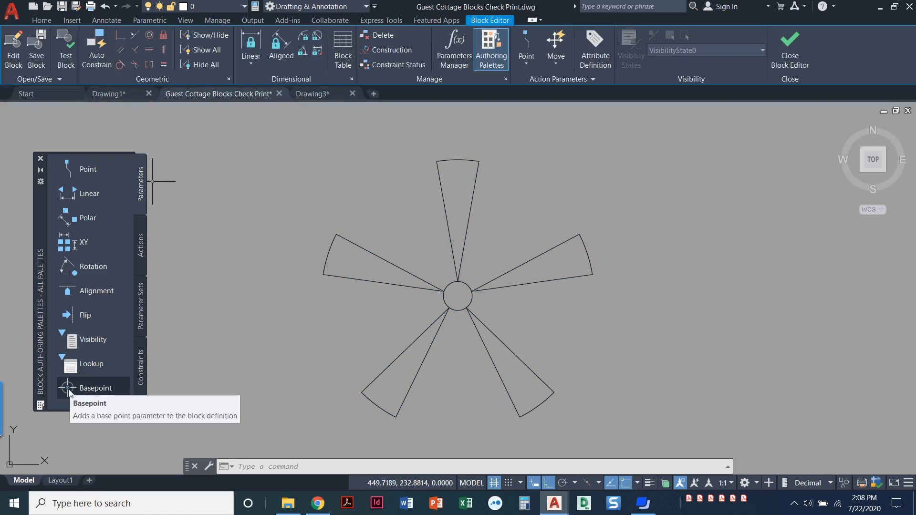
- Add a Basepoint parameter snapped to the centre of the fan's hub circle
click(95, 387)
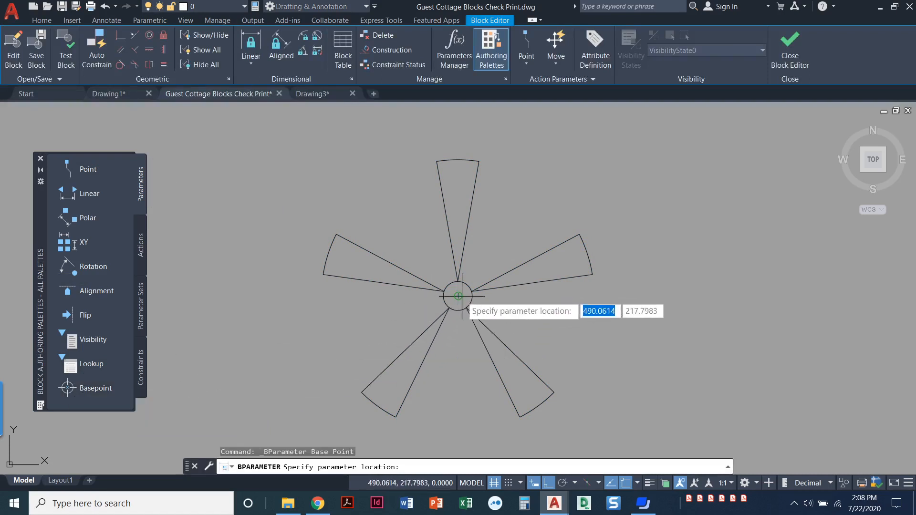
click(458, 296)
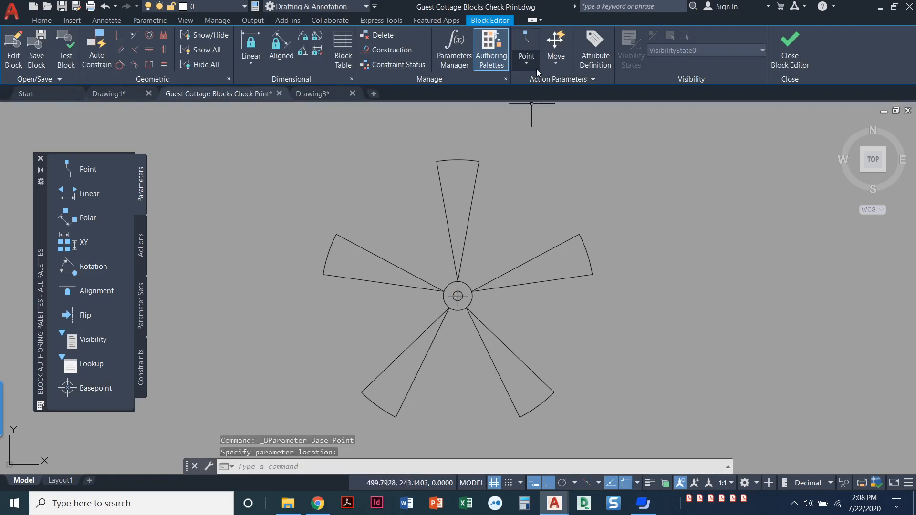
click(525, 41)
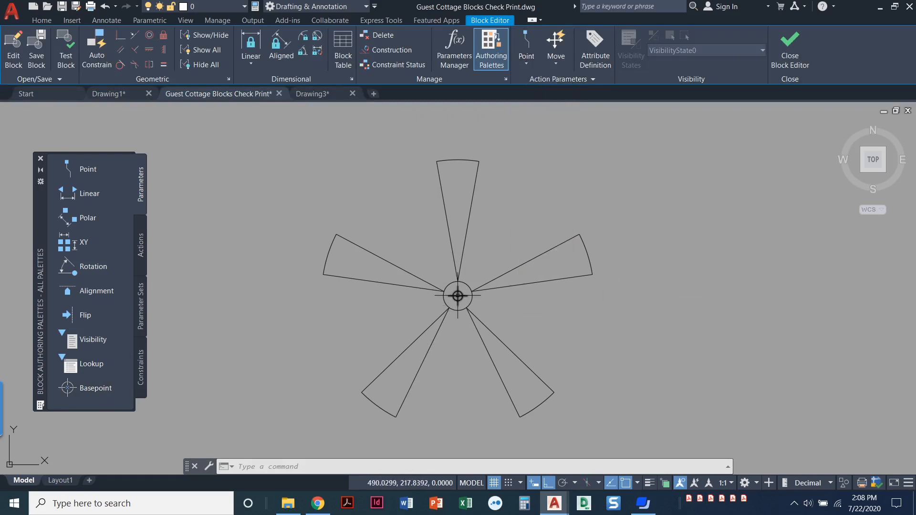
mouse_move(789, 49)
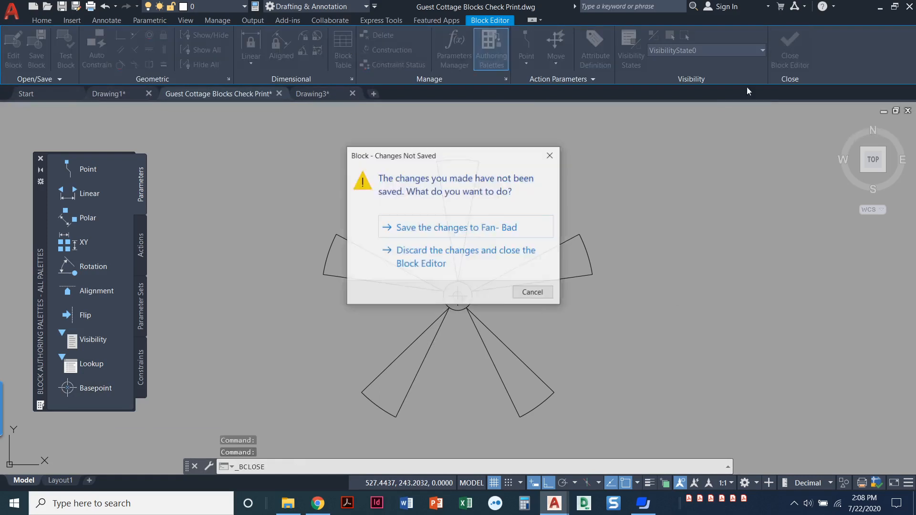
mouse_move(461, 234)
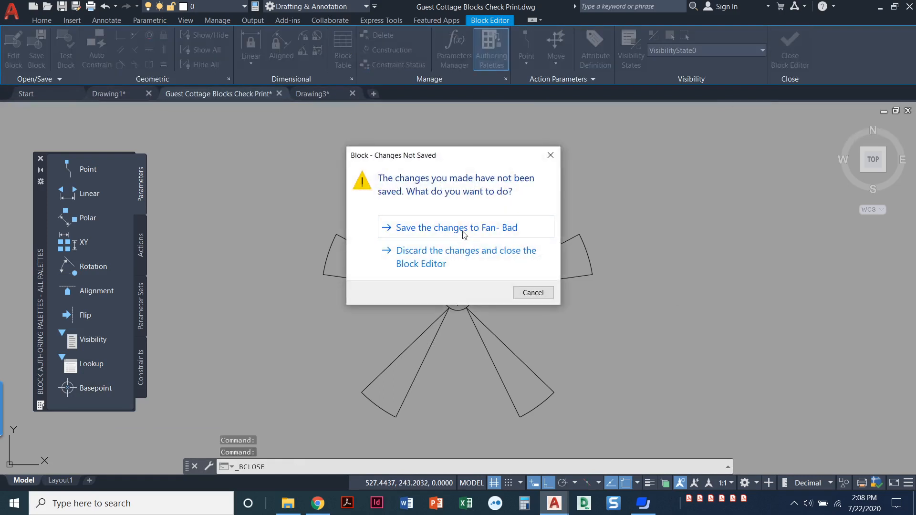
- Save the changes to Fan- Bad and view the two fan symbols side by side
click(463, 257)
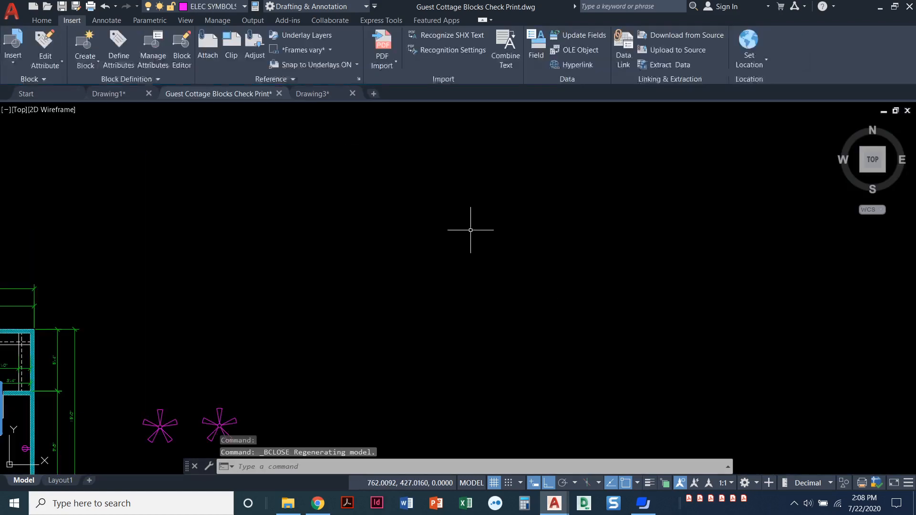
mouse_move(612, 163)
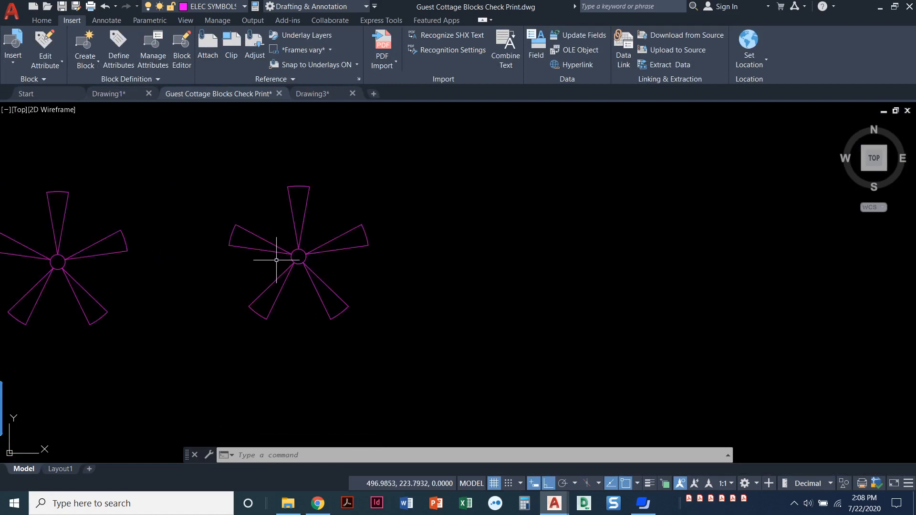
mouse_move(286, 254)
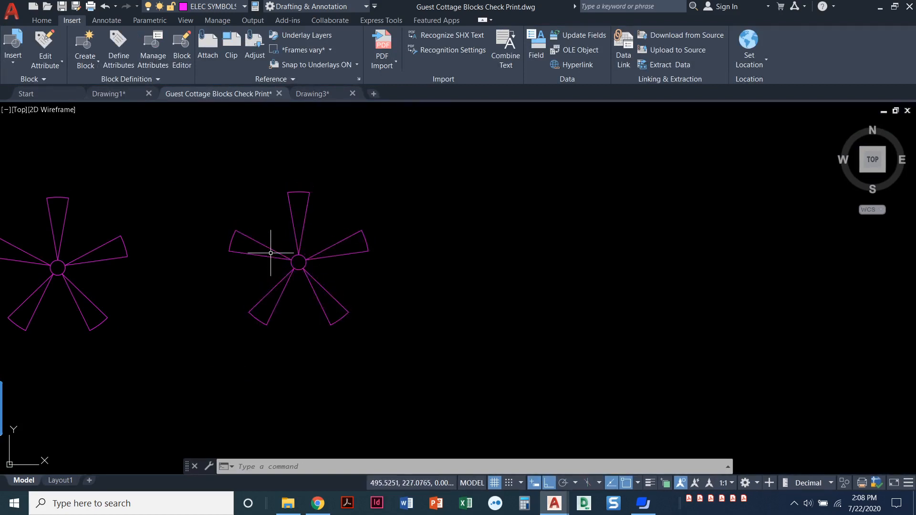
click(298, 263)
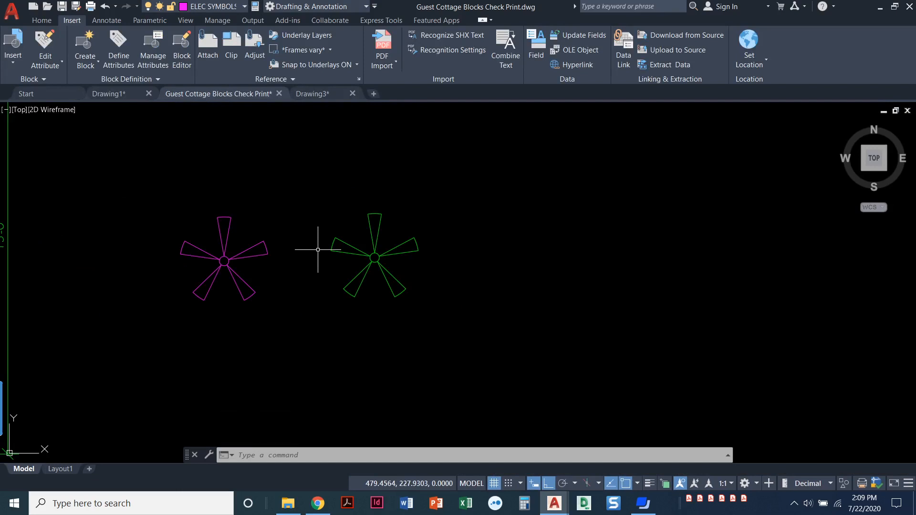
mouse_move(272, 166)
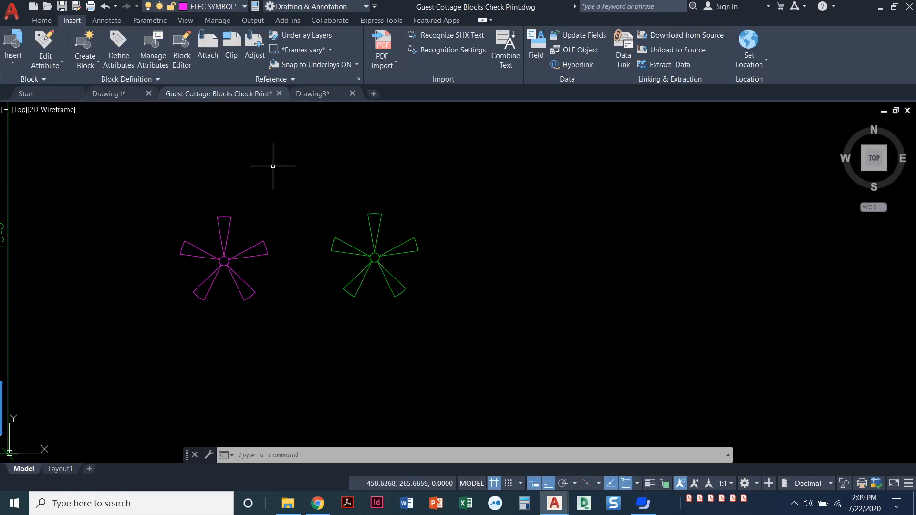
mouse_move(285, 239)
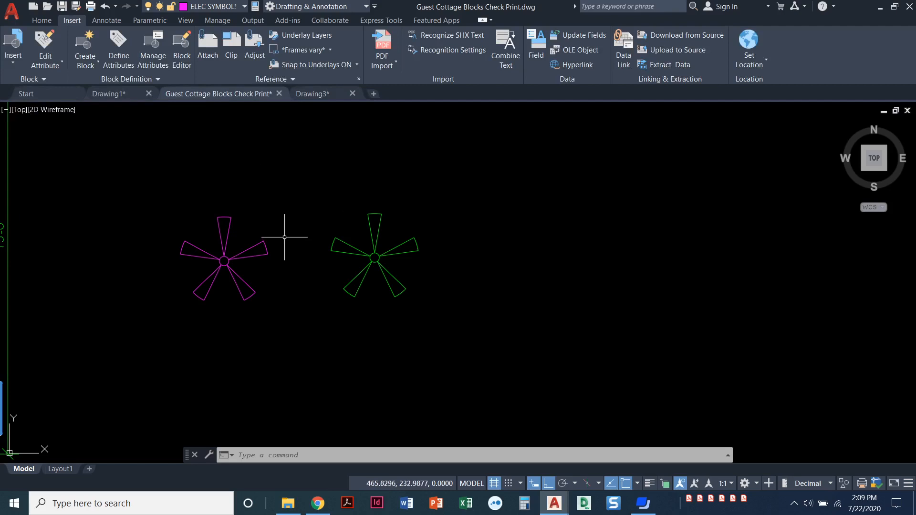
mouse_move(283, 229)
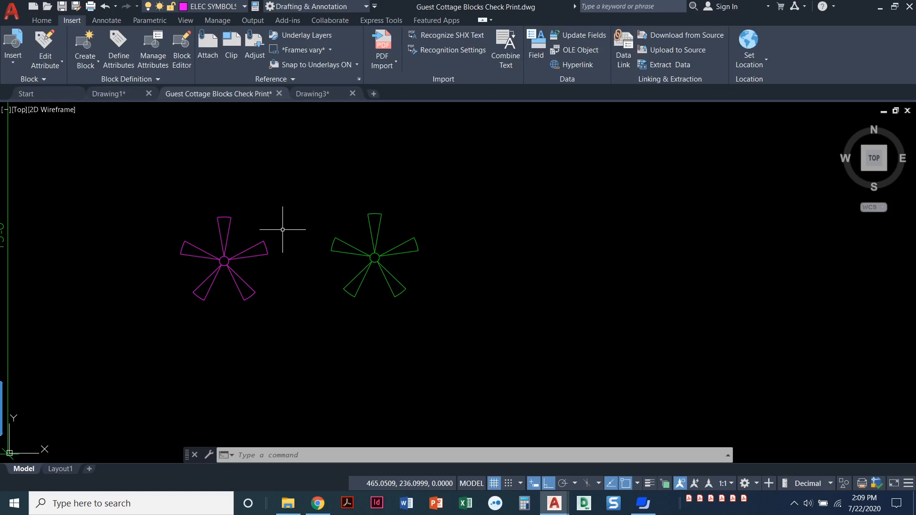
mouse_move(289, 236)
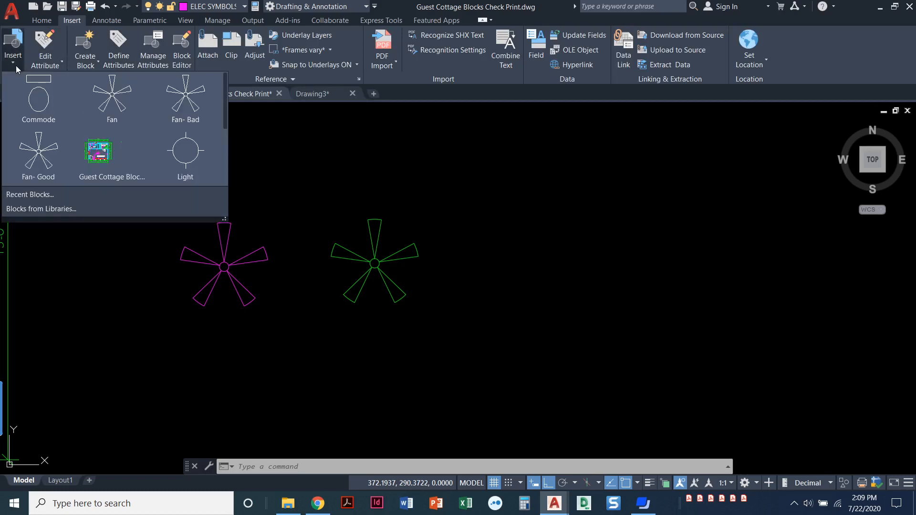
mouse_move(41, 209)
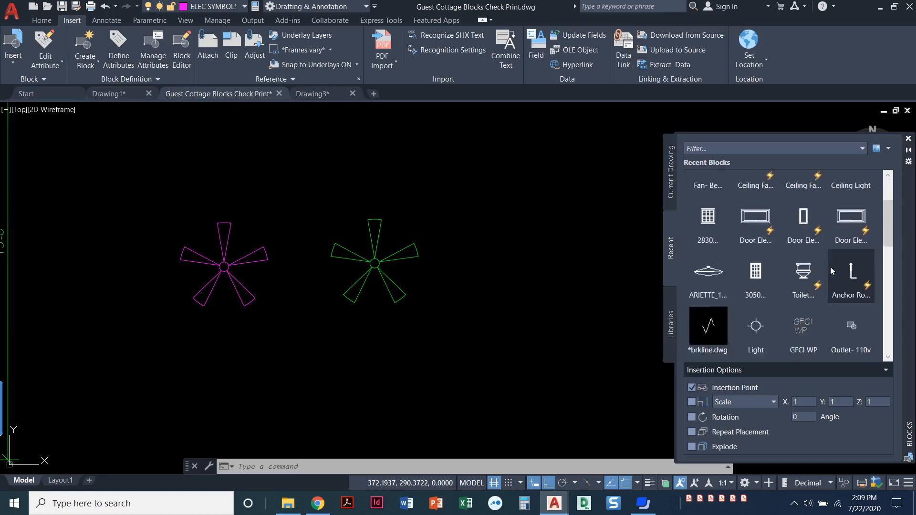
- Place the Ceiling Light and 2830 window blocks from the Recent list beside the fans
scroll(down, 3)
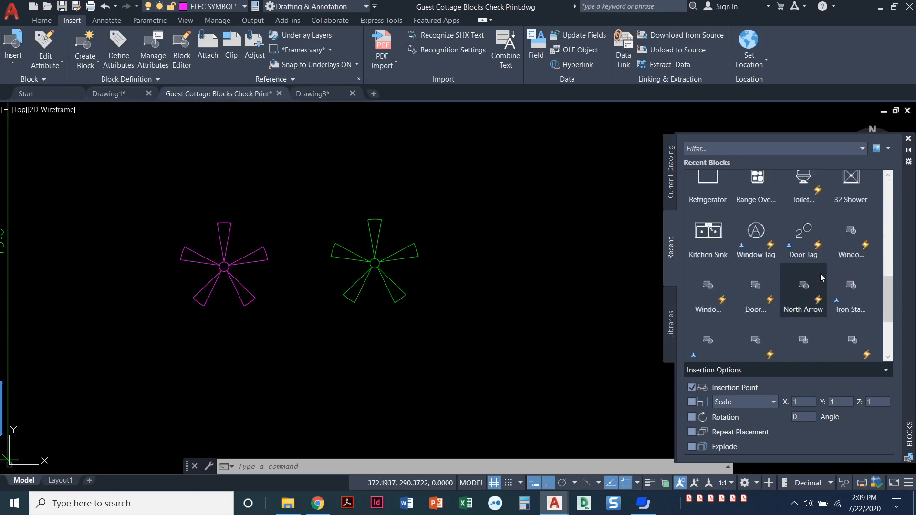
scroll(down, 3)
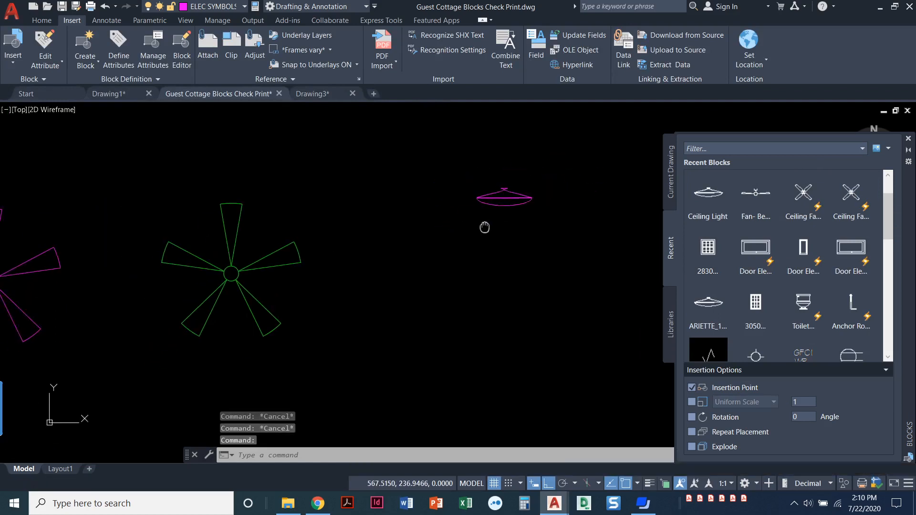
click(707, 248)
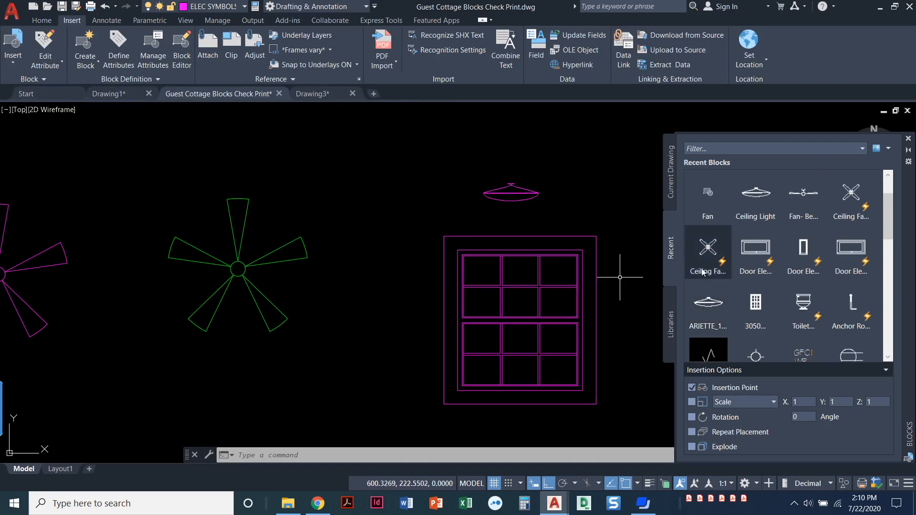
mouse_move(802, 252)
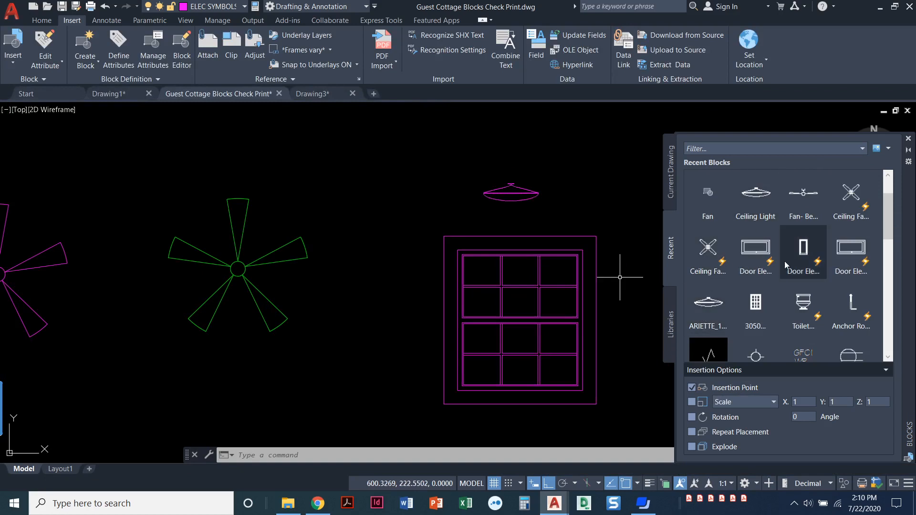
mouse_move(803, 248)
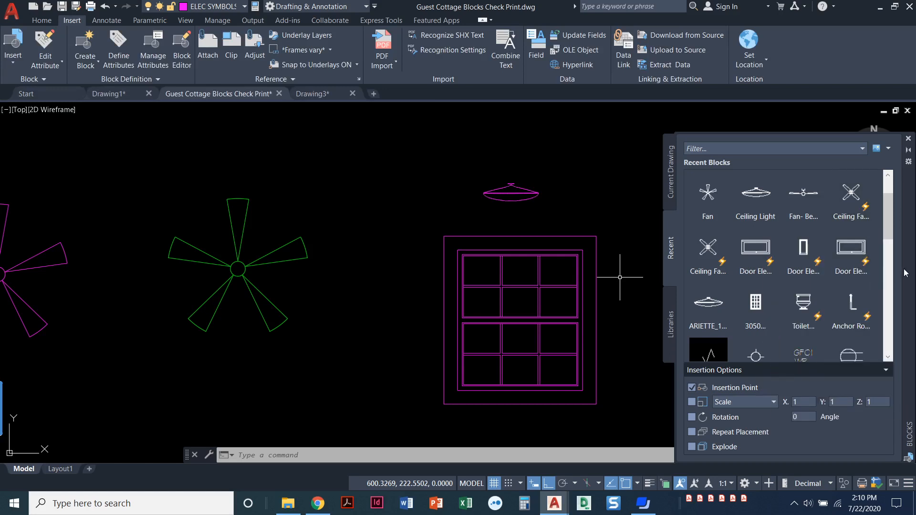
scroll(down, 3)
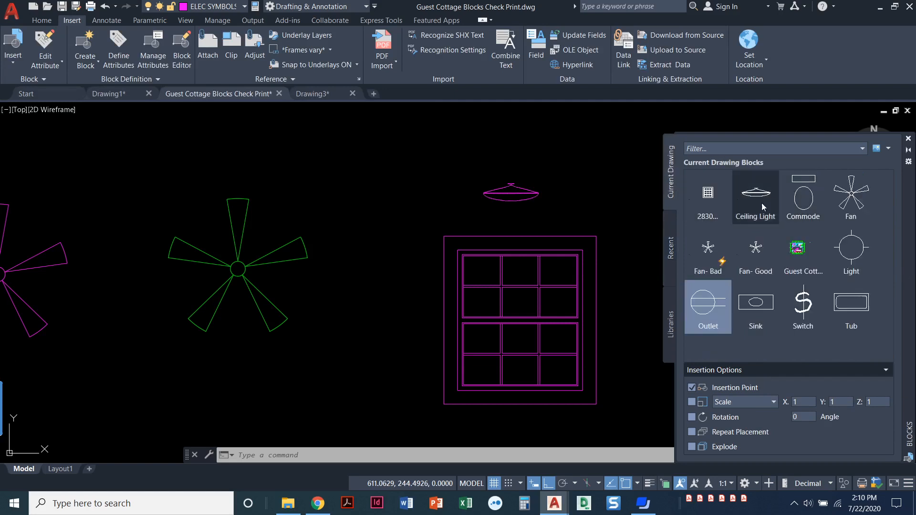
mouse_move(804, 304)
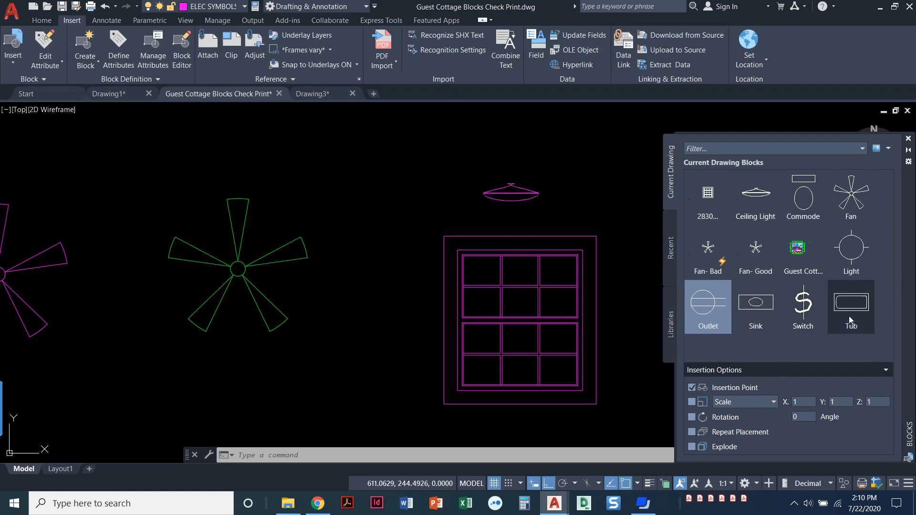
mouse_move(708, 193)
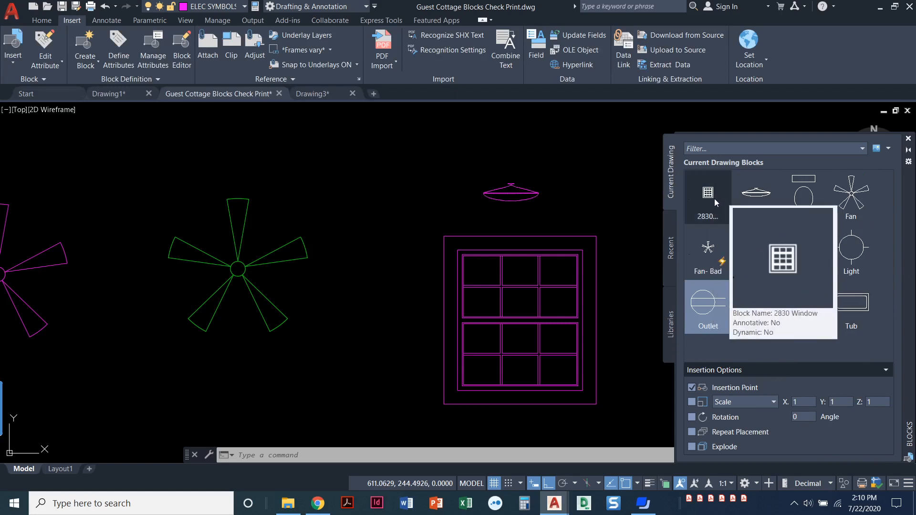
mouse_move(755, 192)
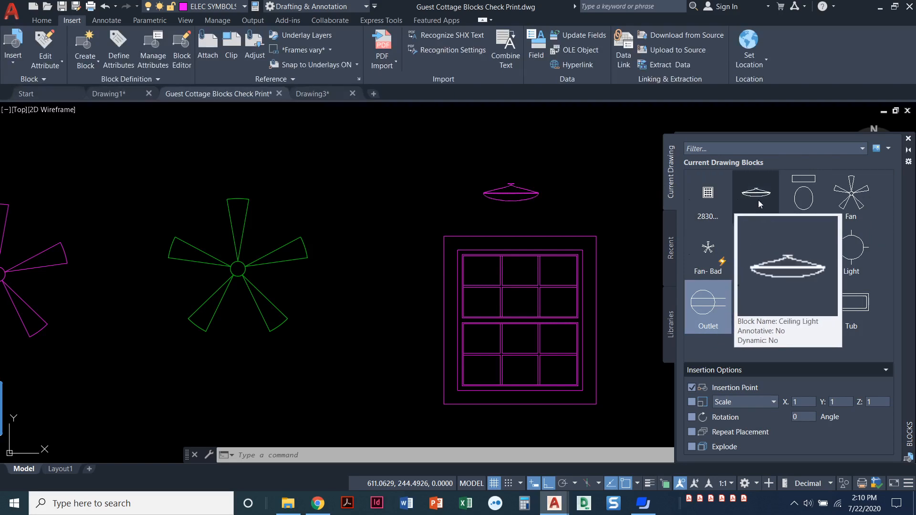
mouse_move(765, 206)
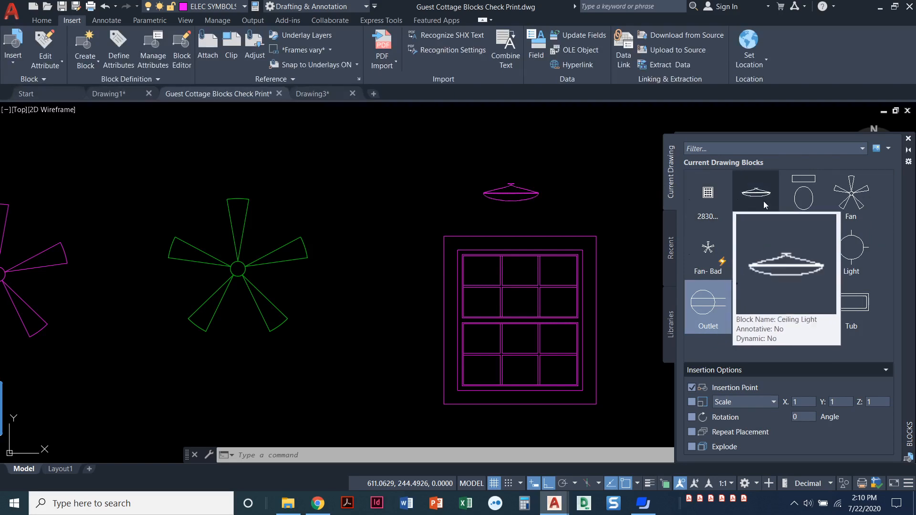
mouse_move(707, 351)
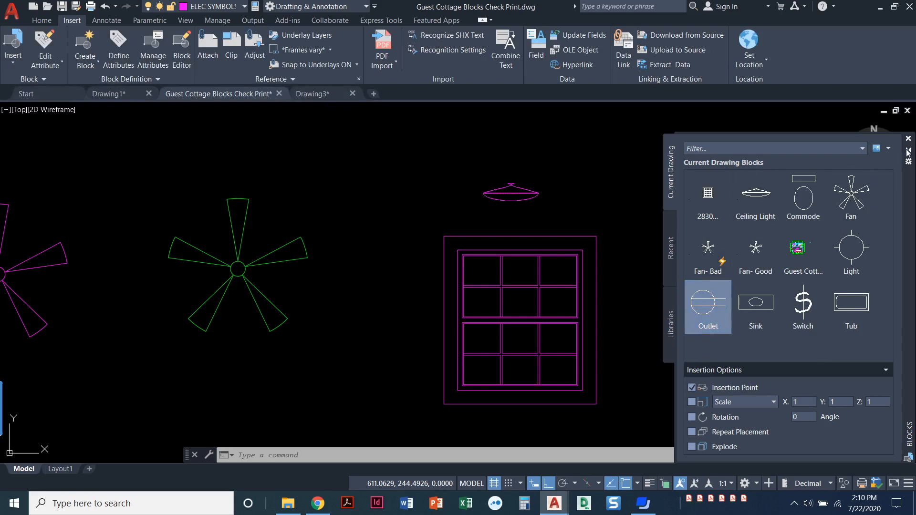
mouse_move(909, 153)
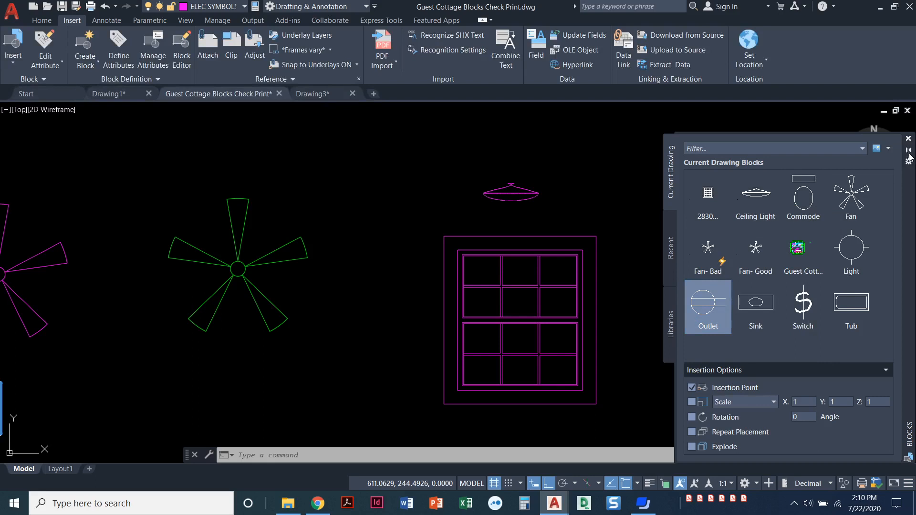
- Close the Blocks palette after browsing the current drawing's block previews
click(907, 138)
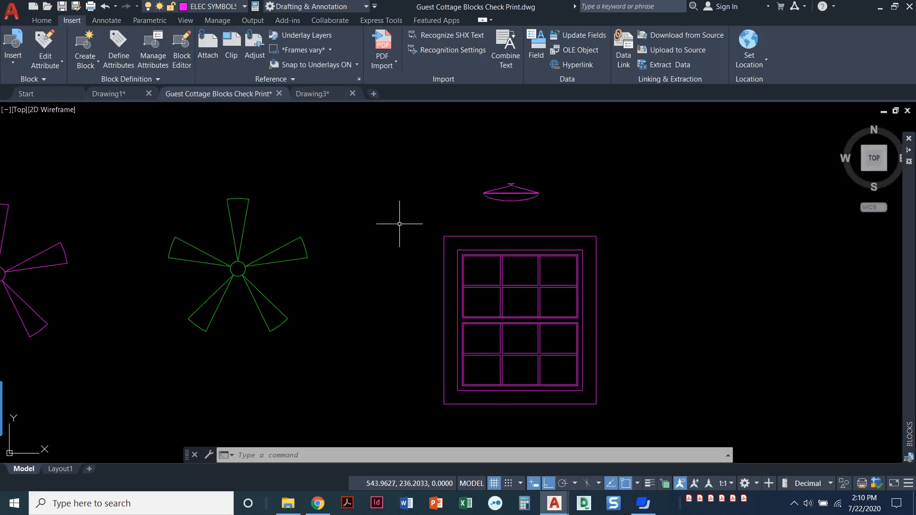
mouse_move(829, 234)
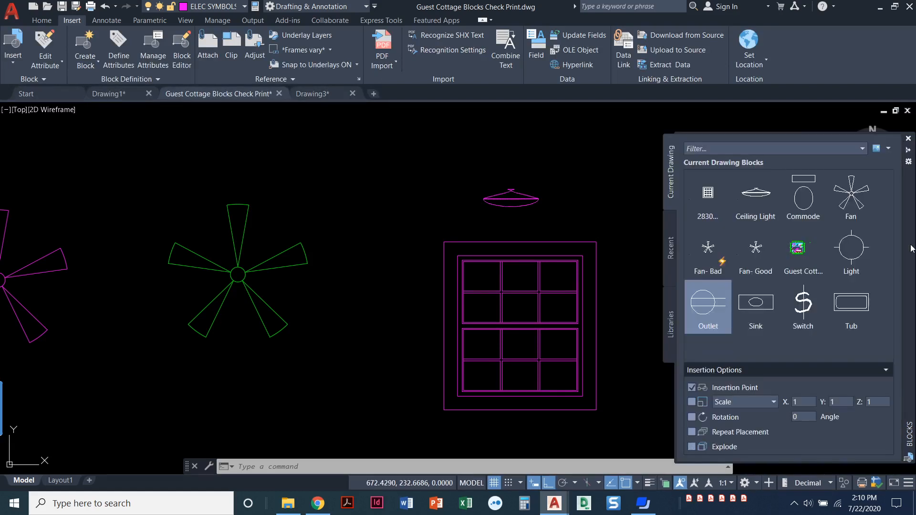
mouse_move(610, 208)
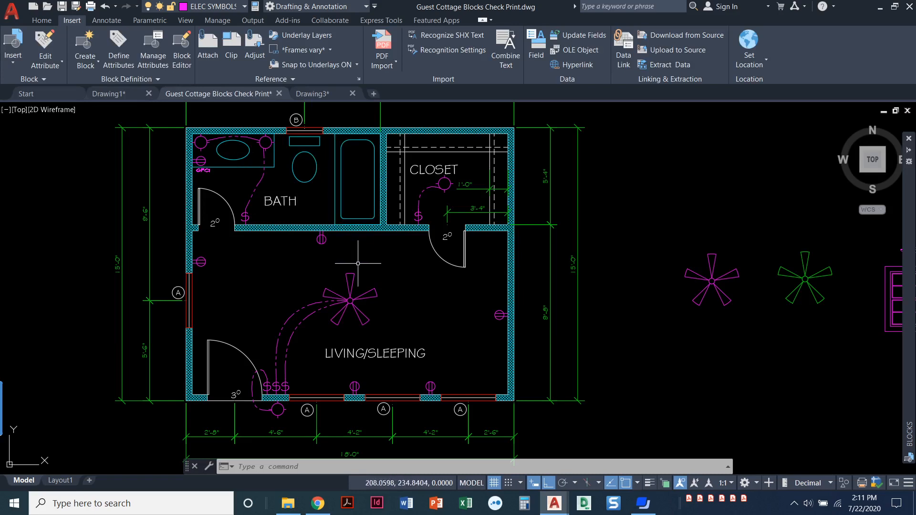
mouse_move(359, 257)
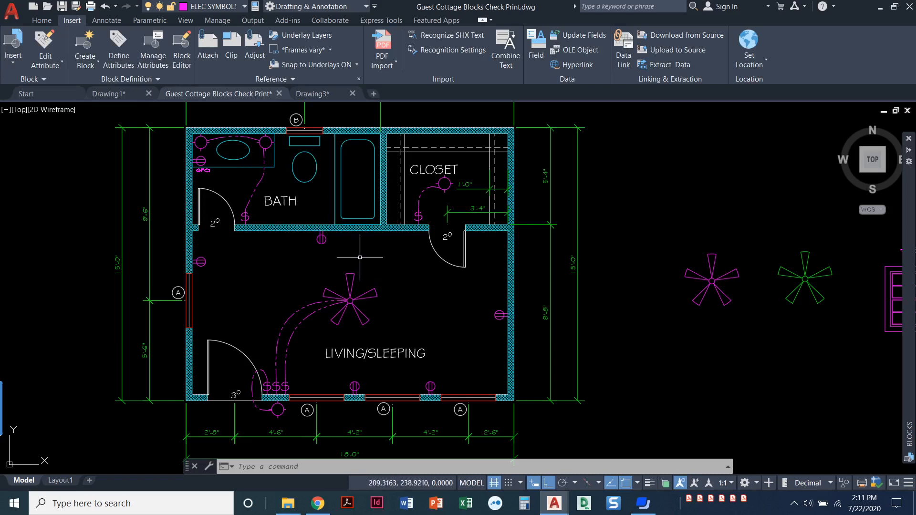
mouse_move(363, 253)
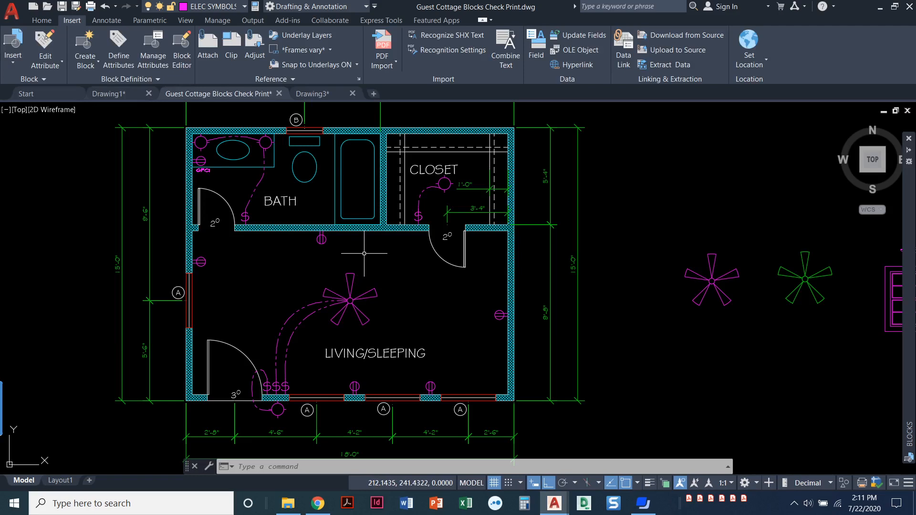